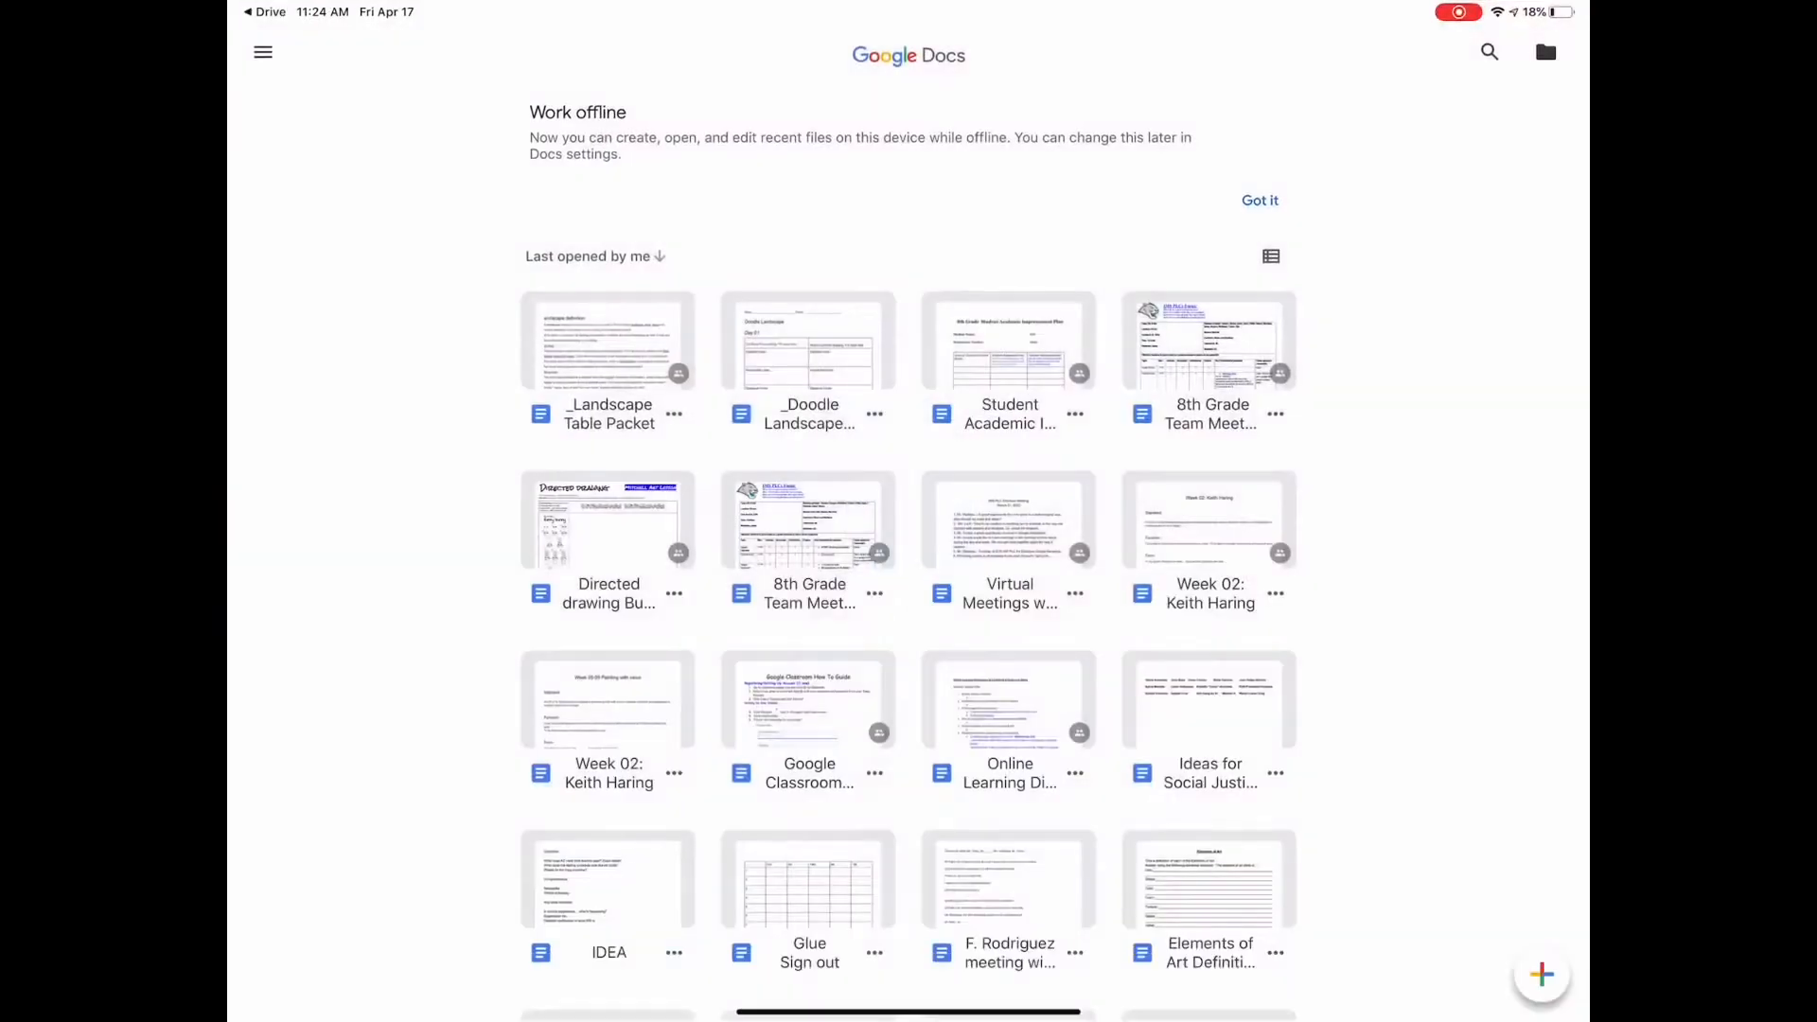
- Open the Landscape Table Packet and scroll past the photos to the Ideas drawings
{"action": "left_click", "coordinate": [609, 346]}
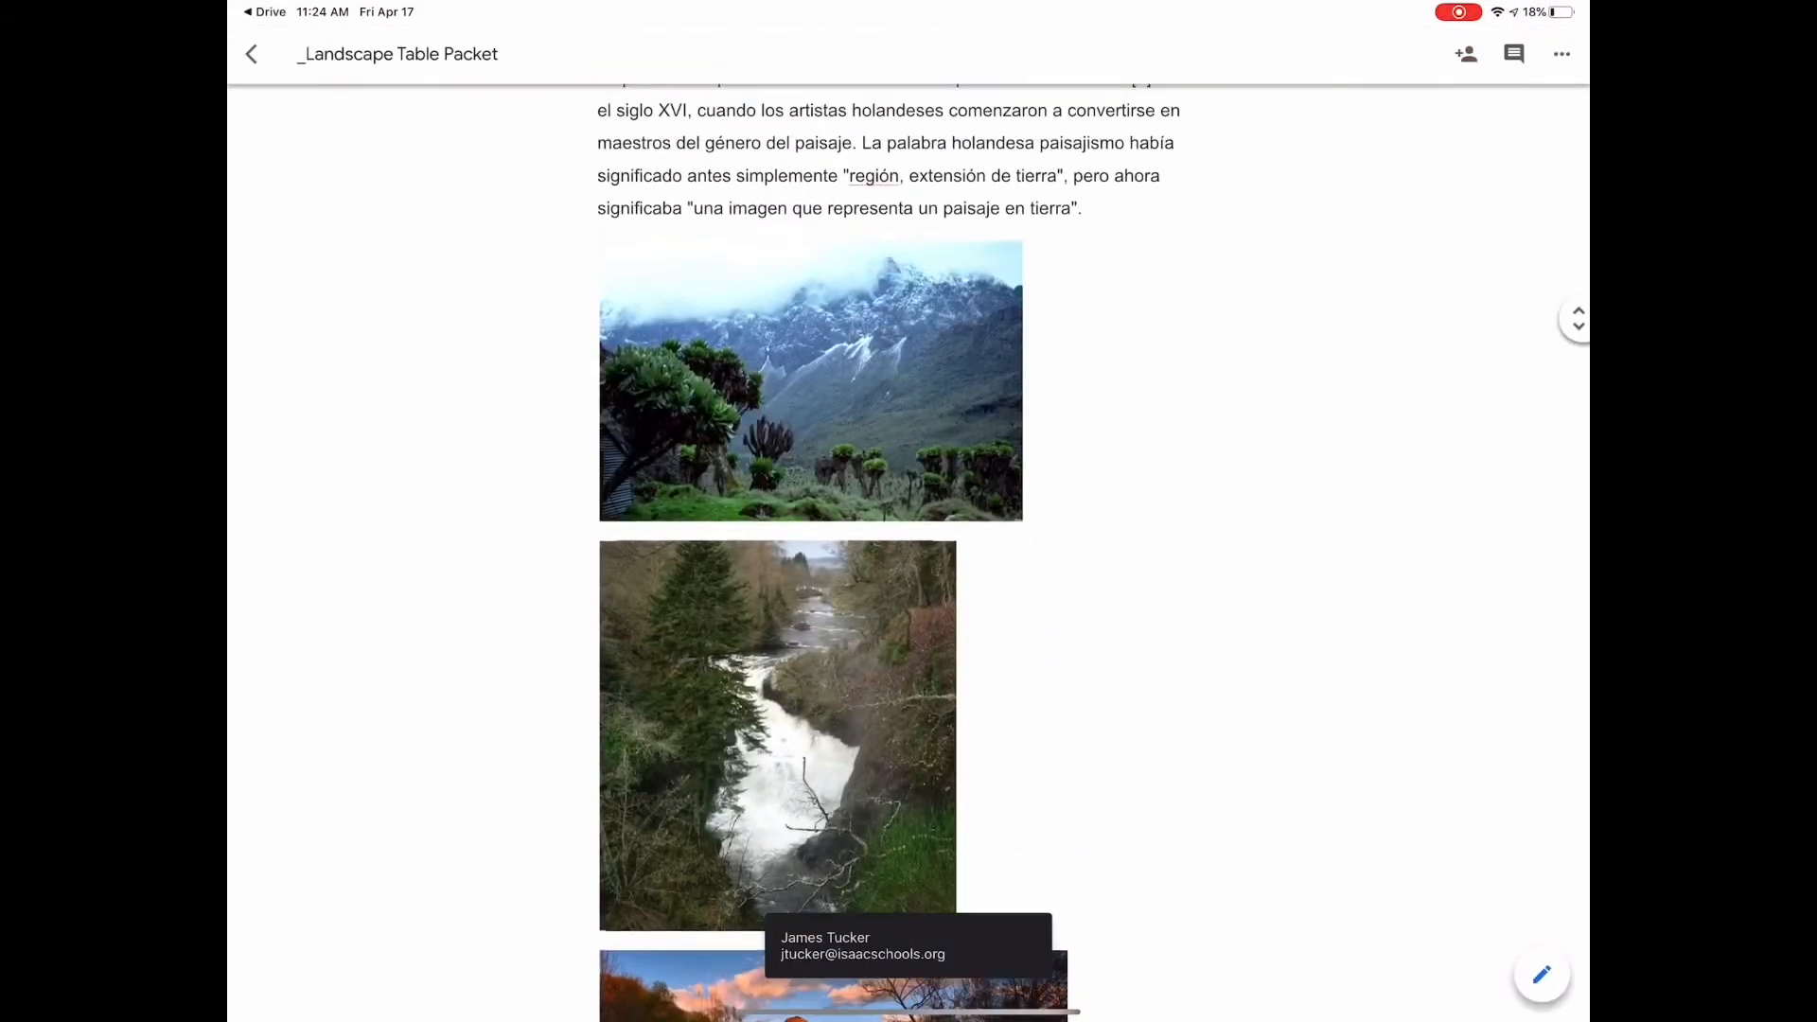
{"action": "scroll", "scroll_direction": "down", "scroll_amount": 3}
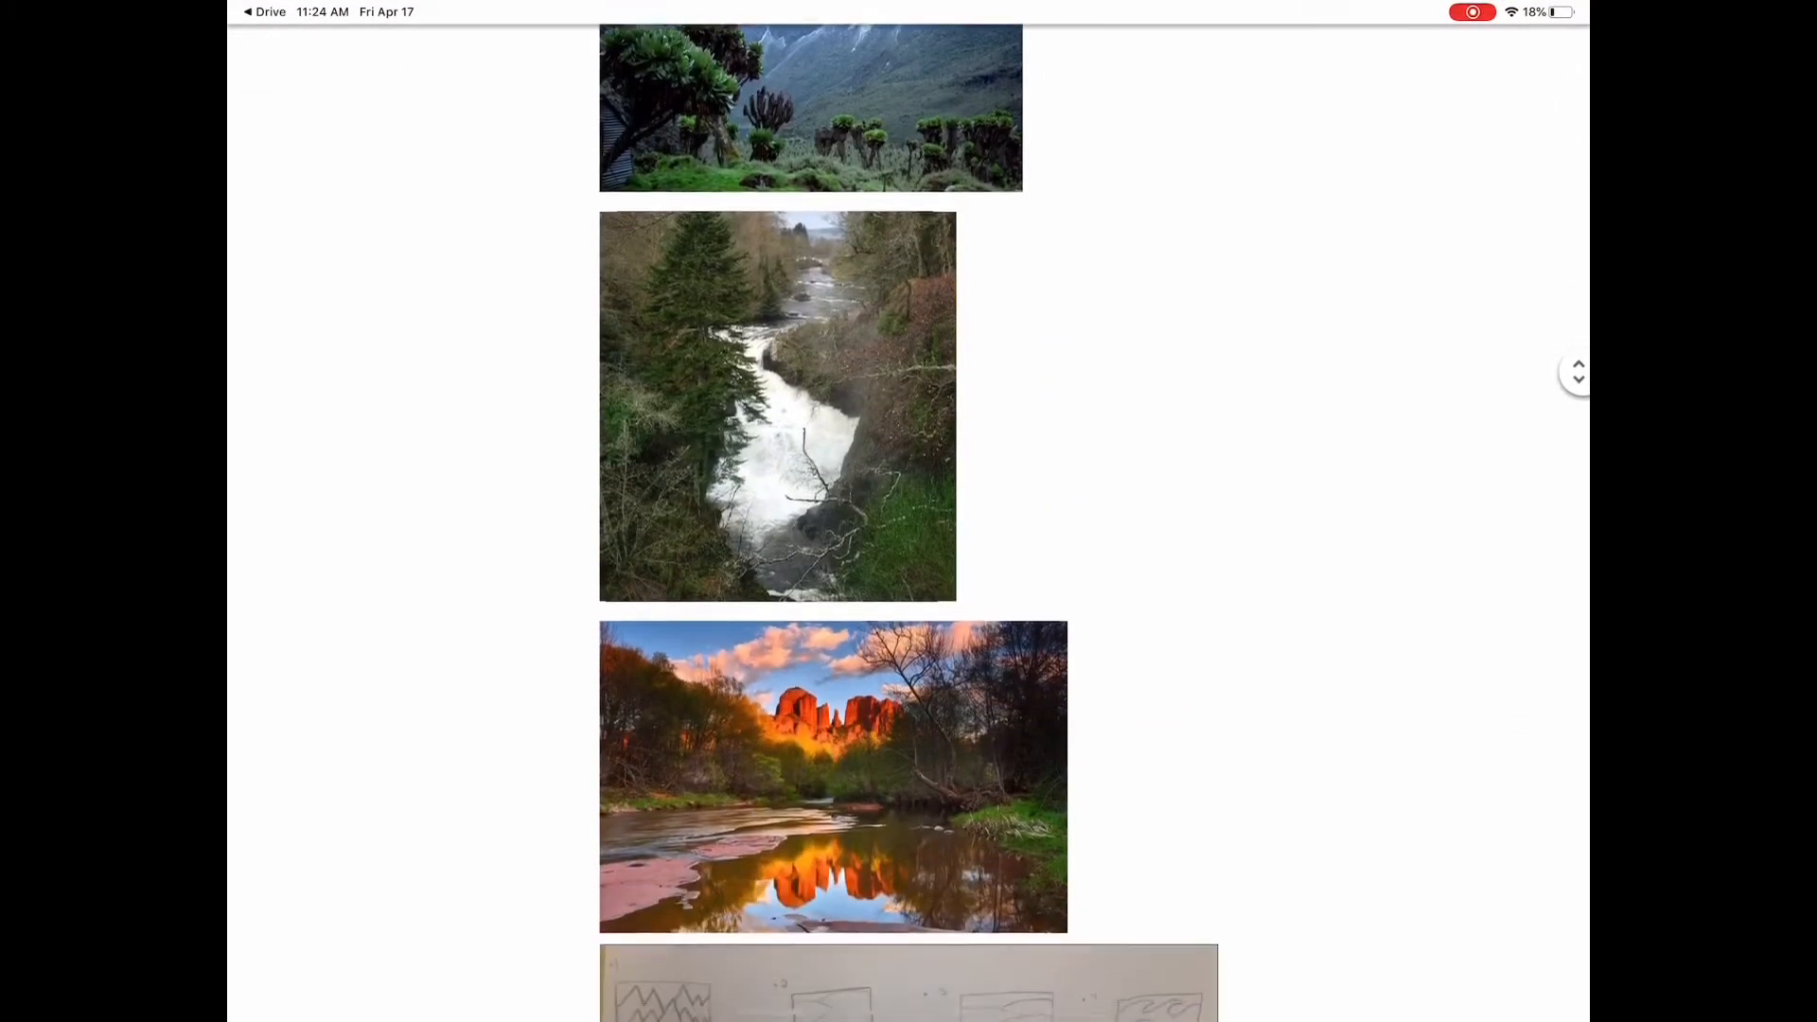
{"action": "scroll", "scroll_direction": "down", "scroll_amount": 3}
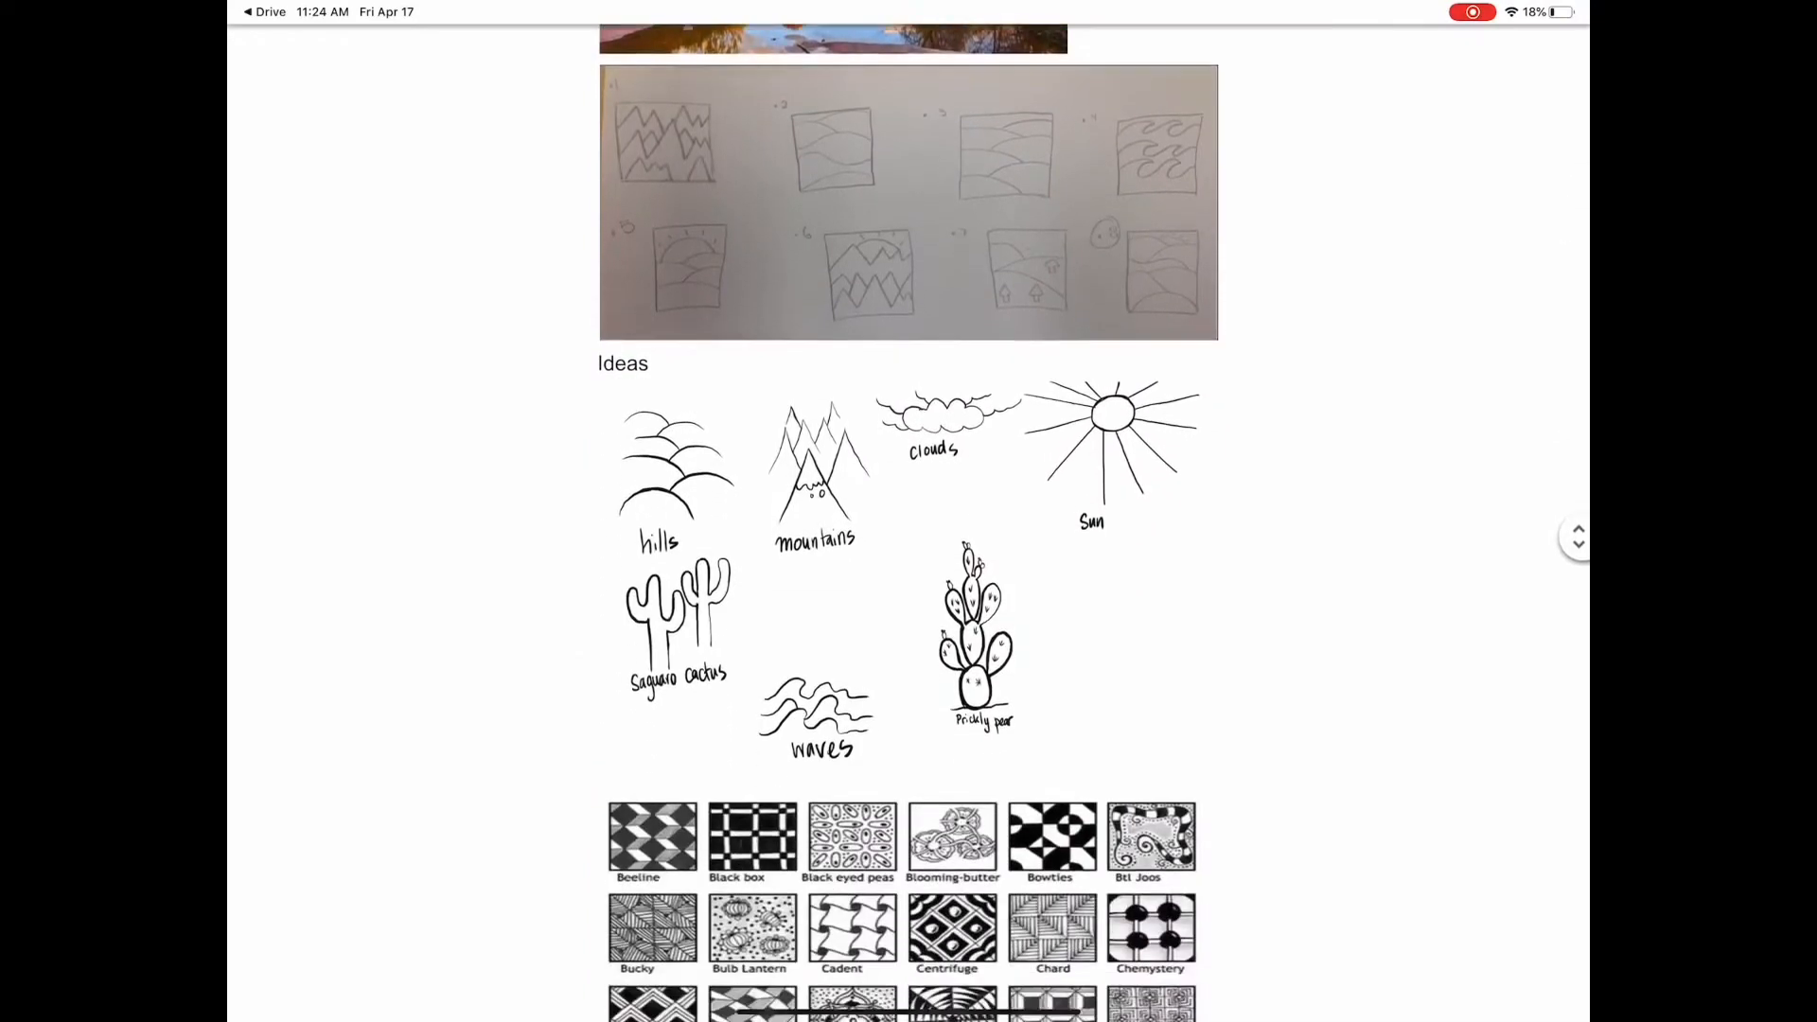
{"action": "scroll", "scroll_direction": "down", "scroll_amount": 3}
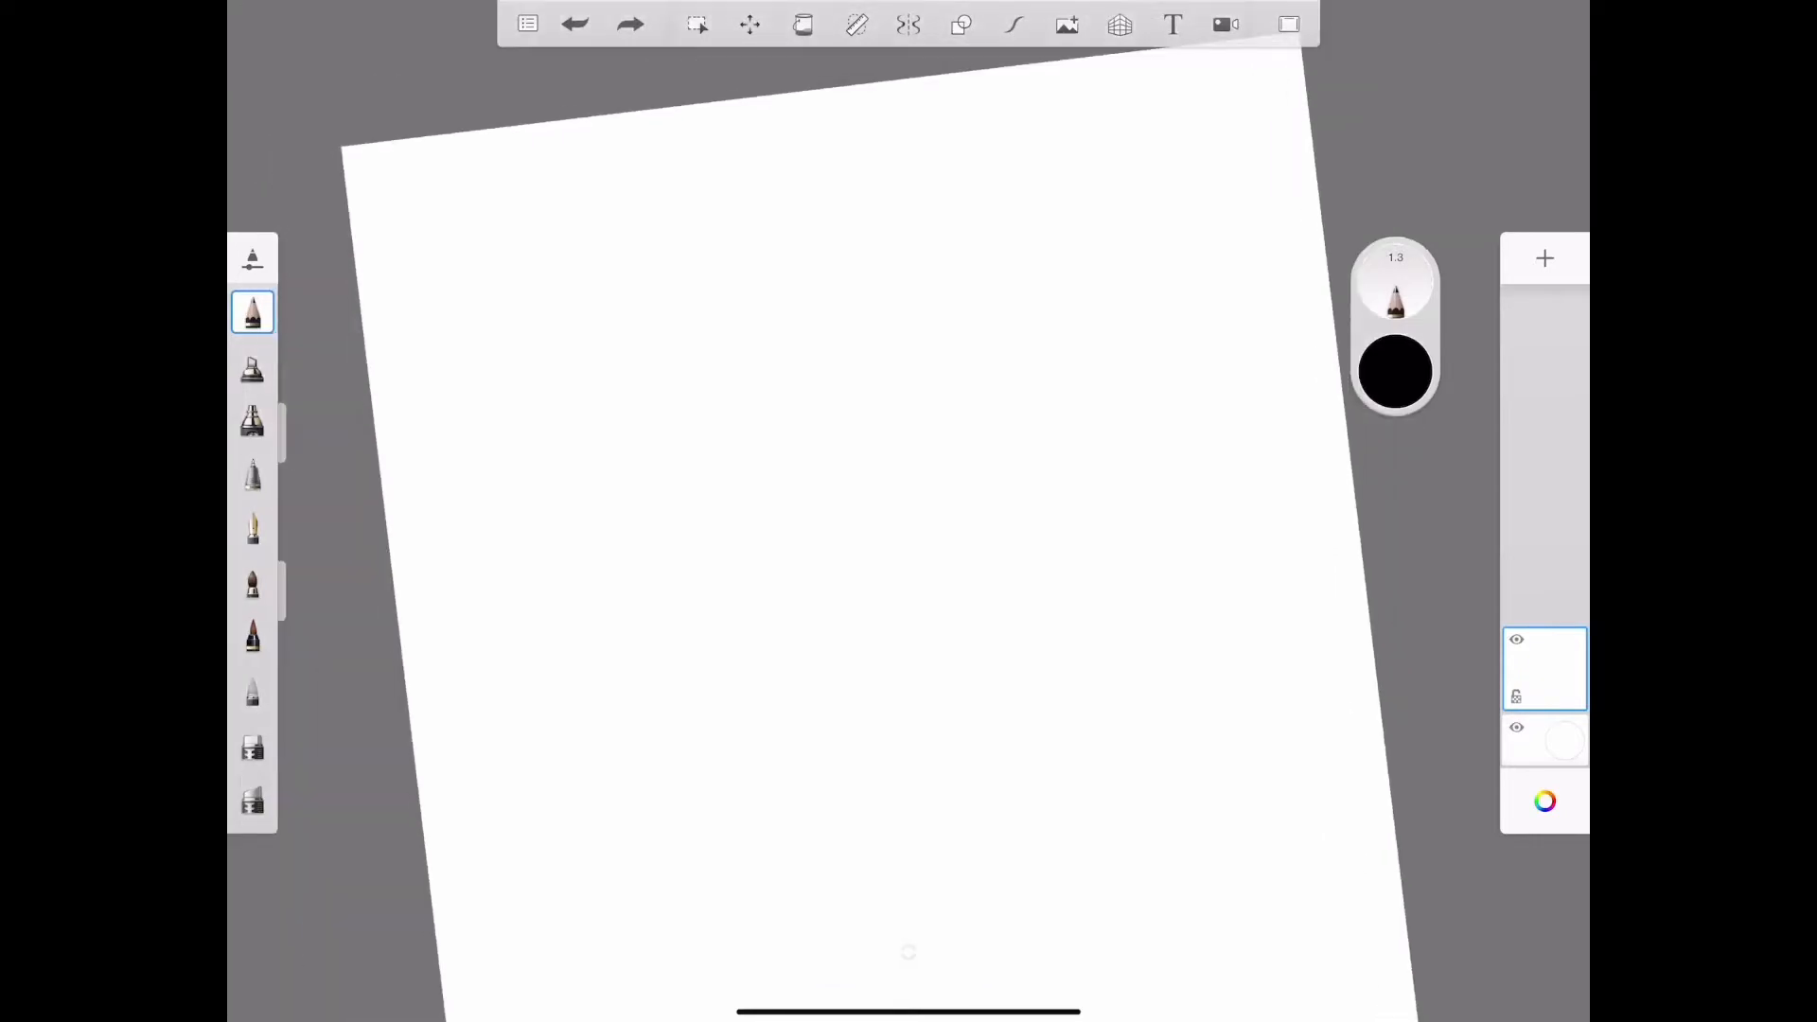
- Draw a short pencil test stroke near the upper left, toggling eraser and pencil
{"action": "left_click_drag", "start_coordinate": [610, 229], "coordinate": [631, 382]}
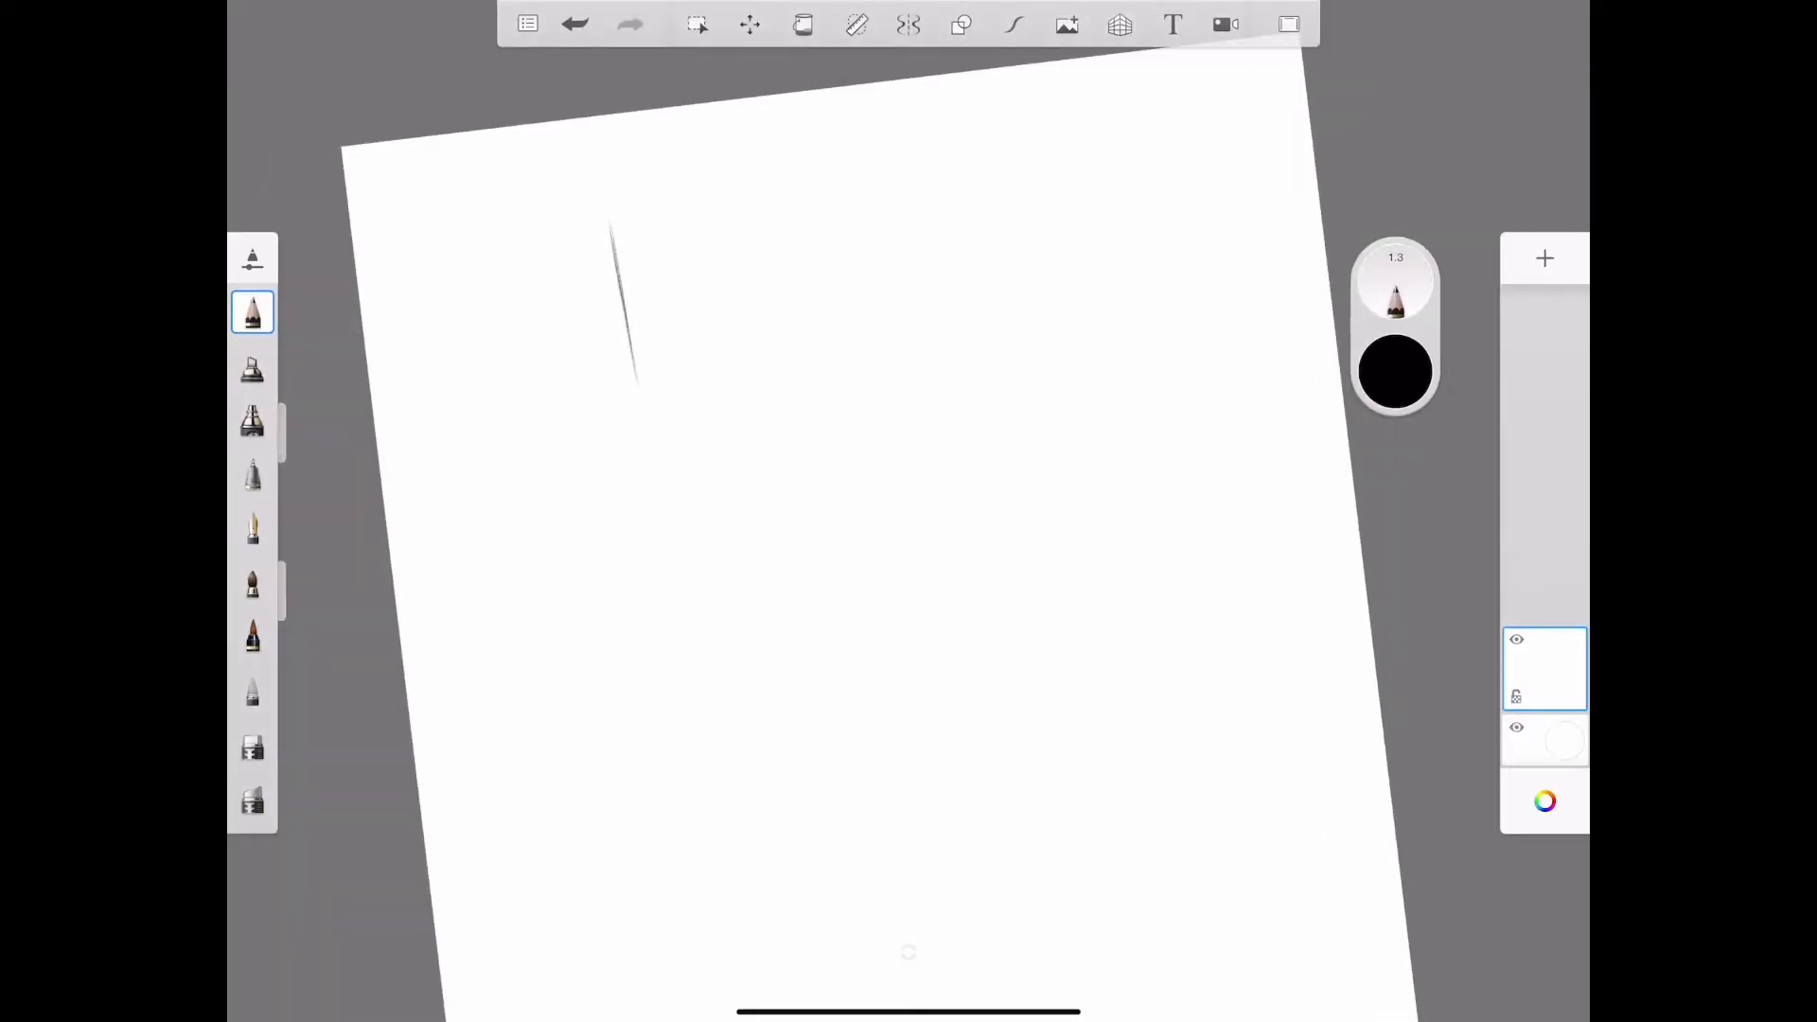
{"action": "left_click", "coordinate": [252, 744]}
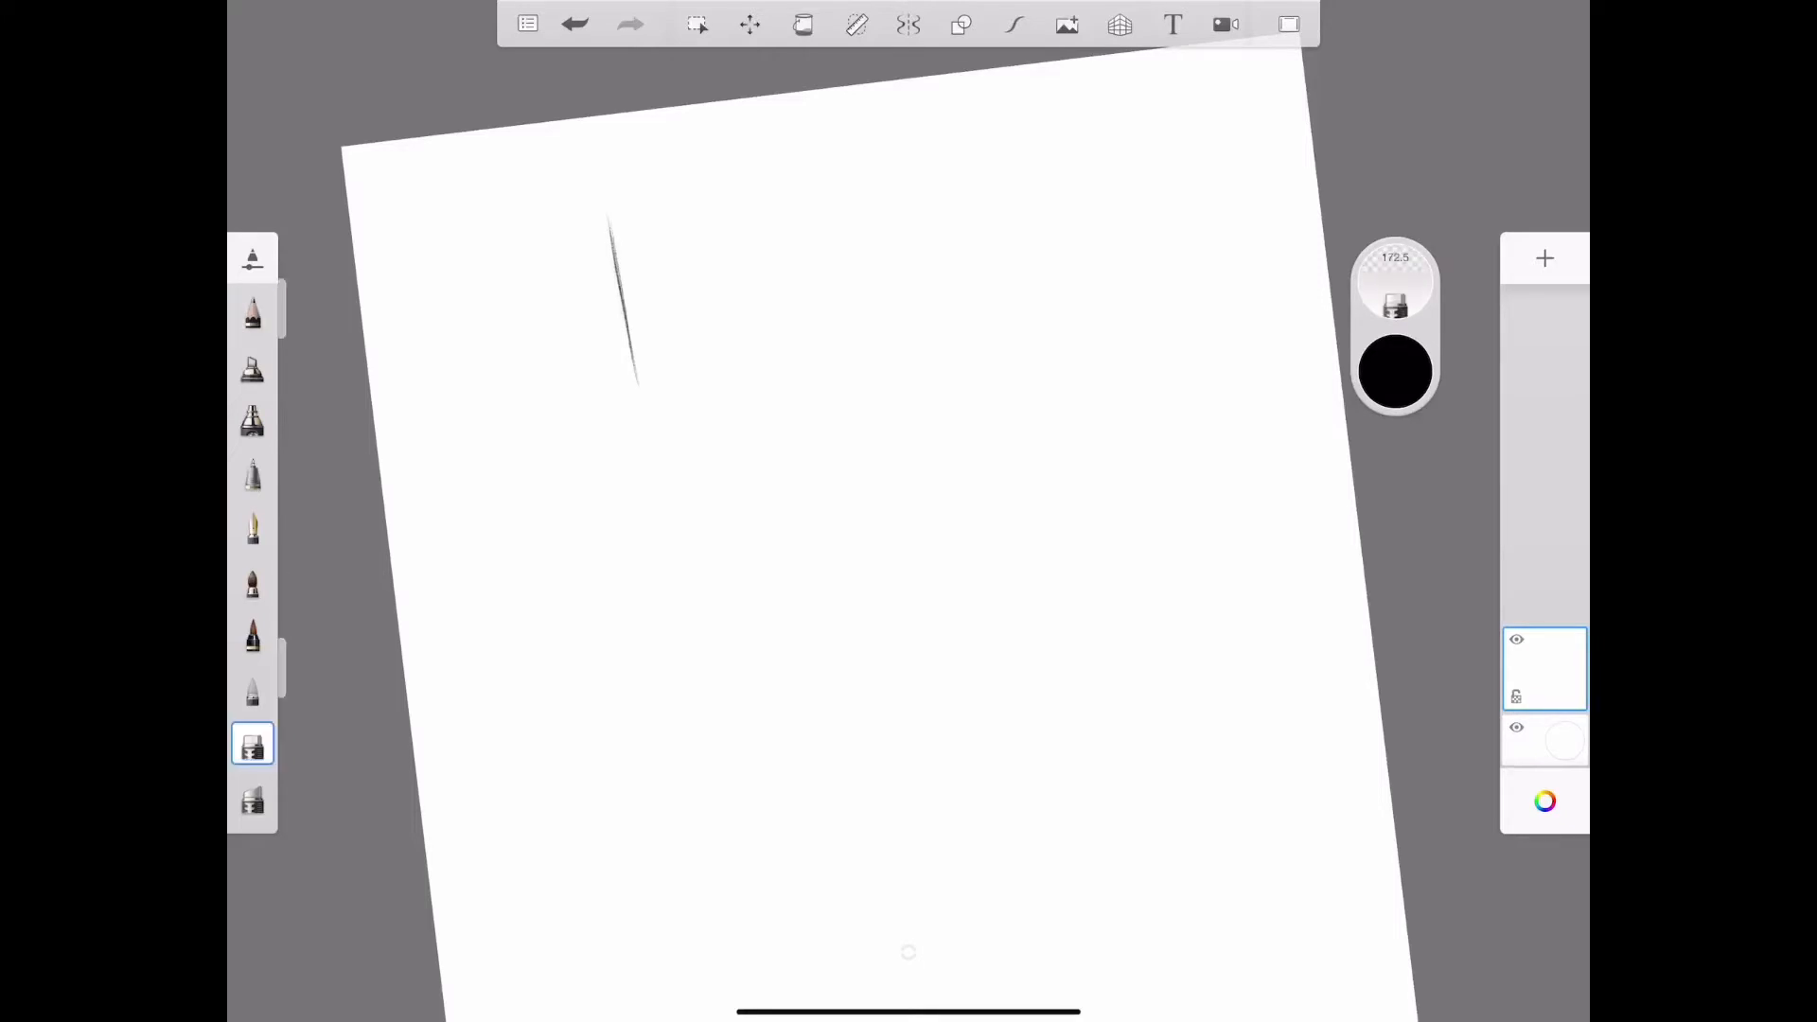
{"action": "left_click", "coordinate": [252, 313]}
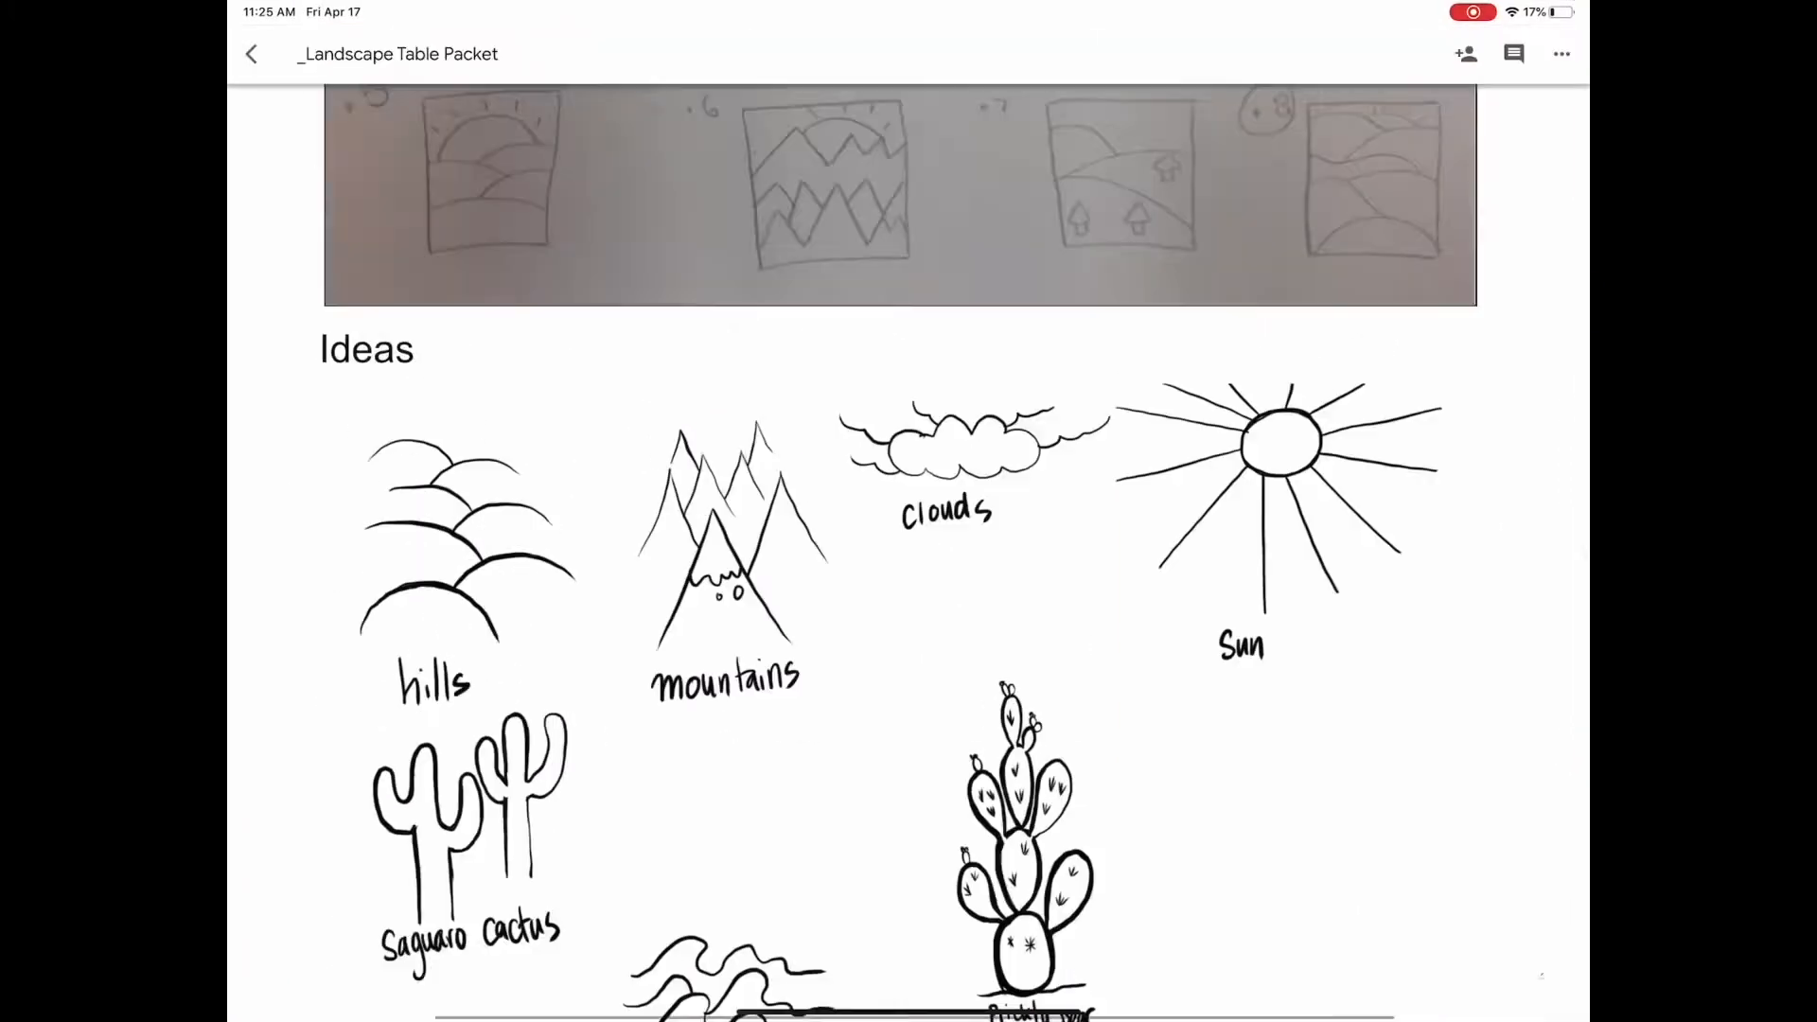
{"action": "scroll", "scroll_direction": "down", "scroll_amount": 3}
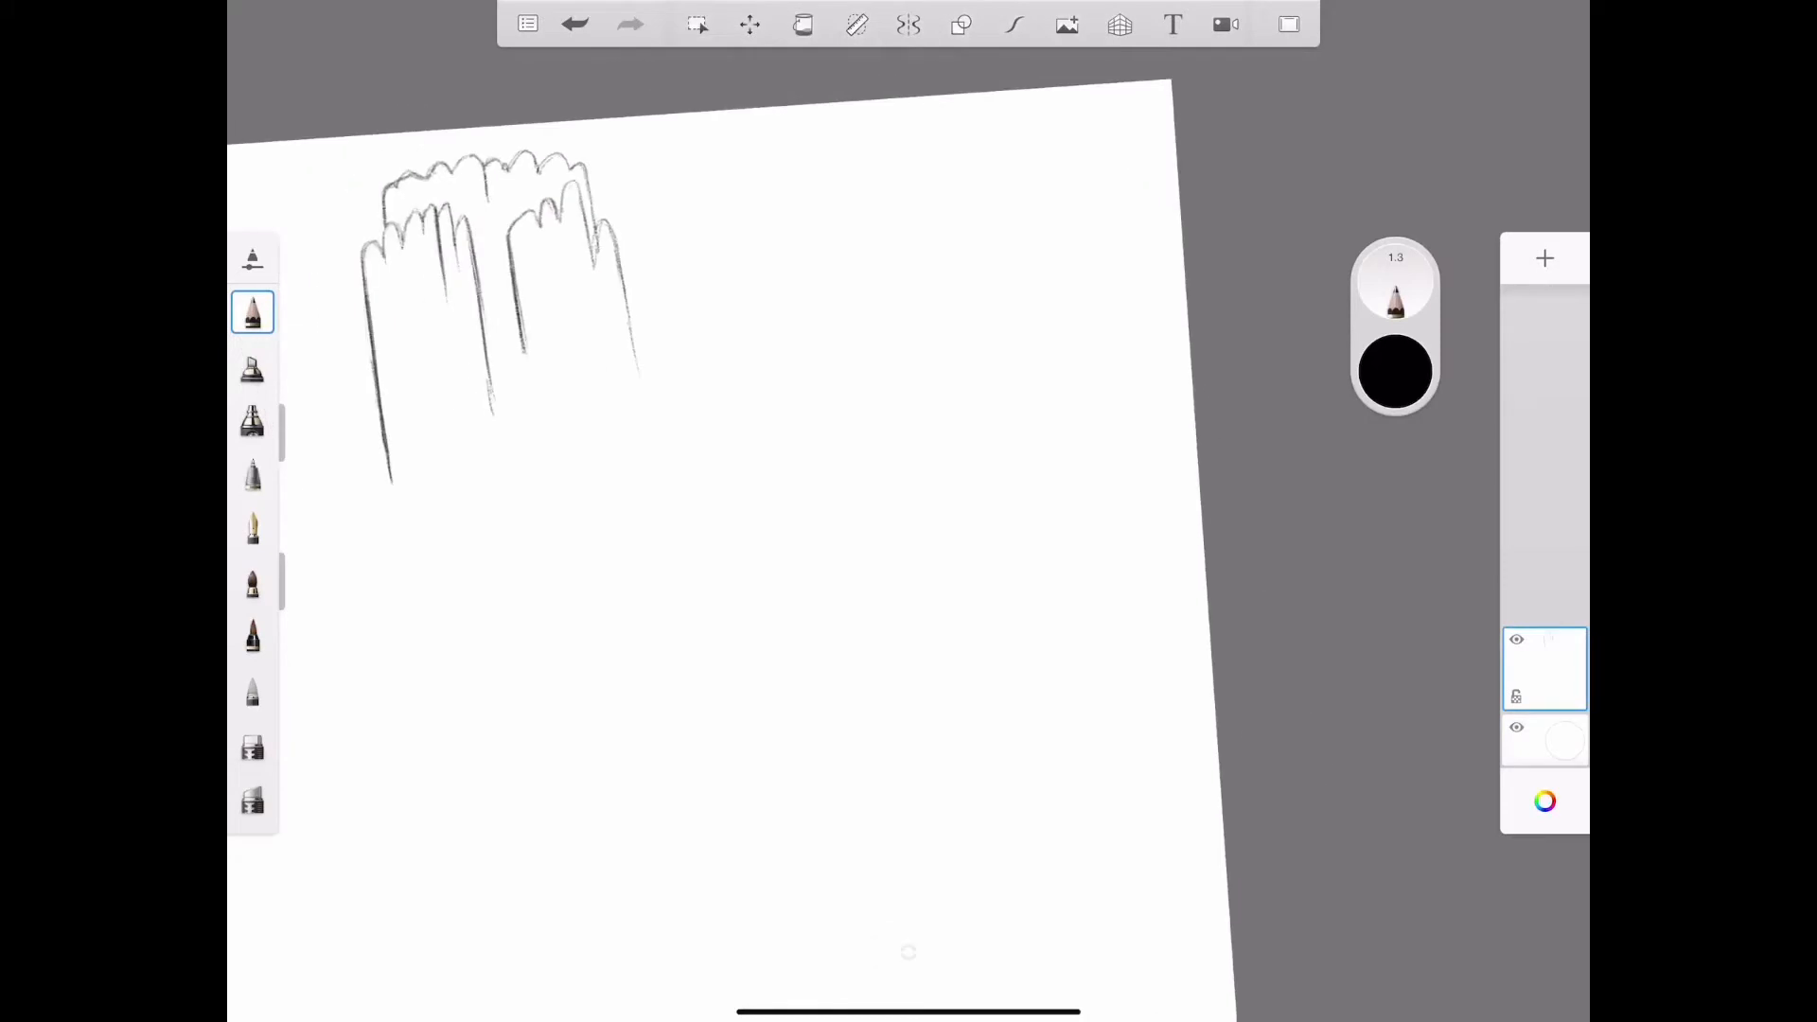
- Draw the left rock formation and the right formation's tall pillars with a bumpy top
{"action": "left_click_drag", "start_coordinate": [721, 221], "coordinate": [737, 440]}
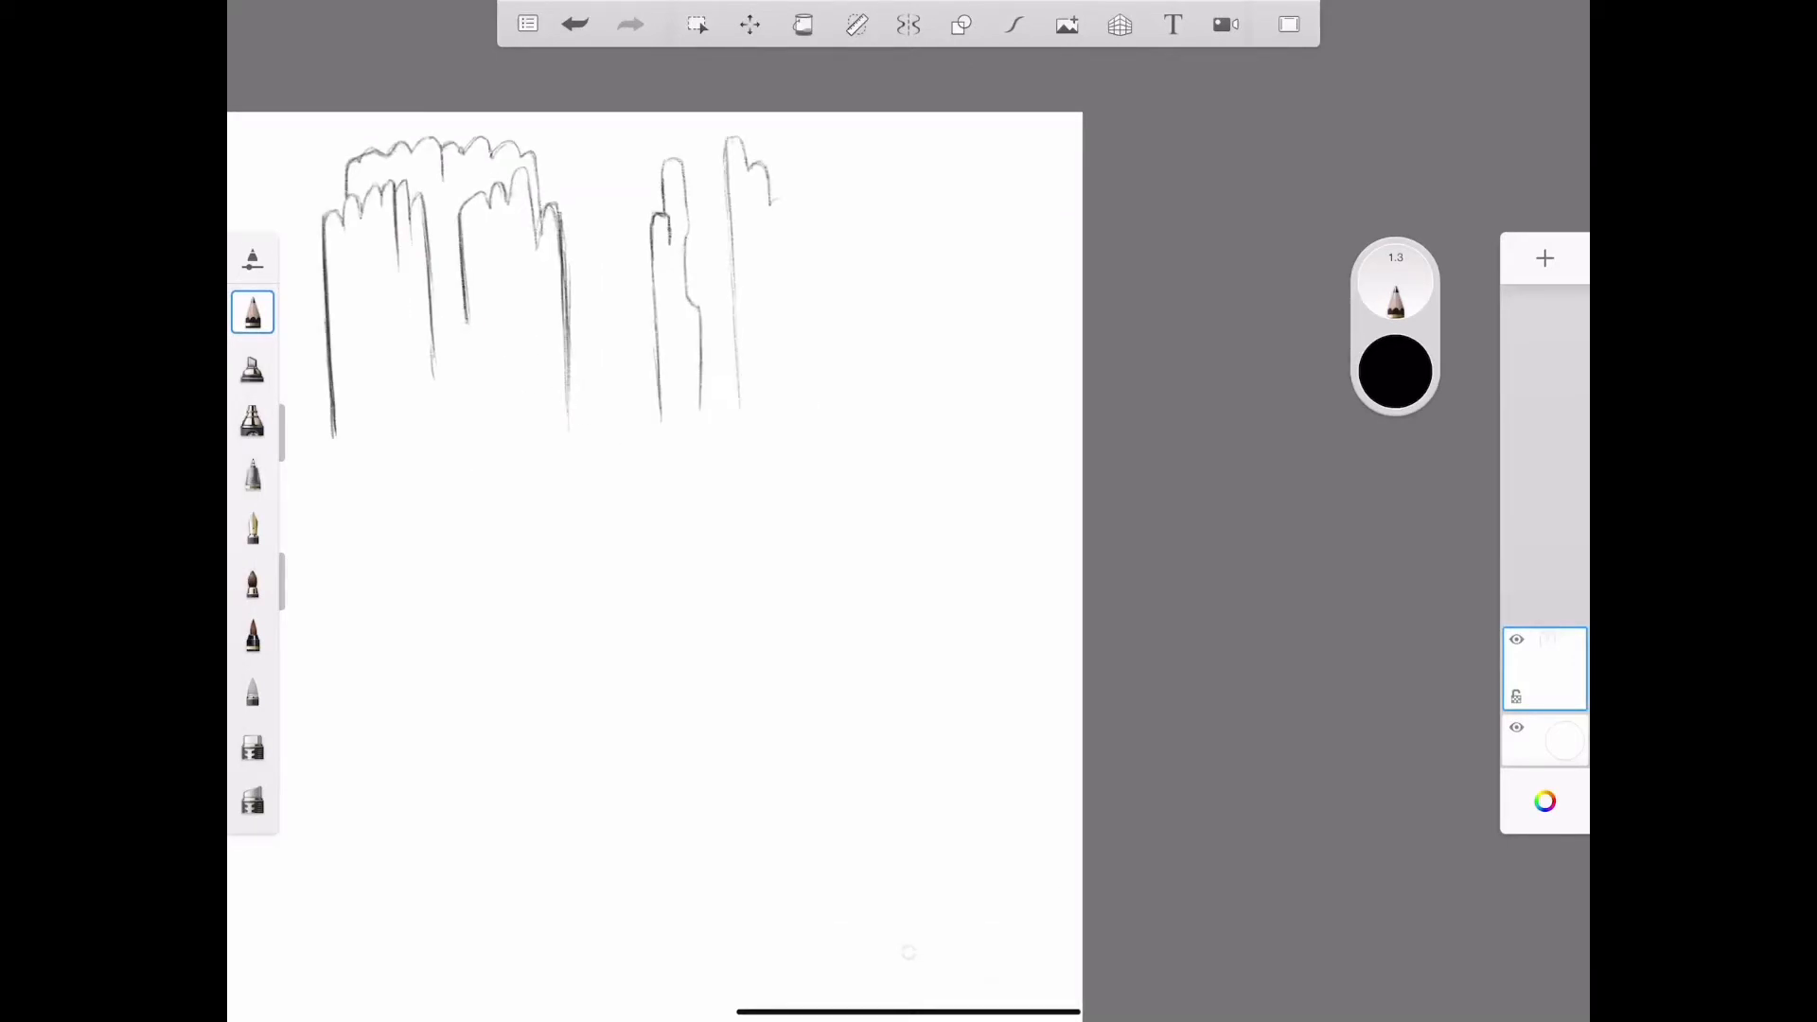
{"action": "left_click_drag", "start_coordinate": [759, 185], "coordinate": [811, 243]}
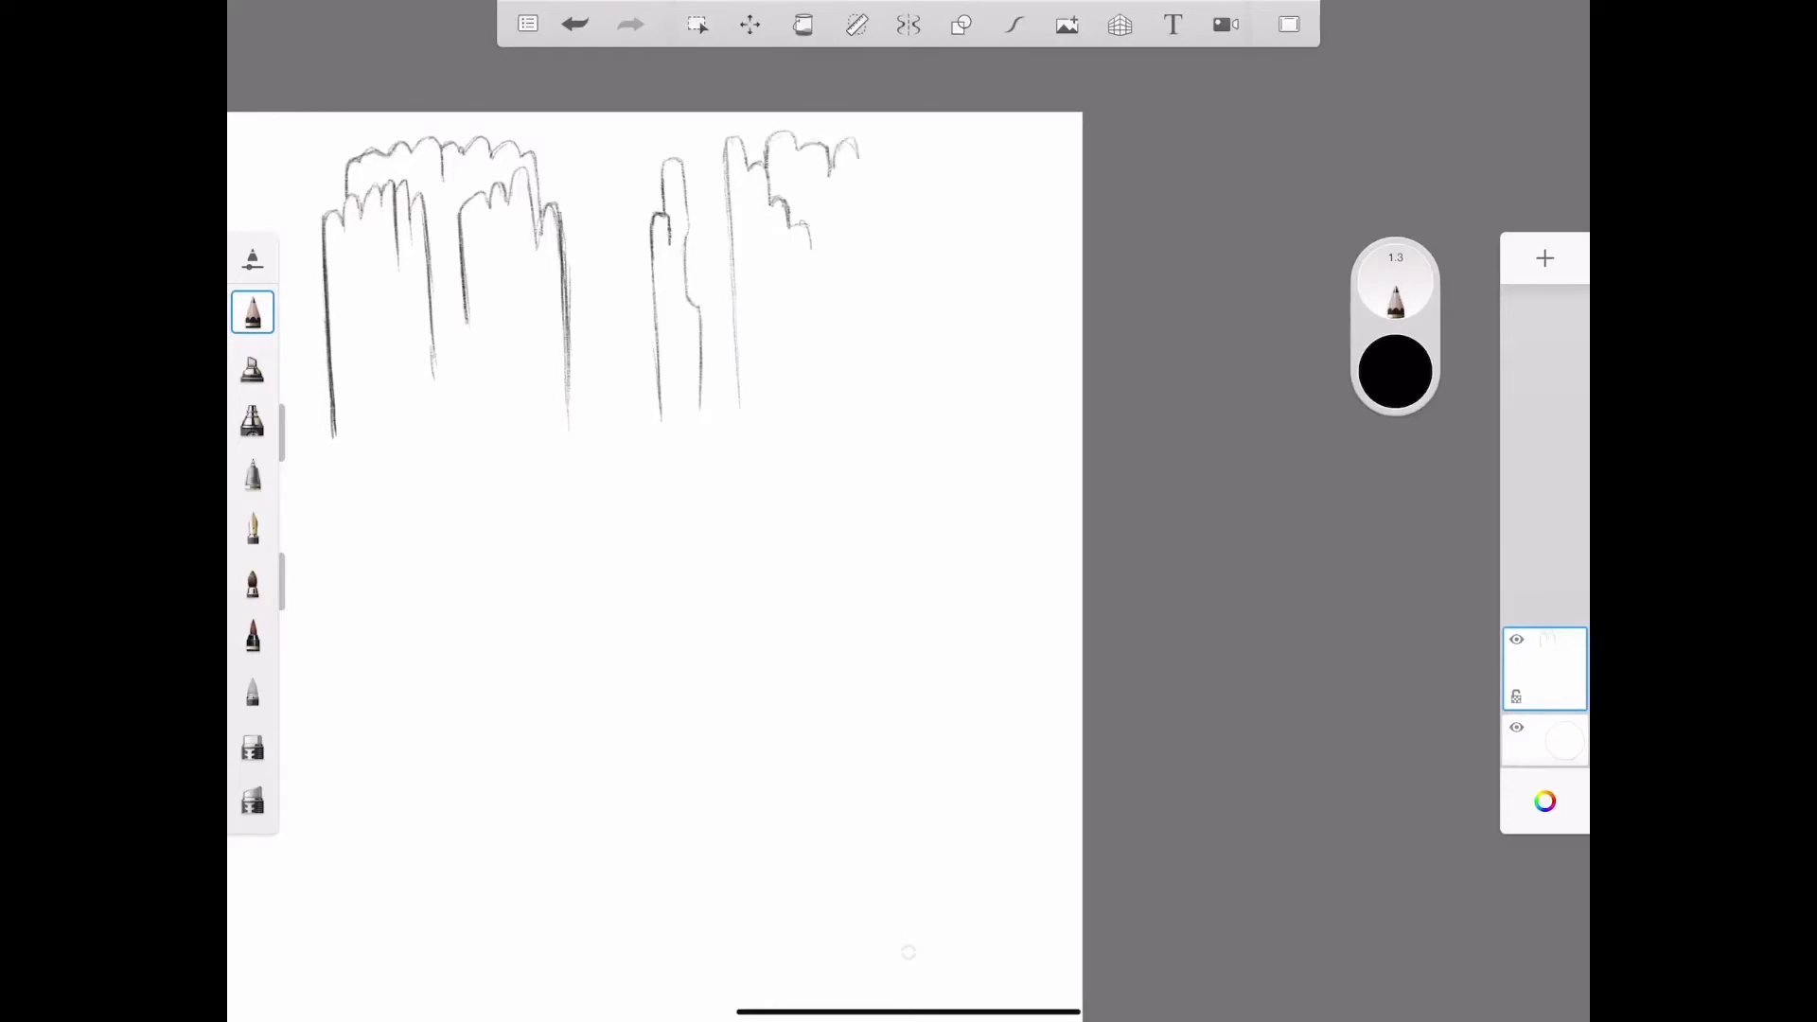
{"action": "left_click_drag", "start_coordinate": [817, 169], "coordinate": [898, 151]}
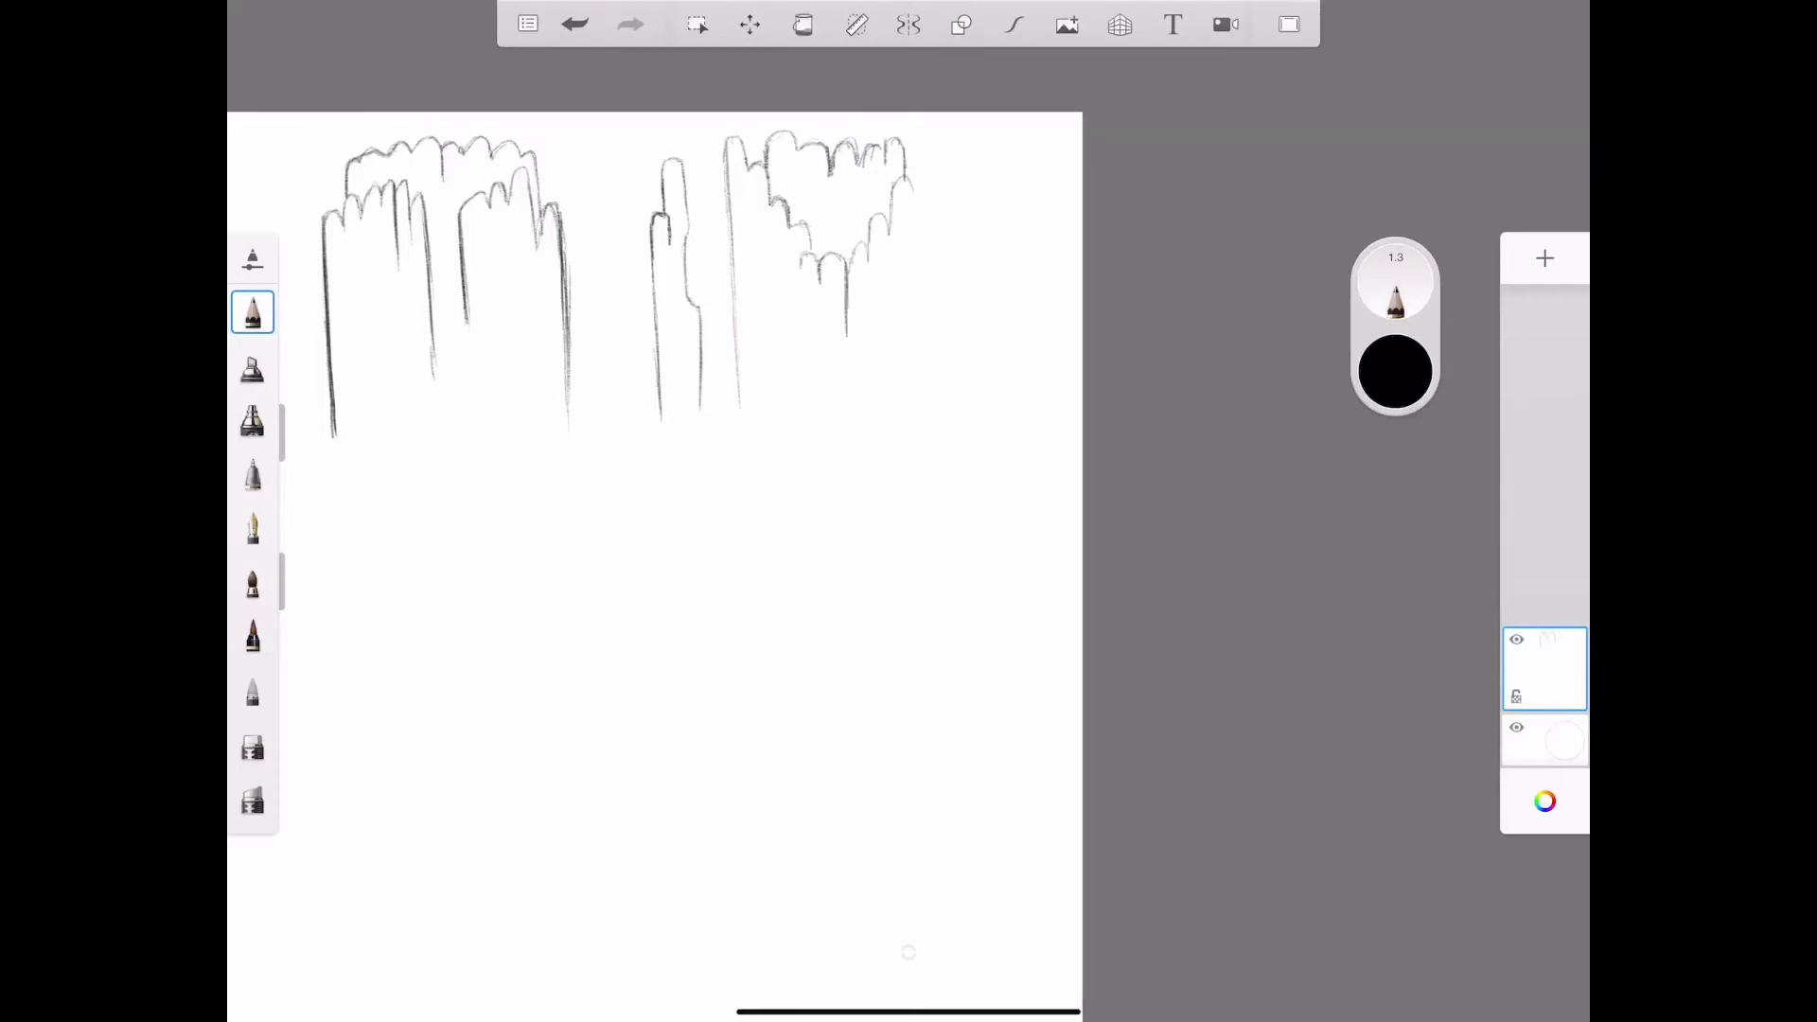
- Erase stray lines, add more pillars inside the right formation, and confirm the canvas transform
{"action": "left_click", "coordinate": [252, 744]}
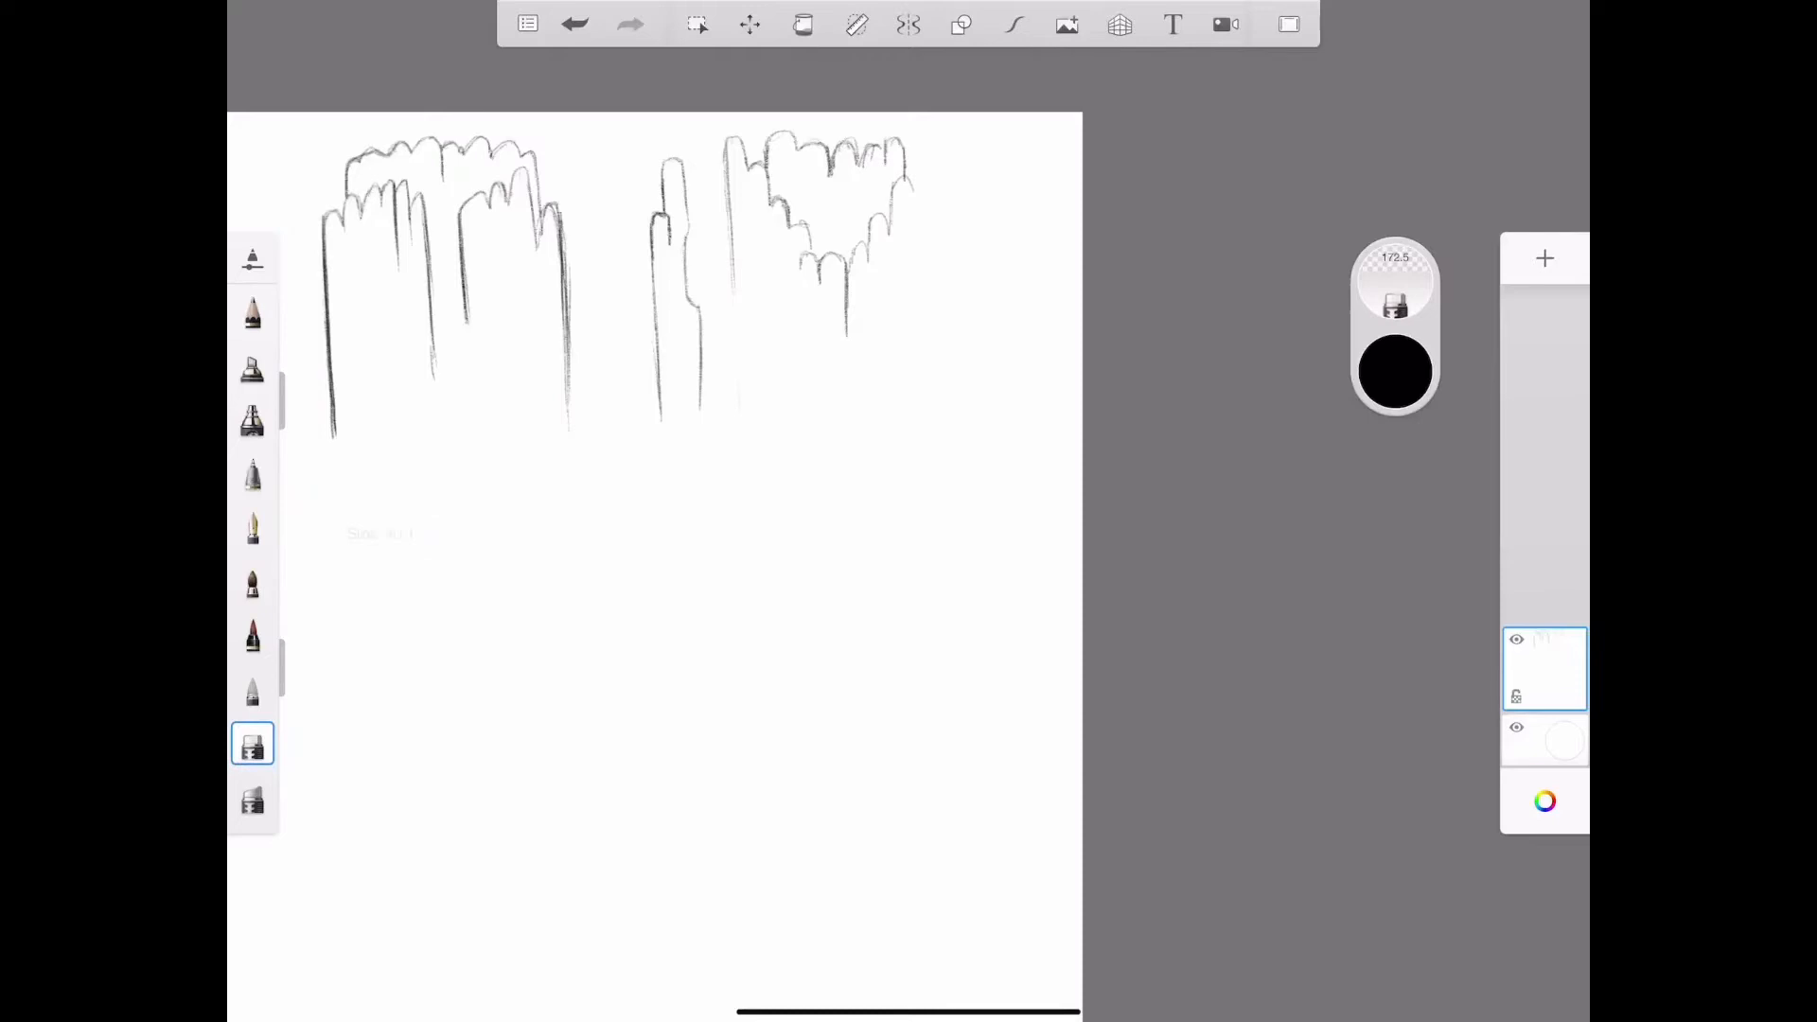
{"action": "left_click", "coordinate": [252, 311]}
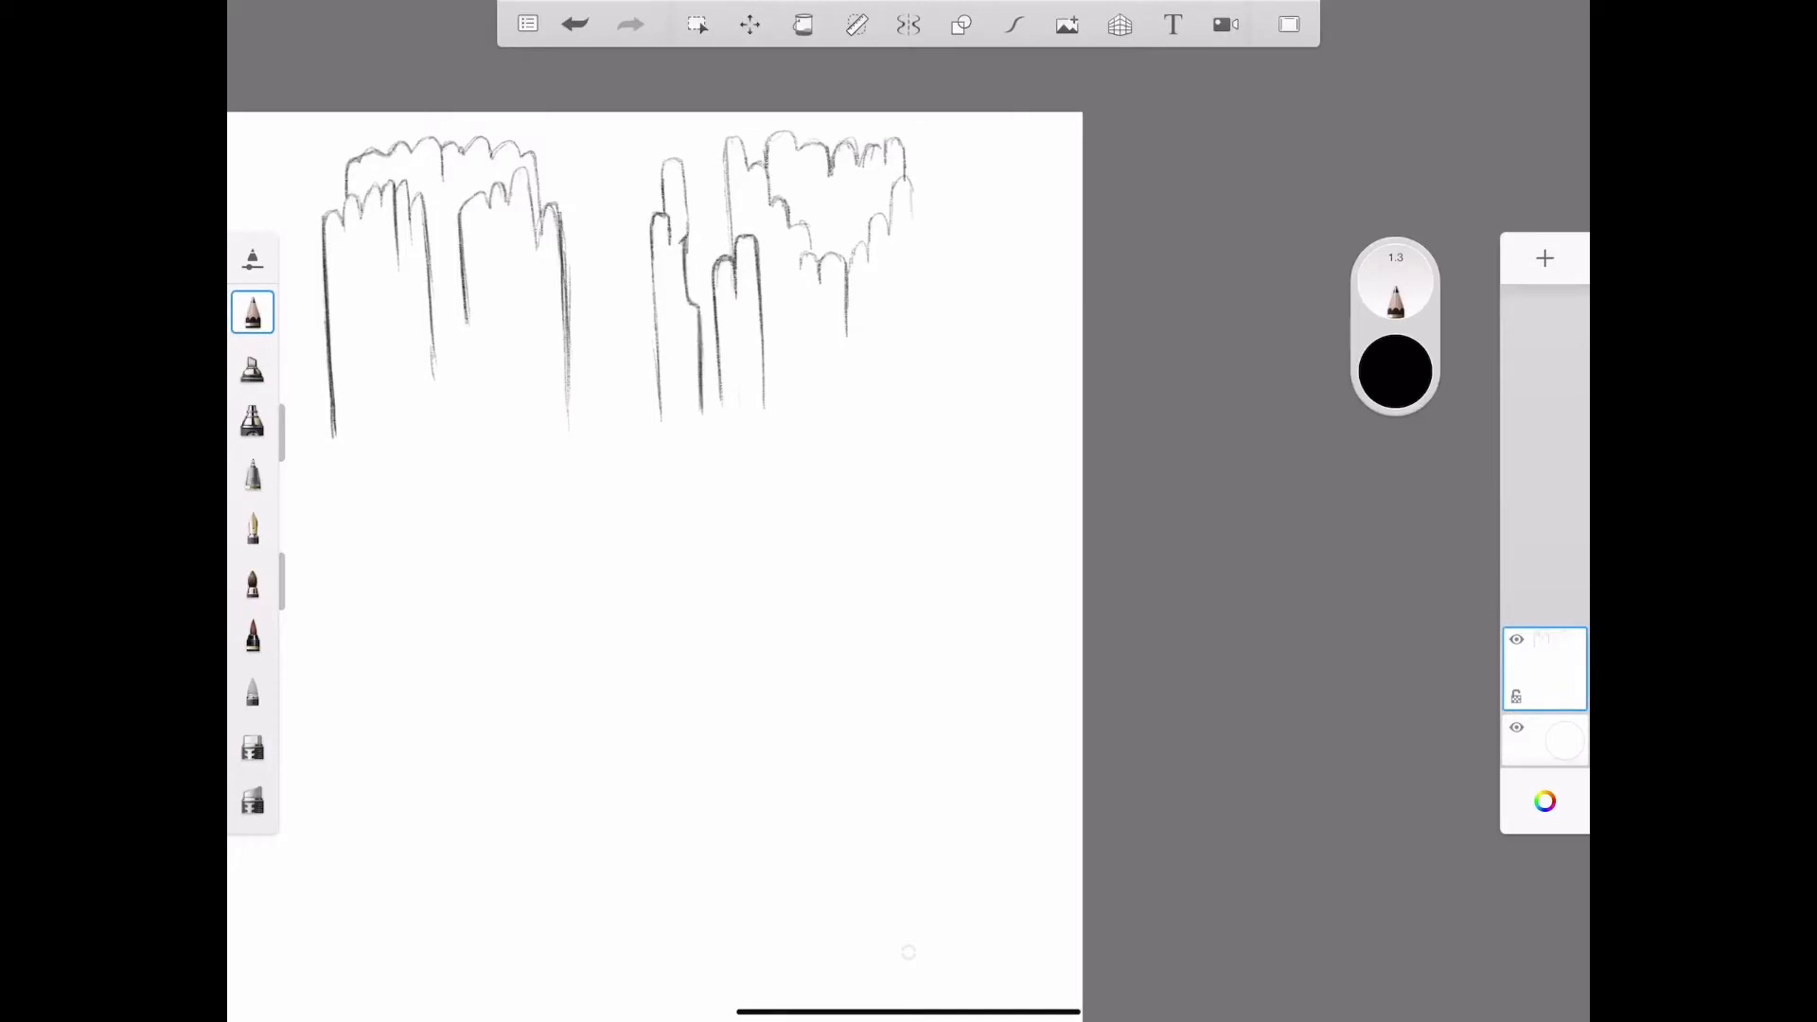
{"action": "left_click_drag", "start_coordinate": [915, 180], "coordinate": [939, 359]}
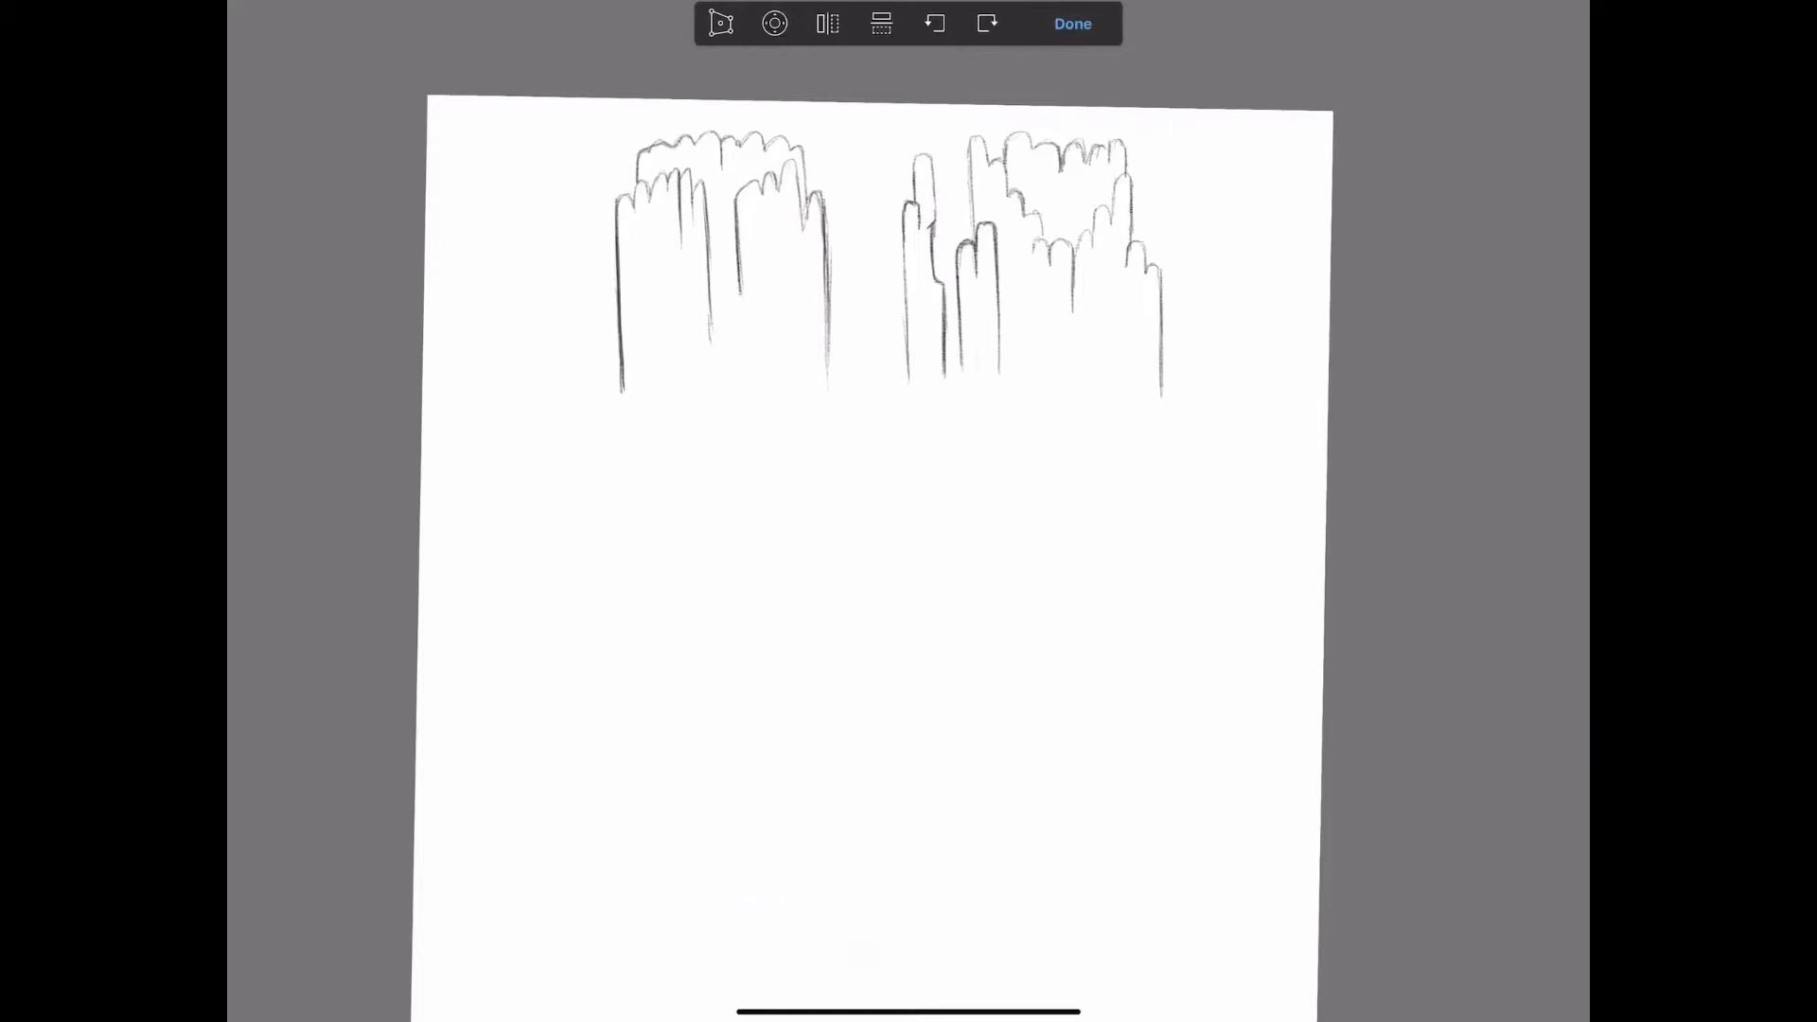
{"action": "left_click", "coordinate": [1072, 23]}
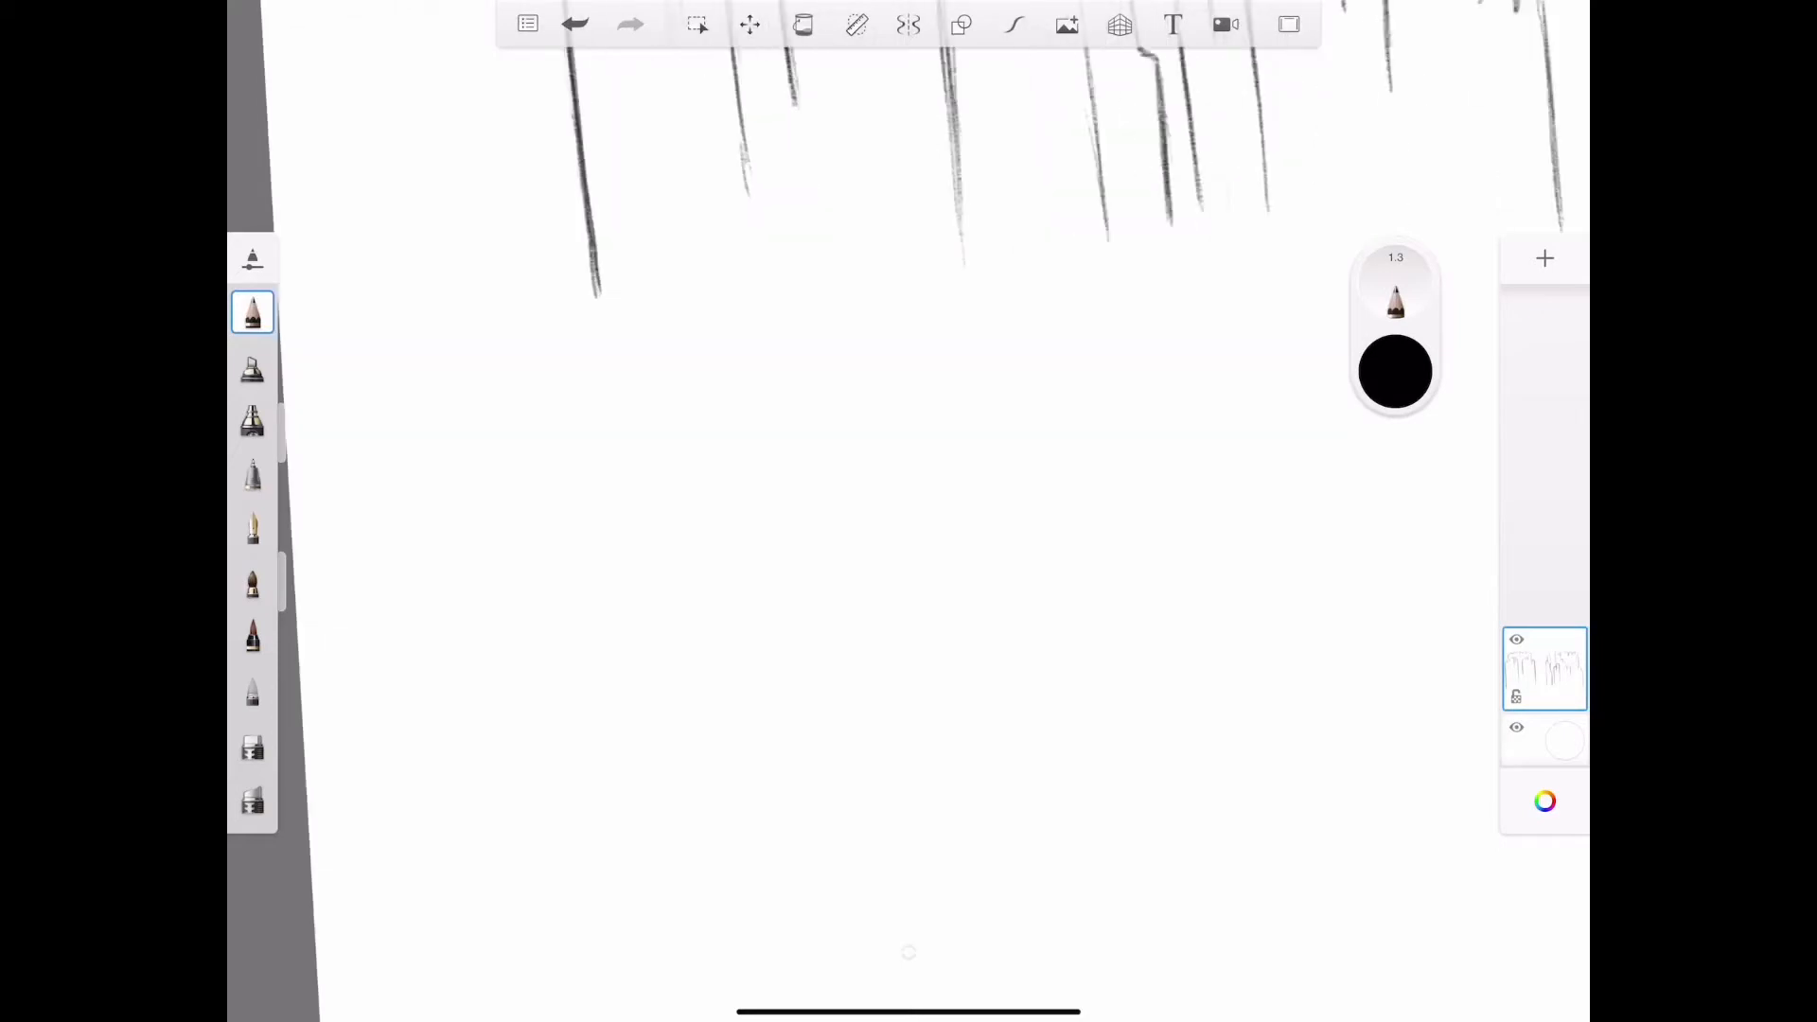
- Reposition the canvas and draw bumpy ground lines beneath both rock formations
{"action": "left_click_drag", "start_coordinate": [590, 290], "coordinate": [551, 336]}
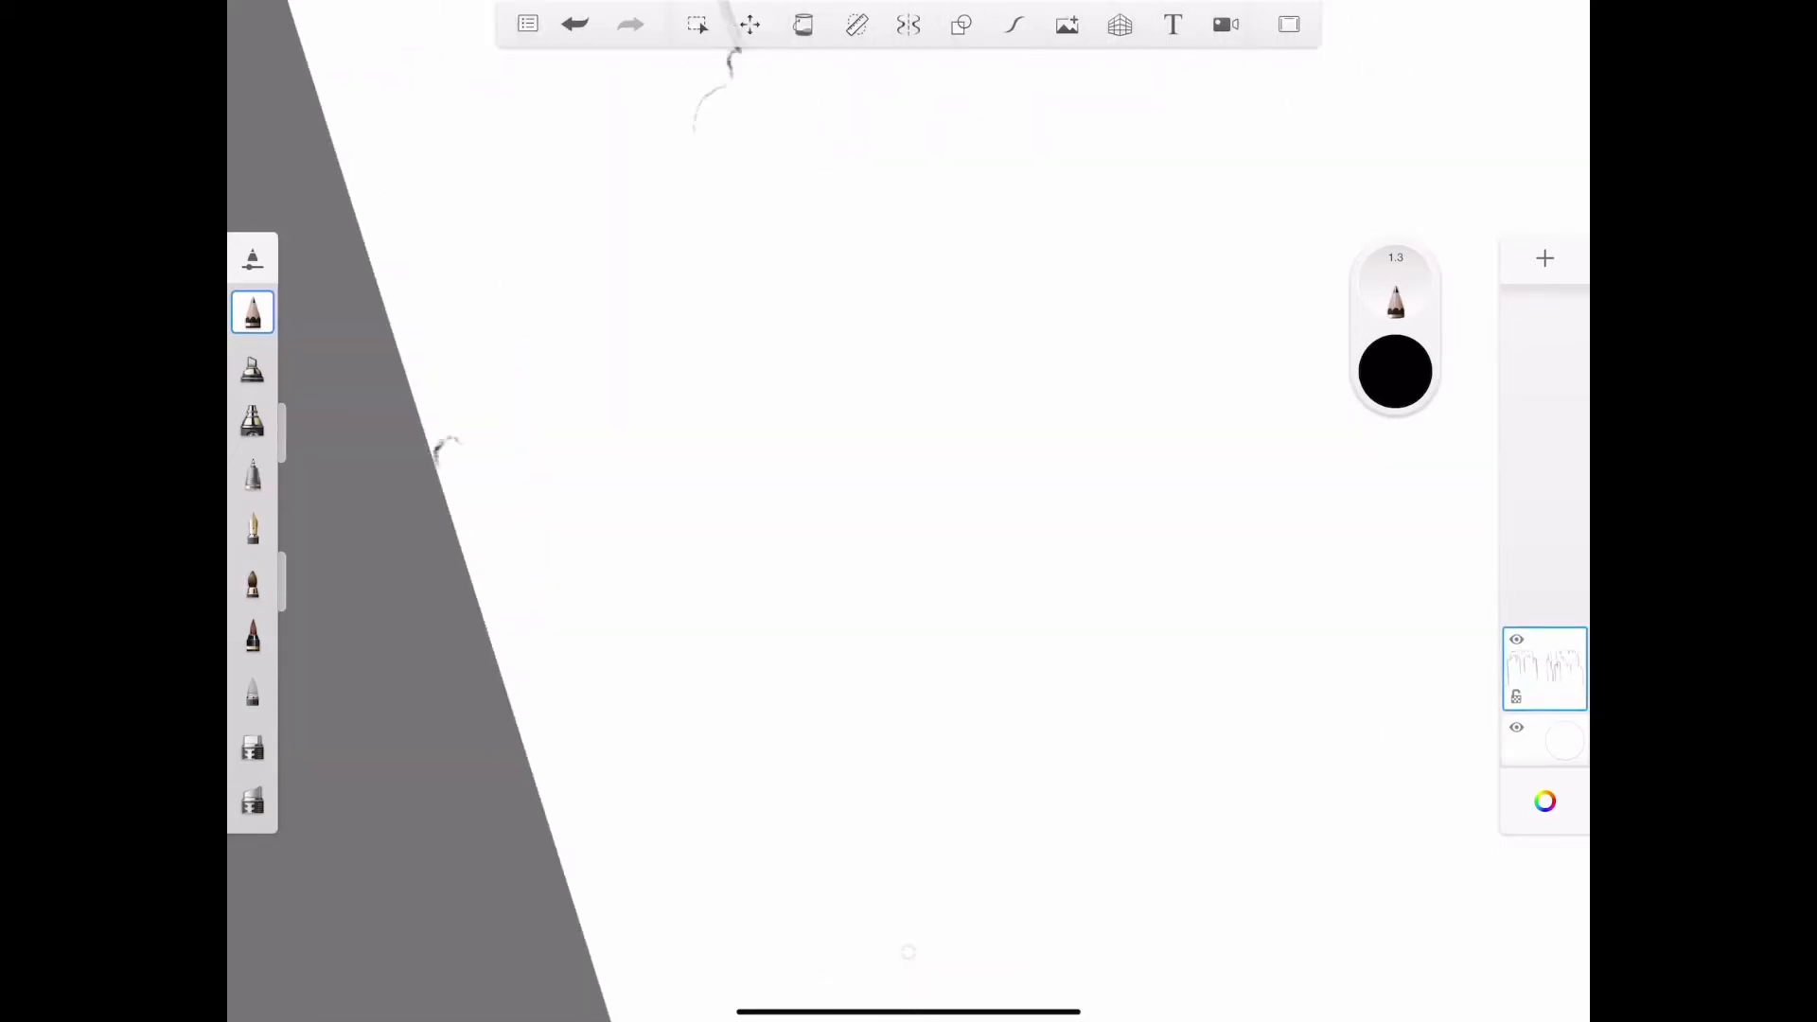
{"action": "left_click_drag", "start_coordinate": [440, 464], "coordinate": [522, 336]}
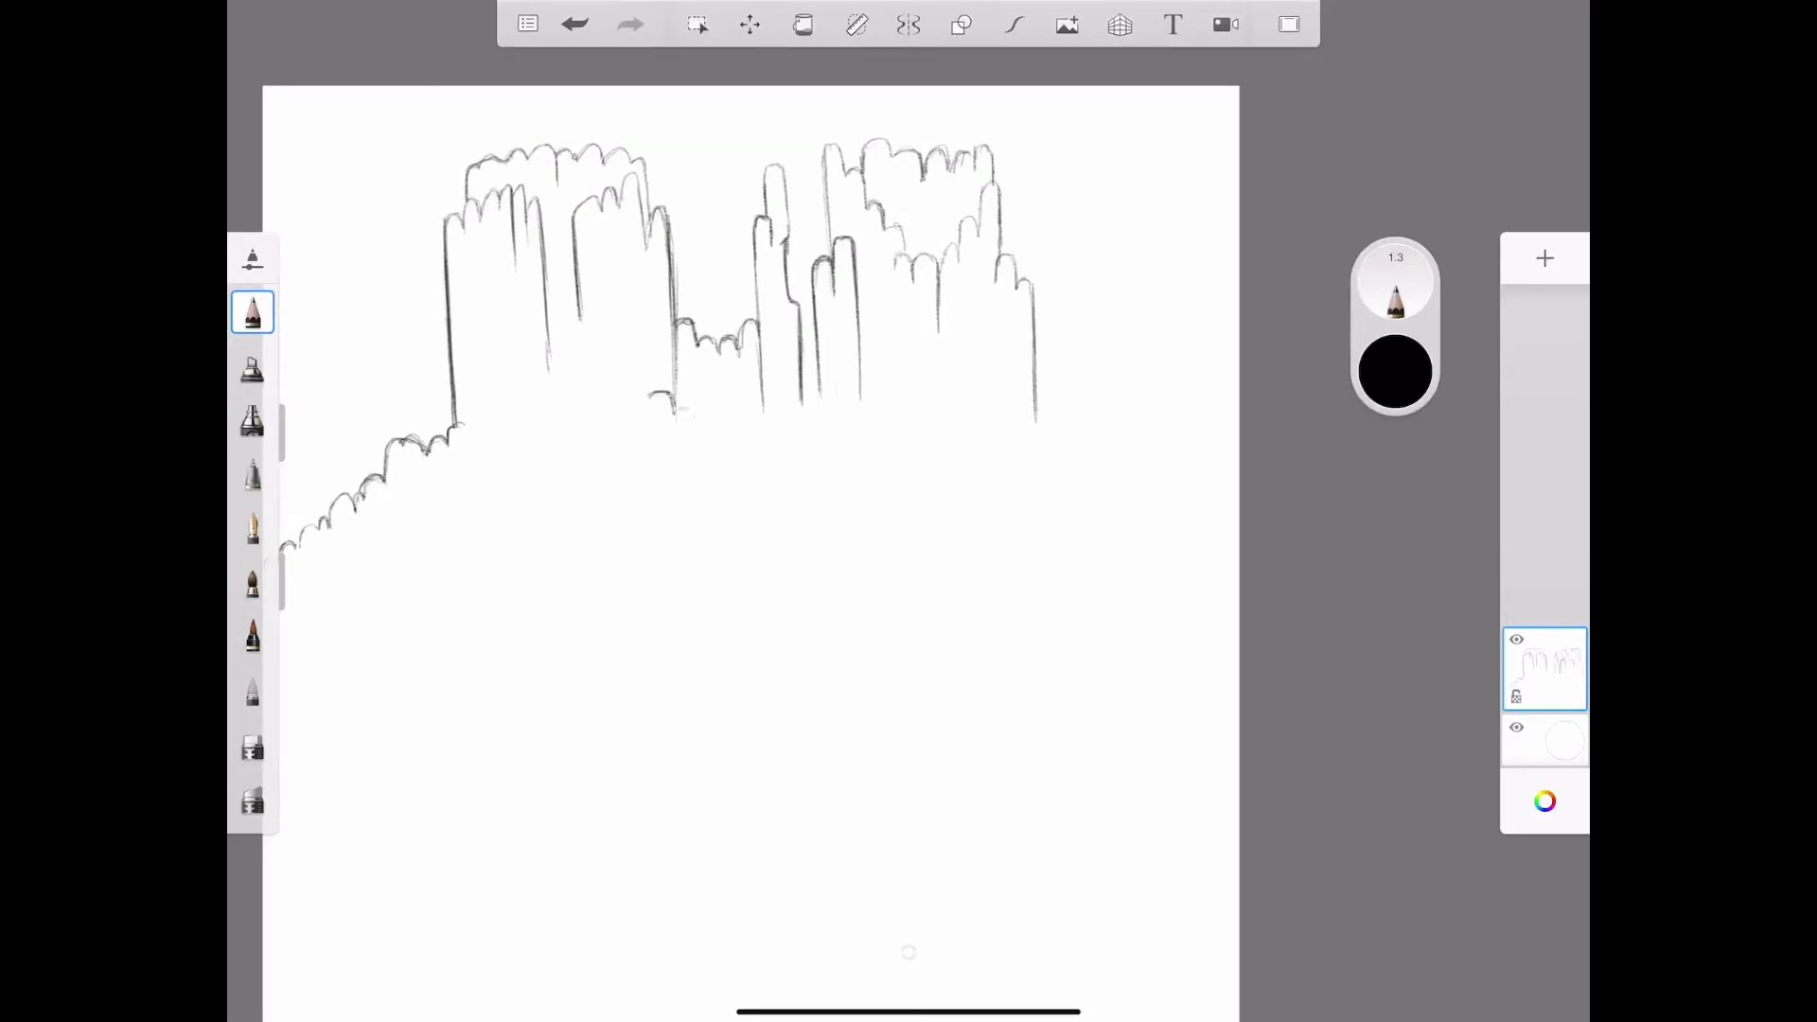
{"action": "left_click_drag", "start_coordinate": [649, 399], "coordinate": [724, 446]}
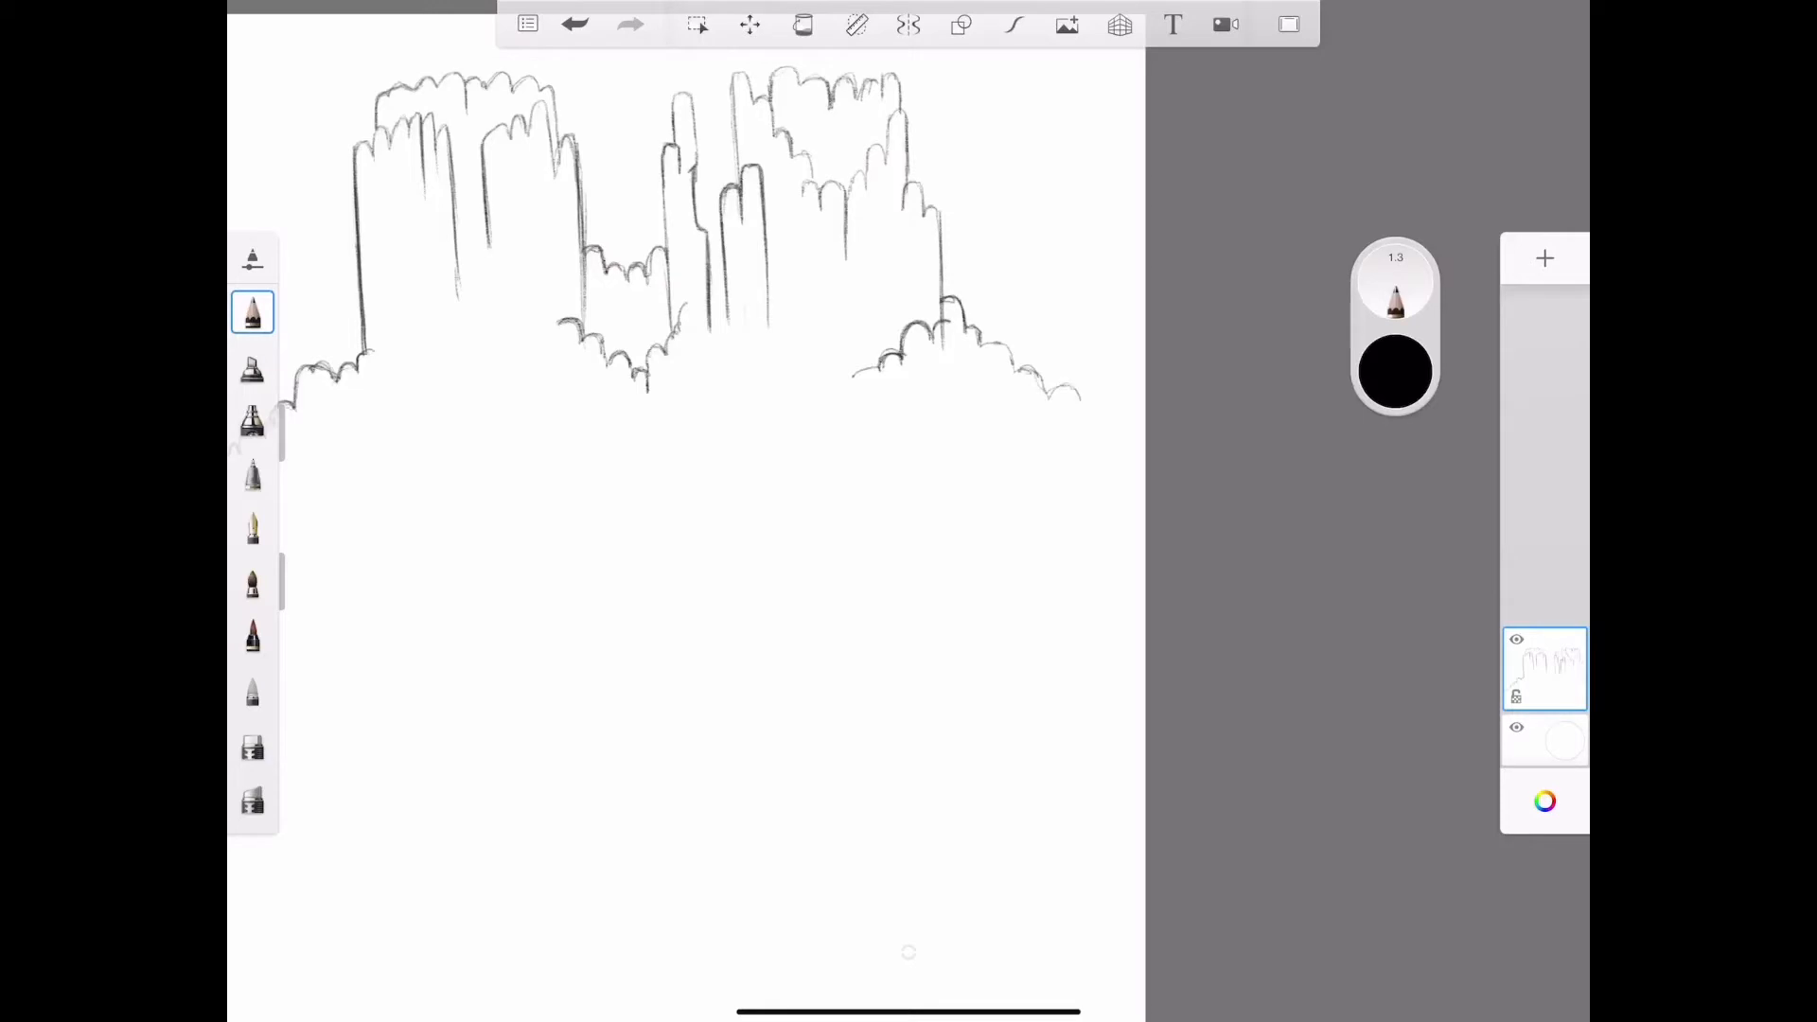
{"action": "left_click_drag", "start_coordinate": [979, 341], "coordinate": [1083, 400]}
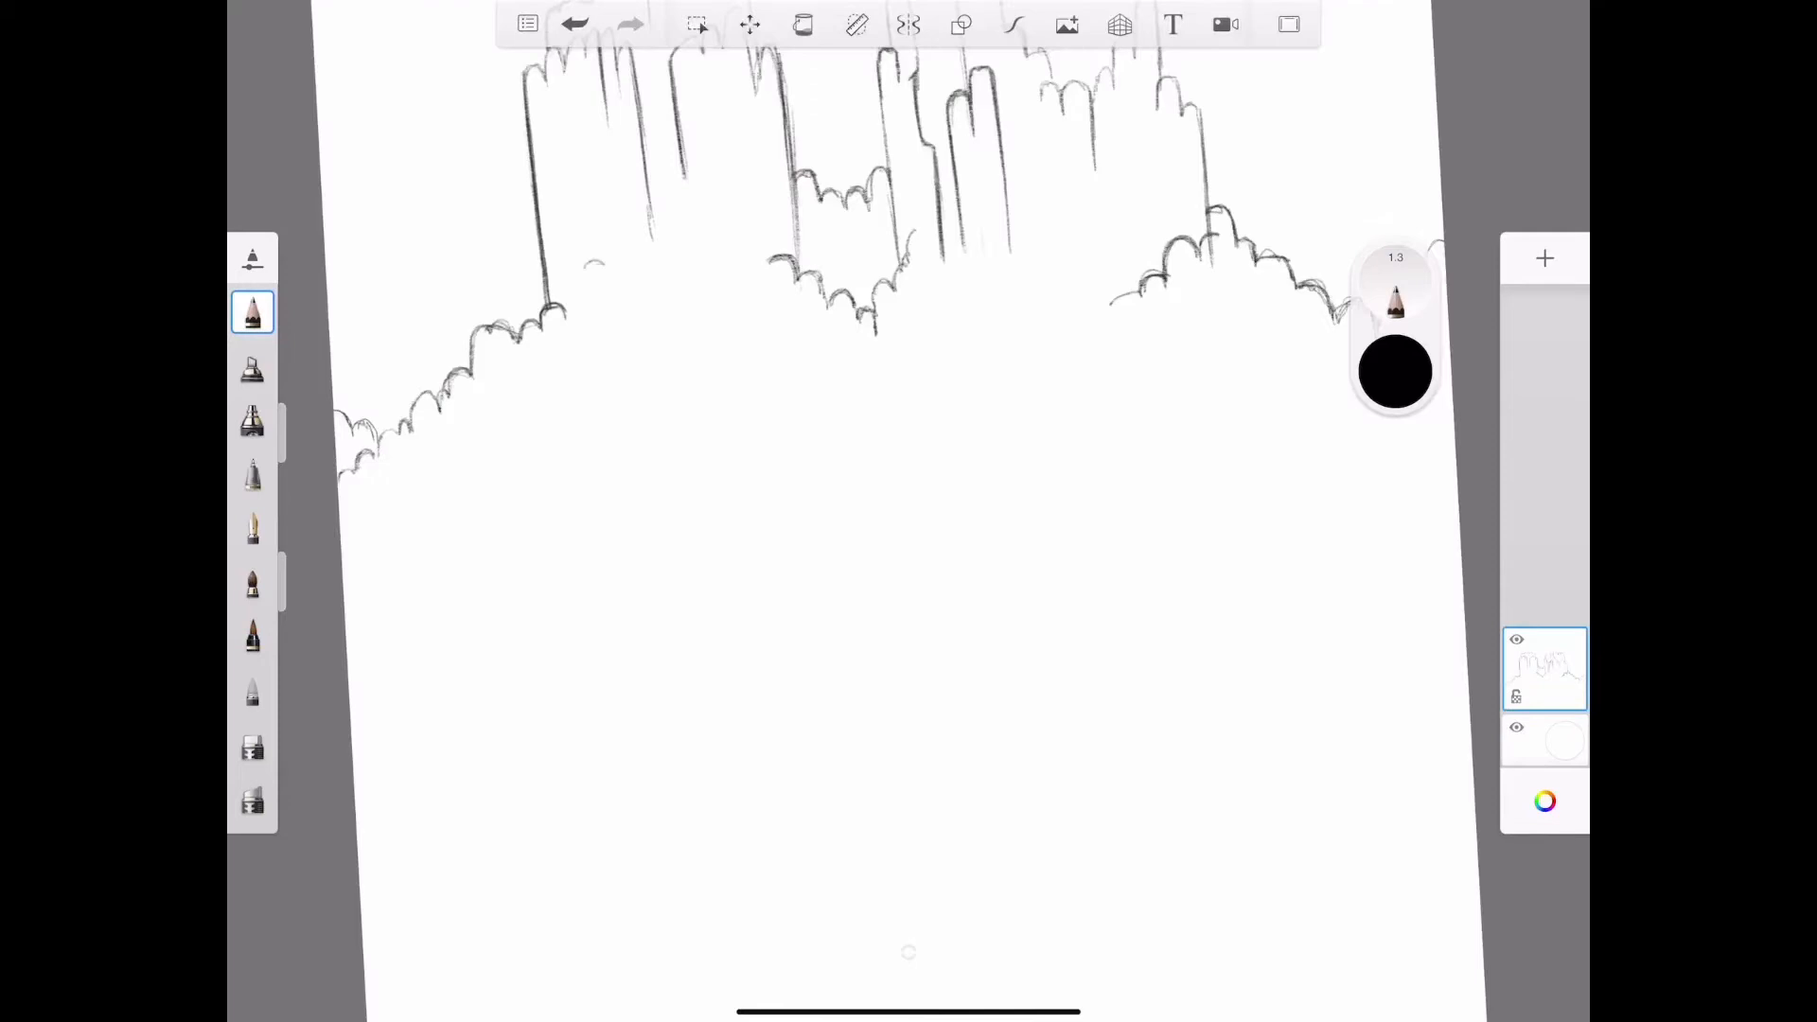
{"action": "left_click_drag", "start_coordinate": [585, 284], "coordinate": [631, 289]}
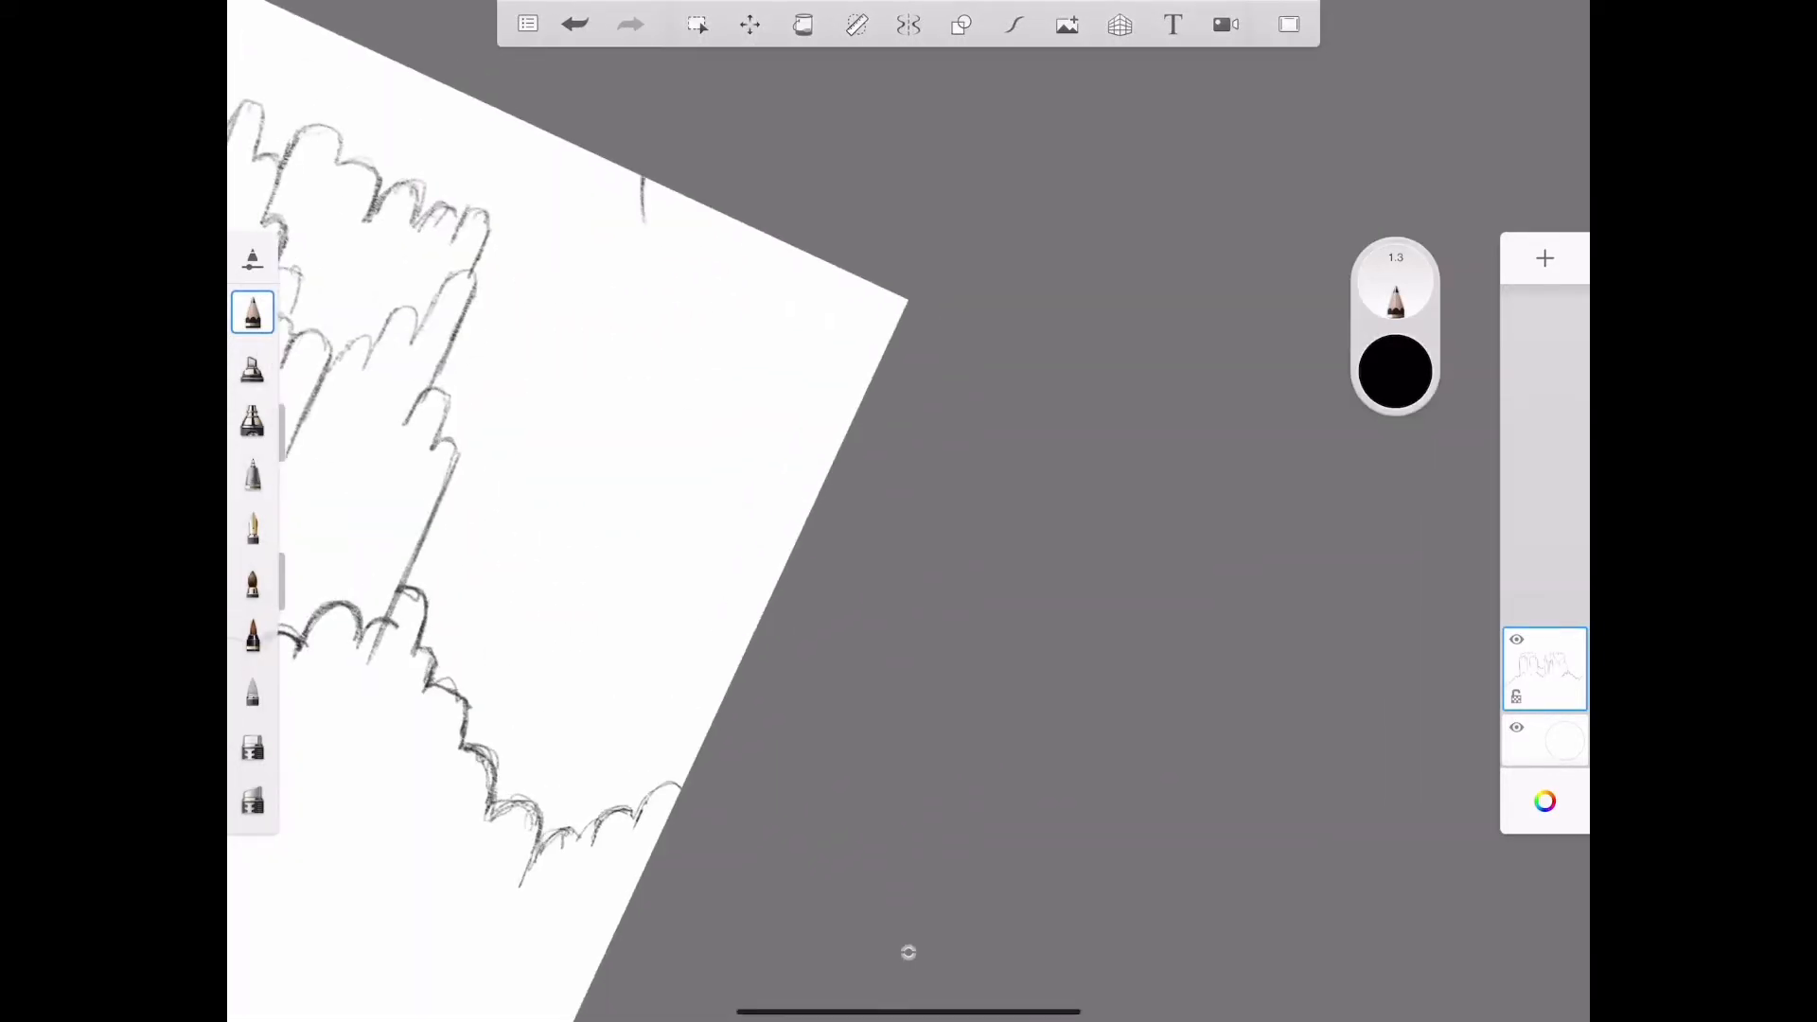
- Sketch the mesa outlines with a scalloped shrub line along their base
{"action": "left_click_drag", "start_coordinate": [644, 191], "coordinate": [696, 313]}
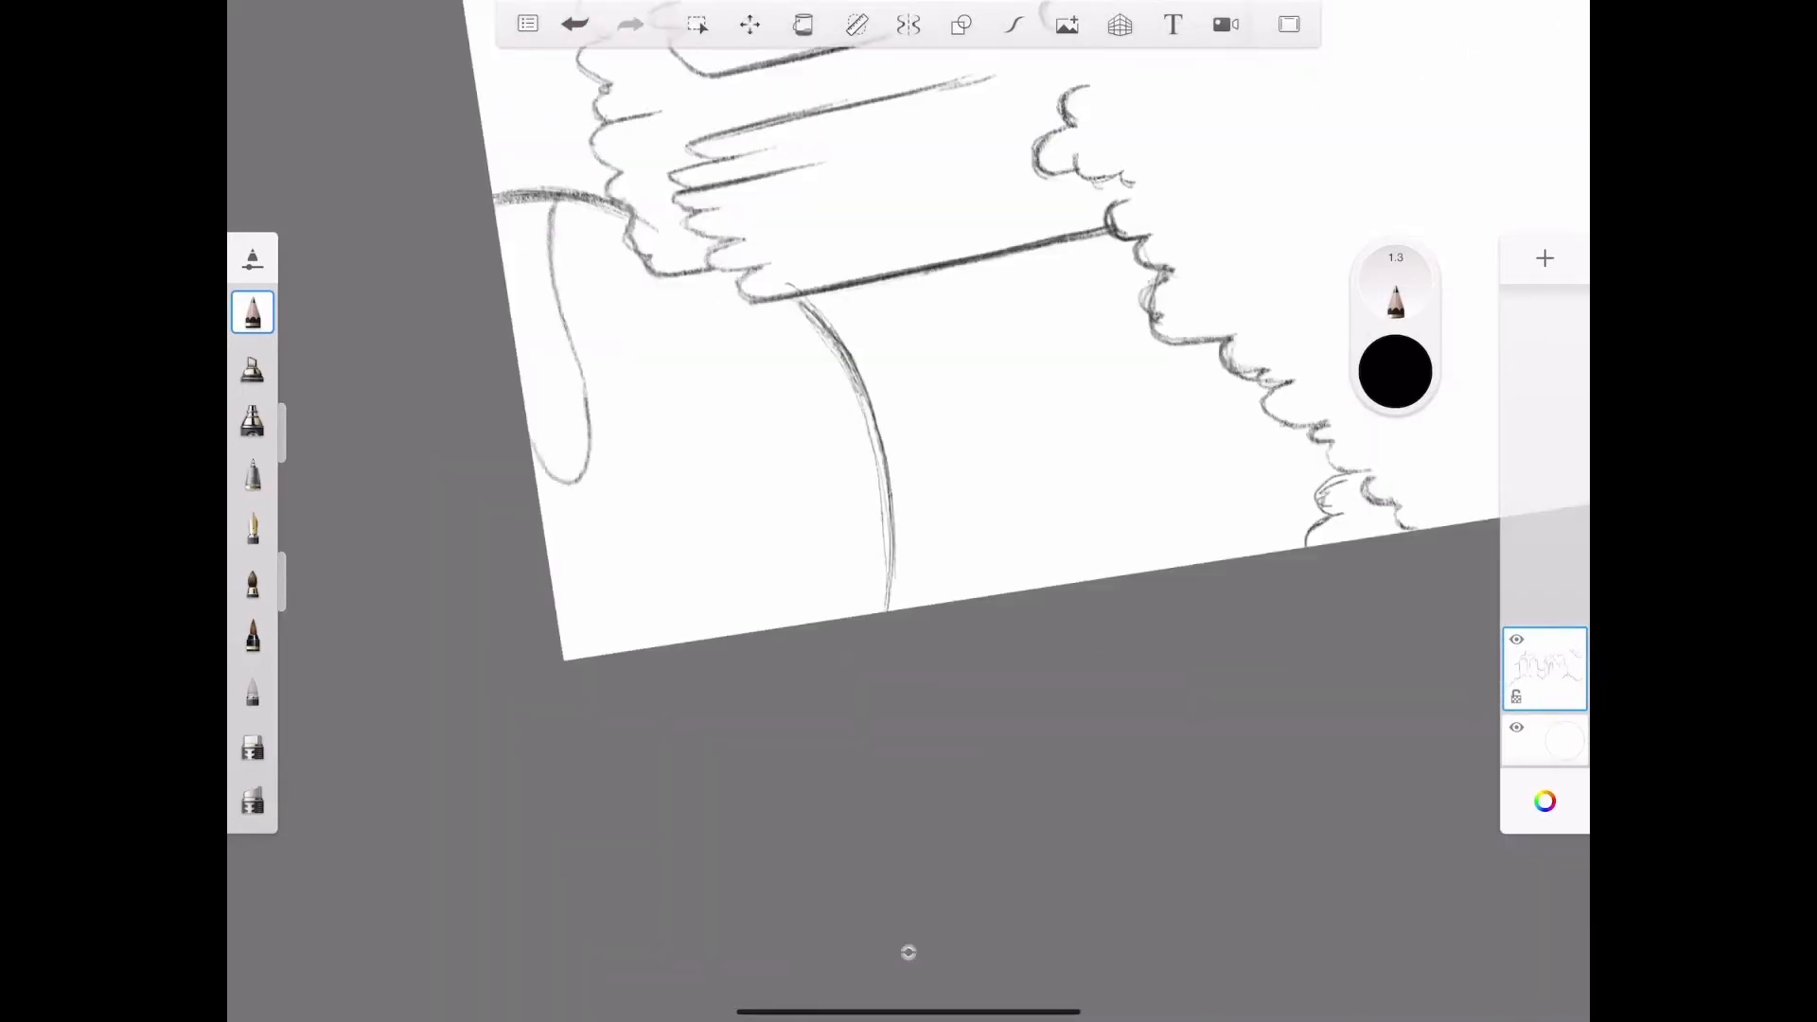
{"action": "left_click_drag", "start_coordinate": [602, 208], "coordinate": [568, 499]}
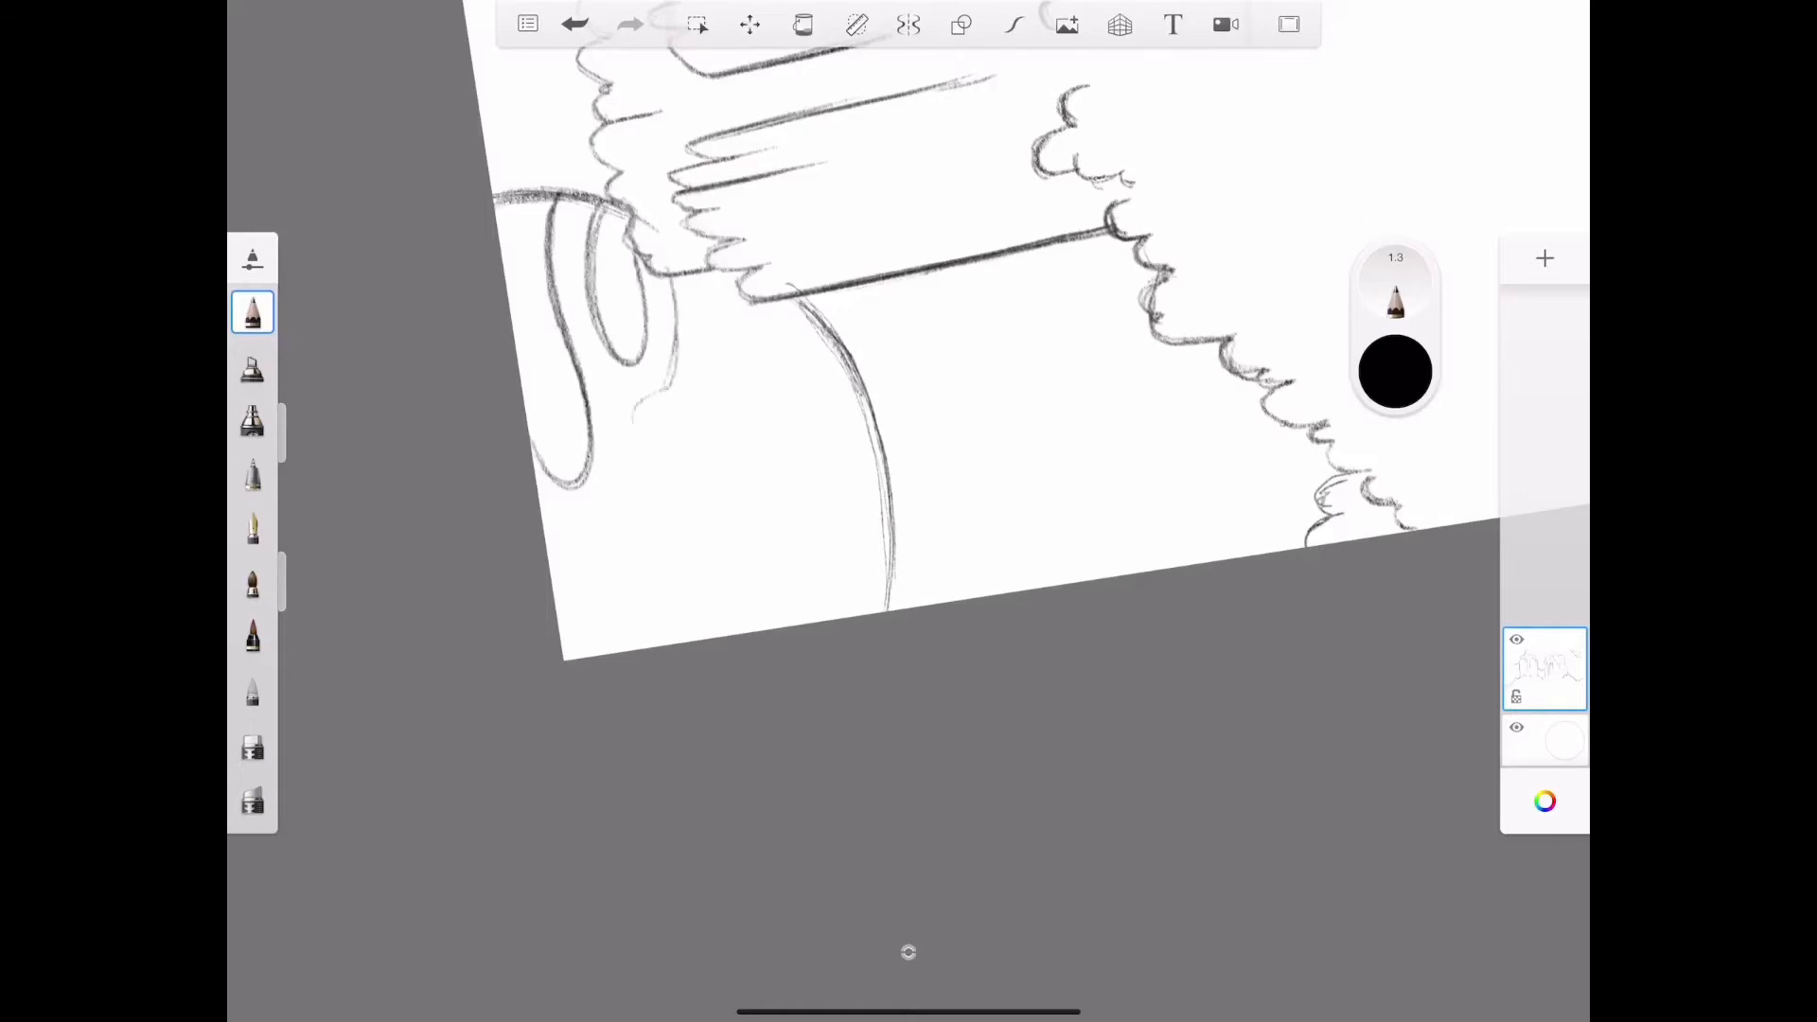
{"action": "left_click_drag", "start_coordinate": [625, 347], "coordinate": [753, 625]}
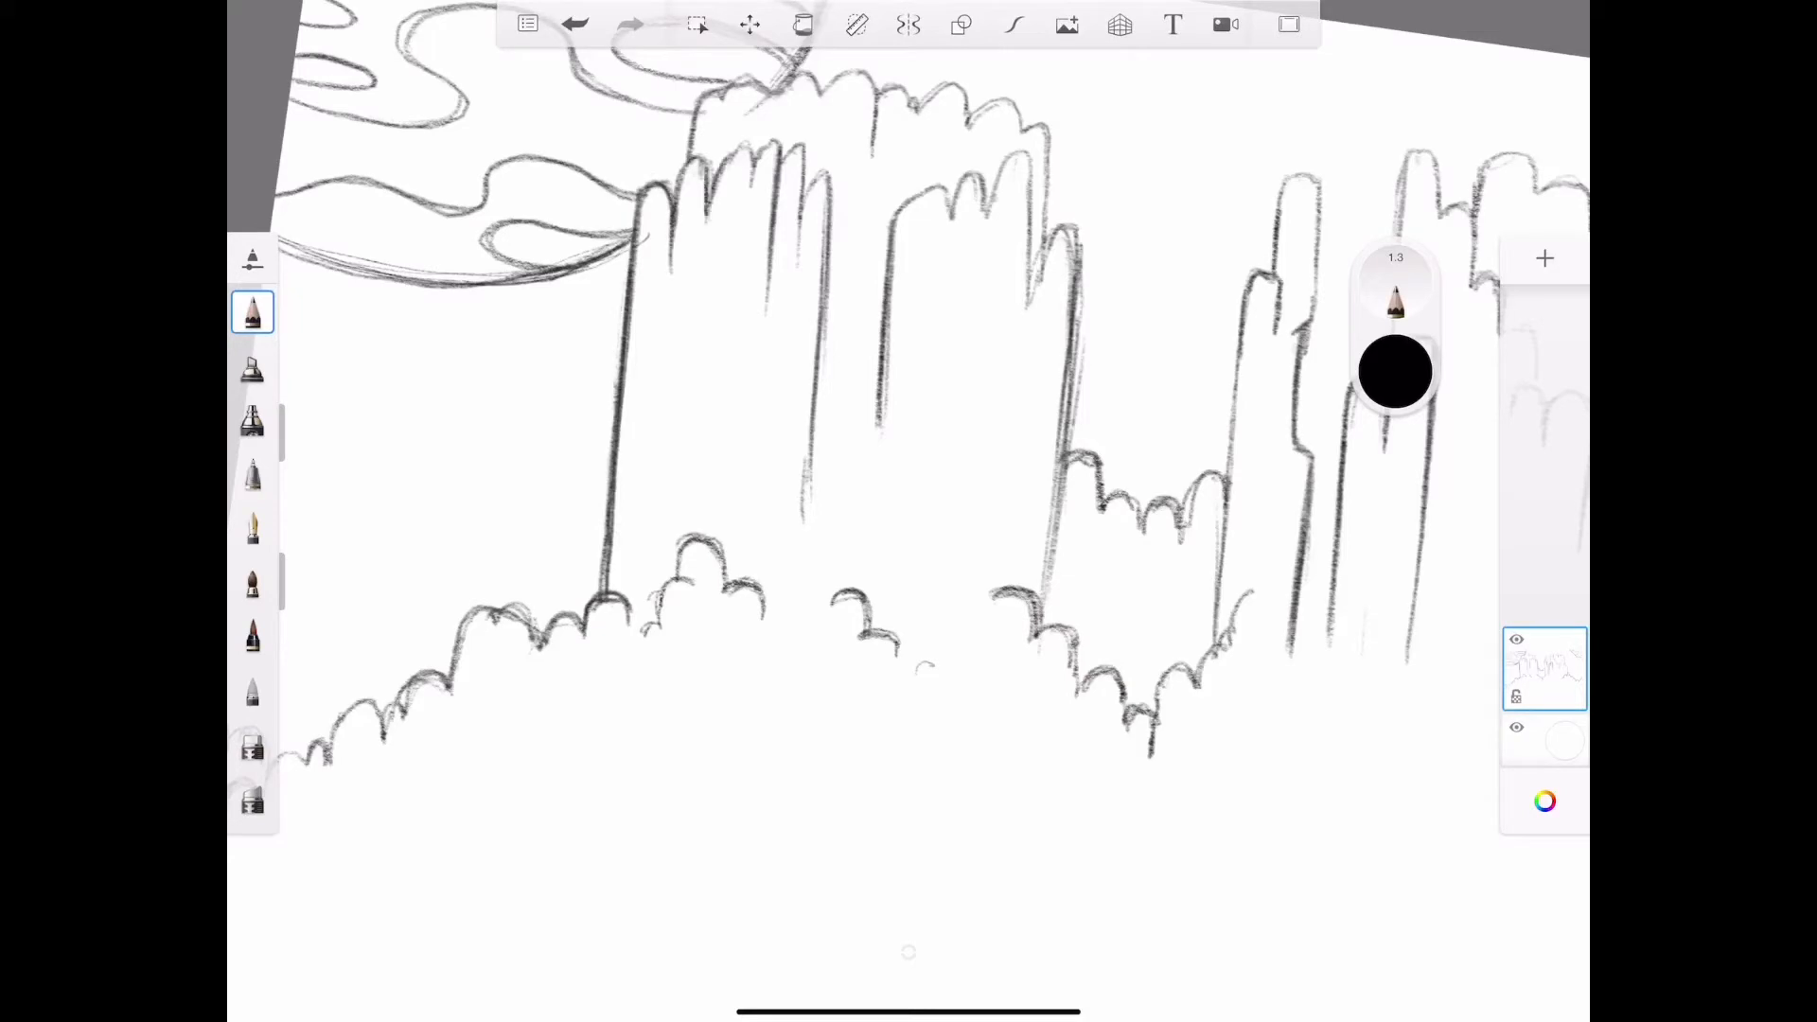
{"action": "left_click_drag", "start_coordinate": [695, 208], "coordinate": [764, 150]}
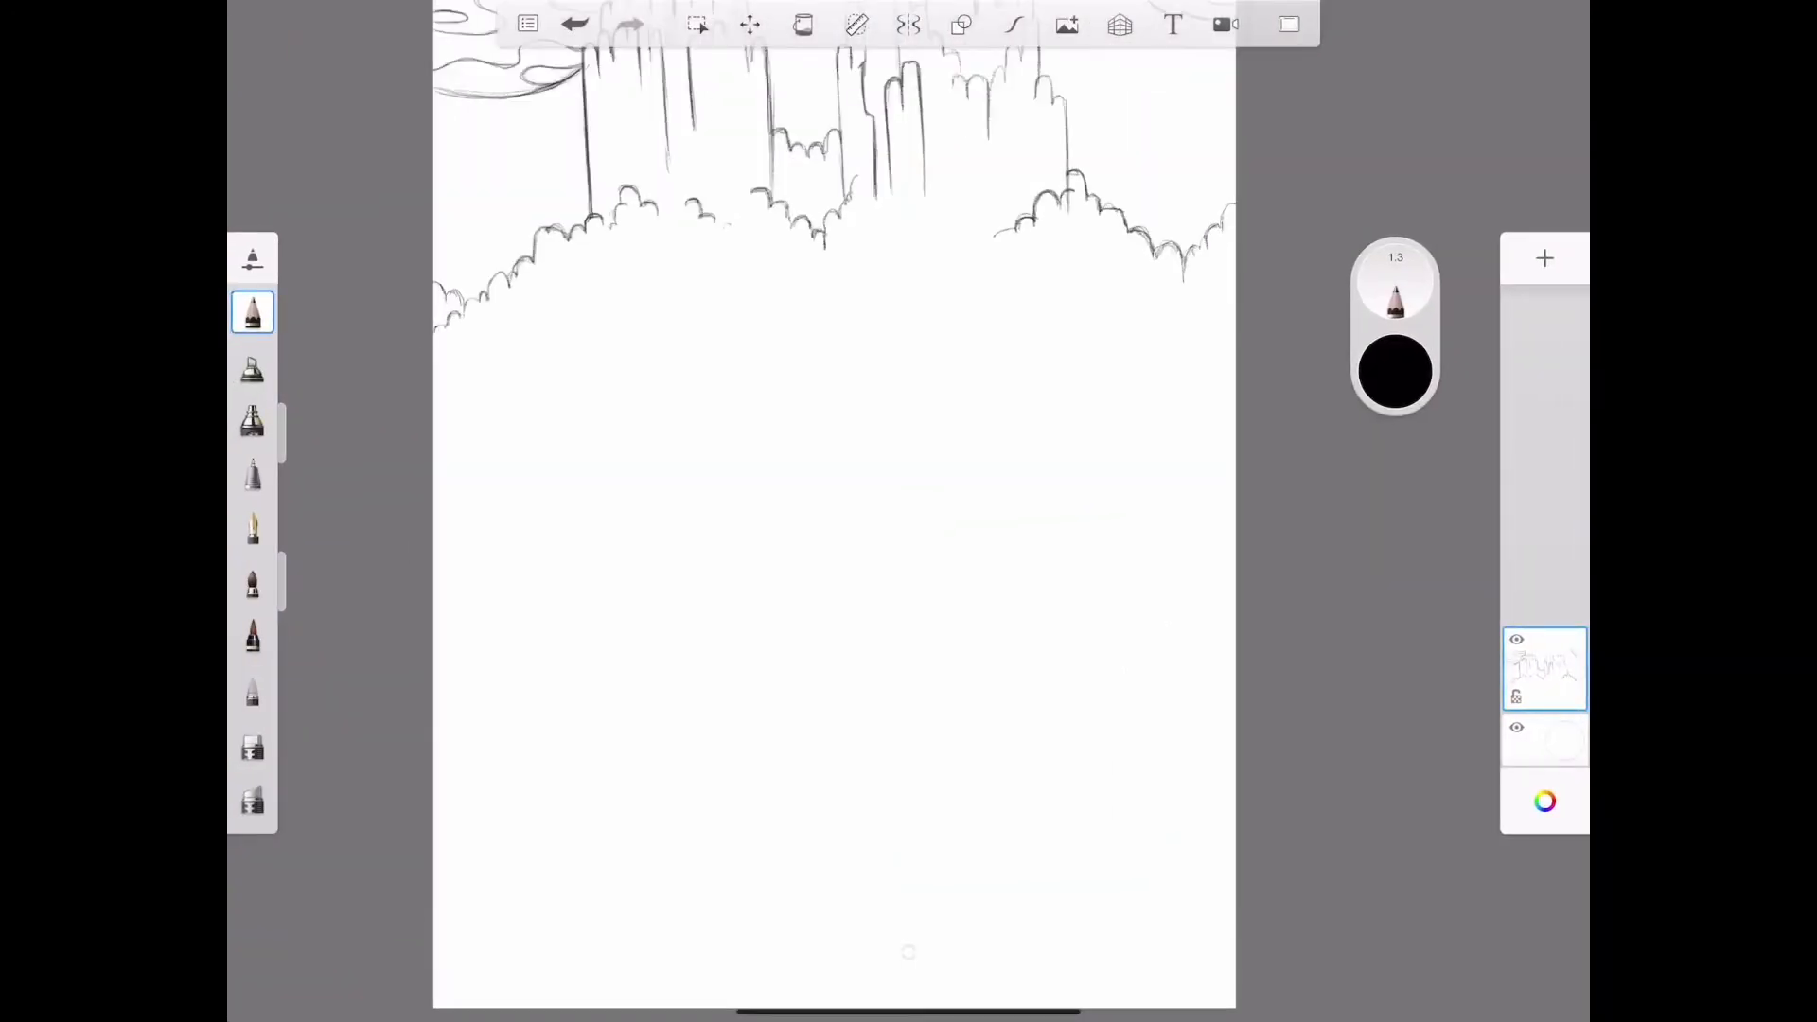
- Draw scalloped bush outlines curving down the left and extending rightward from the middle
{"action": "left_click_drag", "start_coordinate": [446, 284], "coordinate": [556, 371]}
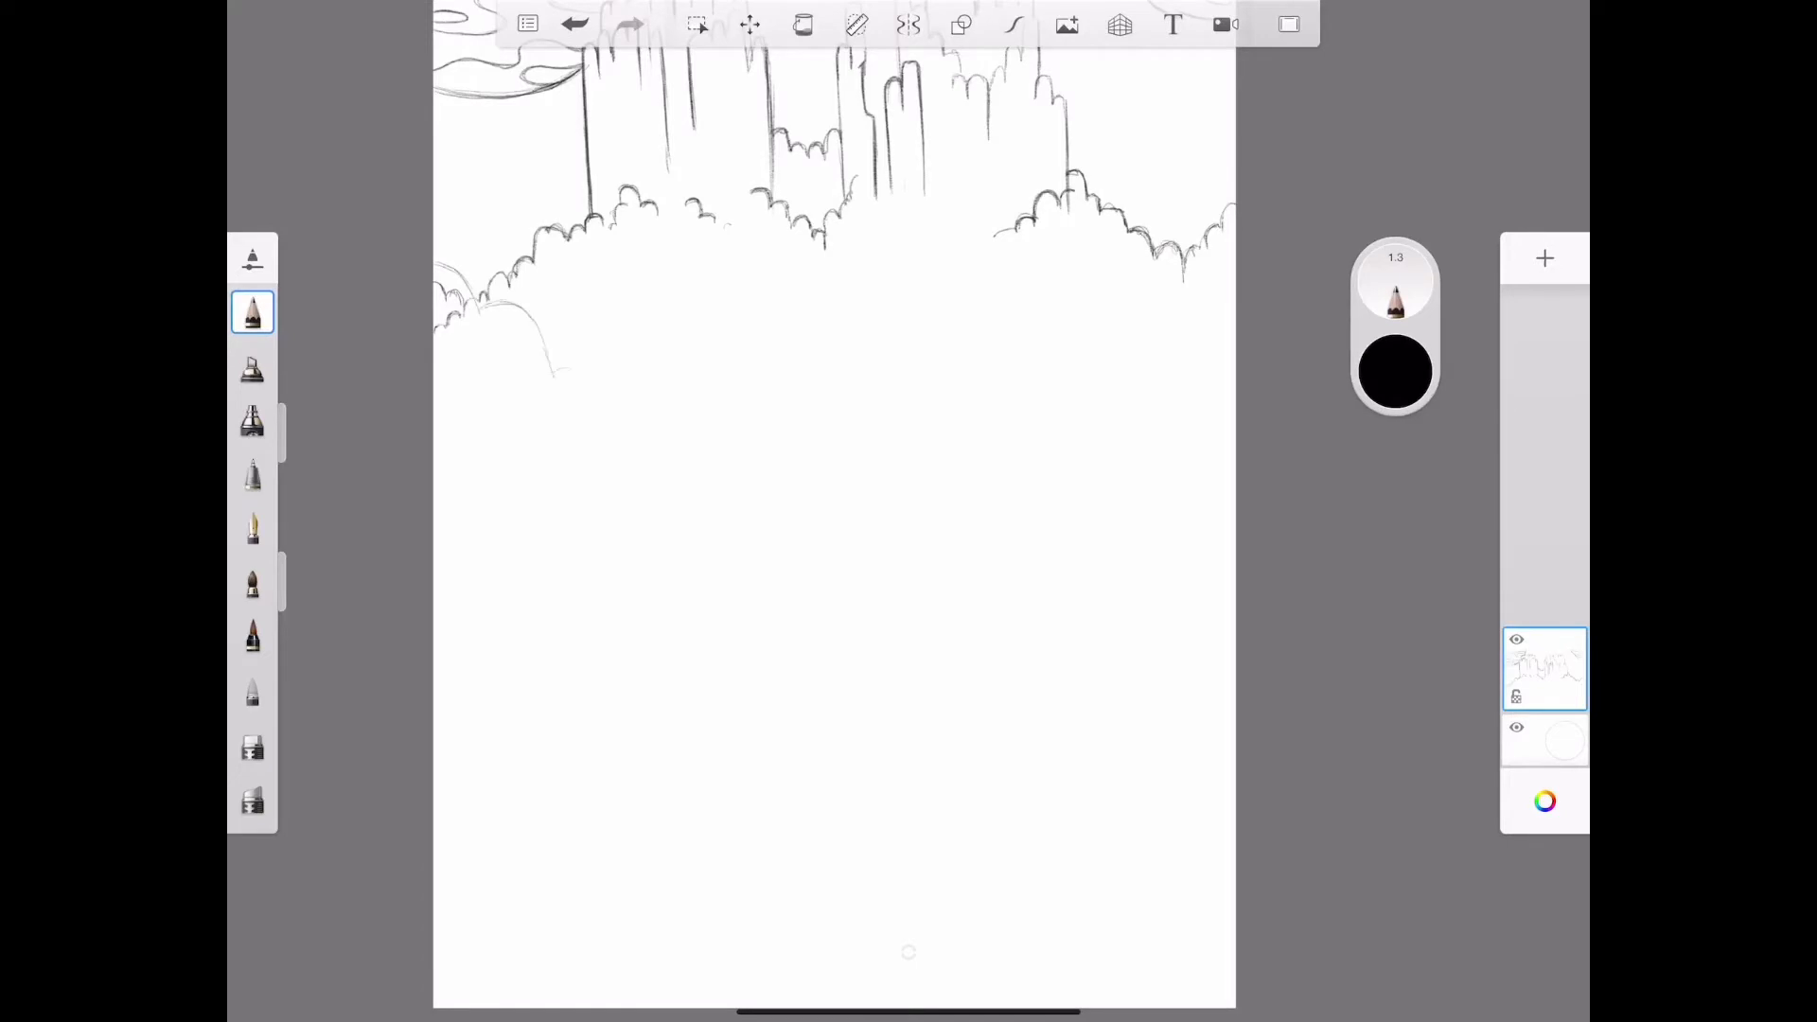
{"action": "left_click_drag", "start_coordinate": [475, 301], "coordinate": [591, 406]}
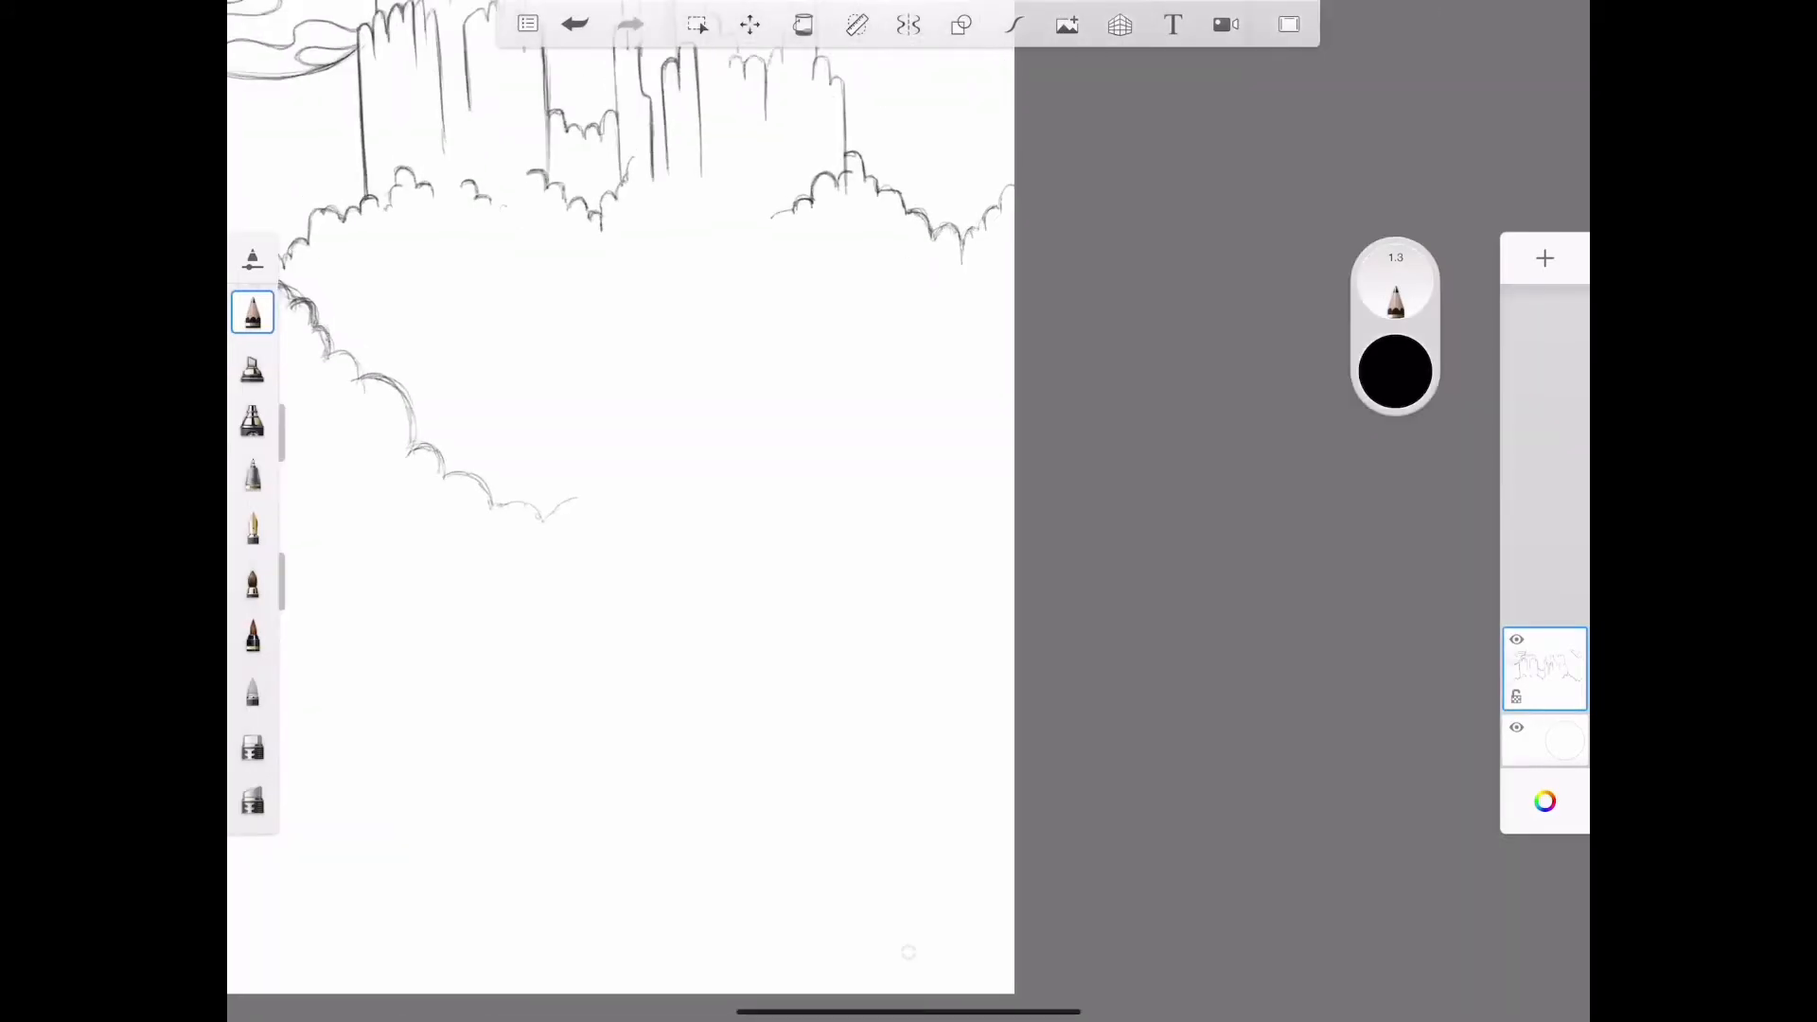
{"action": "left_click_drag", "start_coordinate": [770, 452], "coordinate": [822, 418]}
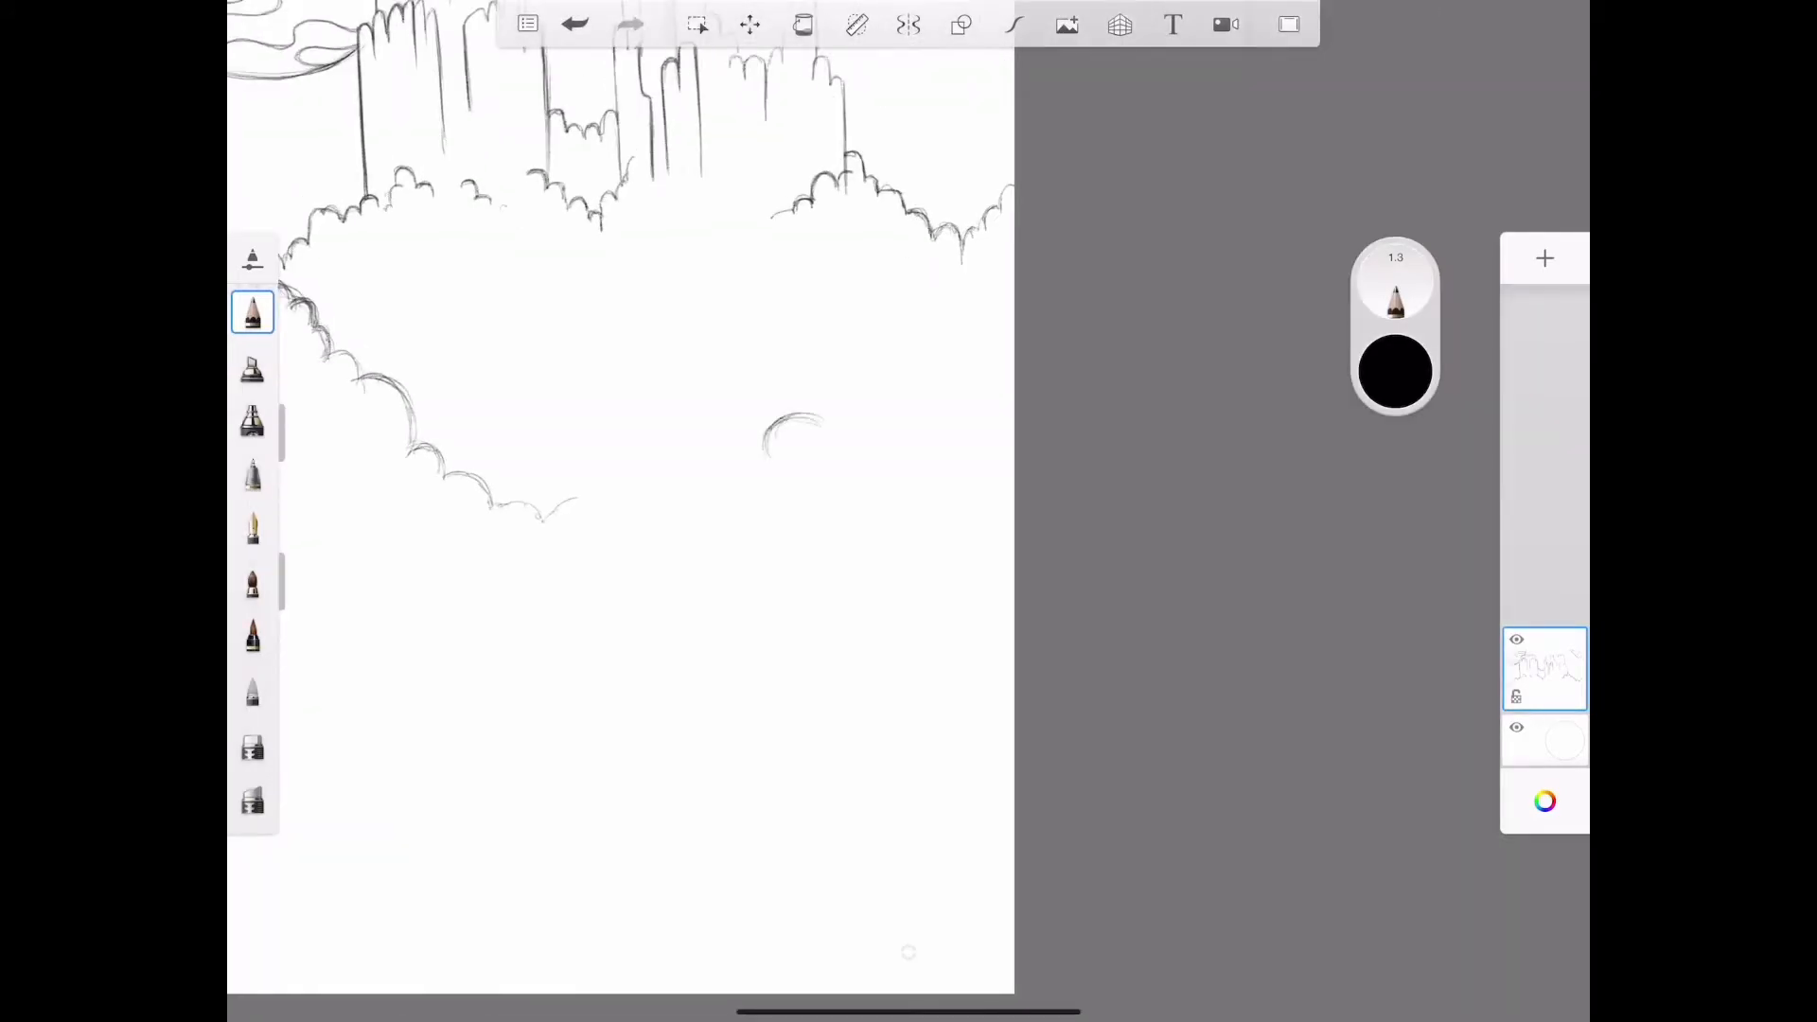
{"action": "left_click_drag", "start_coordinate": [765, 453], "coordinate": [874, 371]}
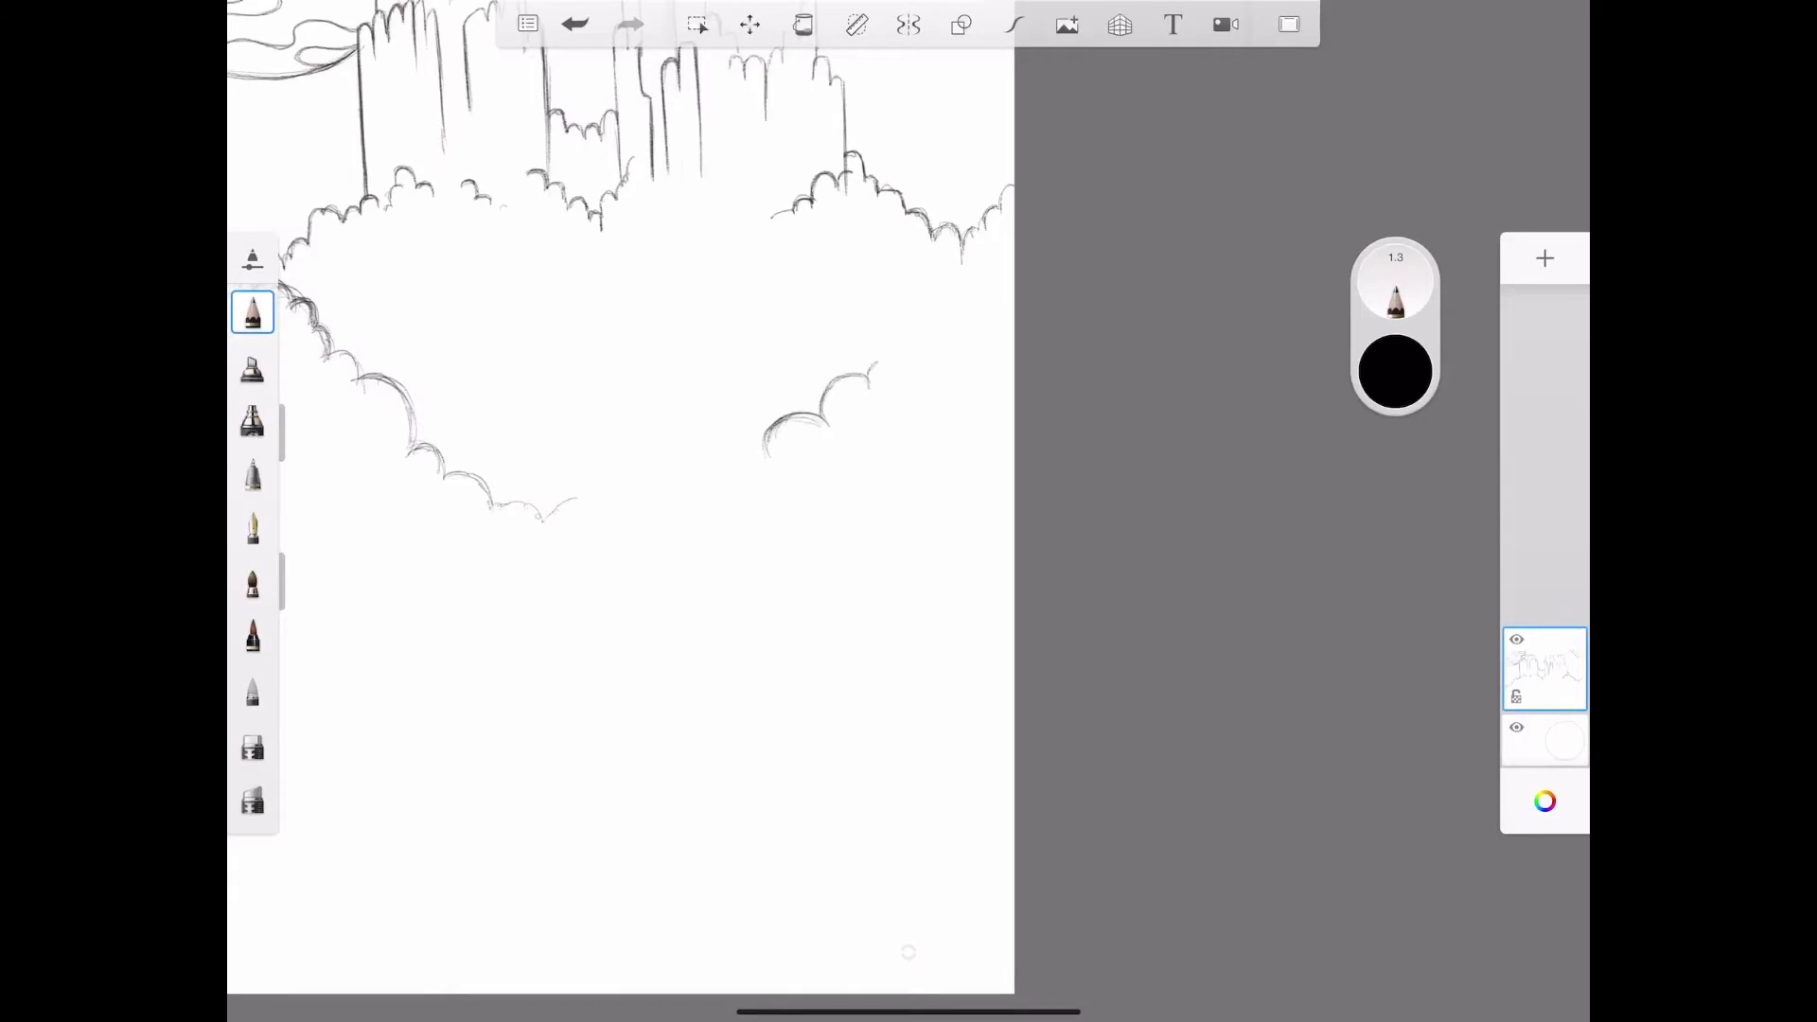
{"action": "left_click_drag", "start_coordinate": [800, 417], "coordinate": [974, 278]}
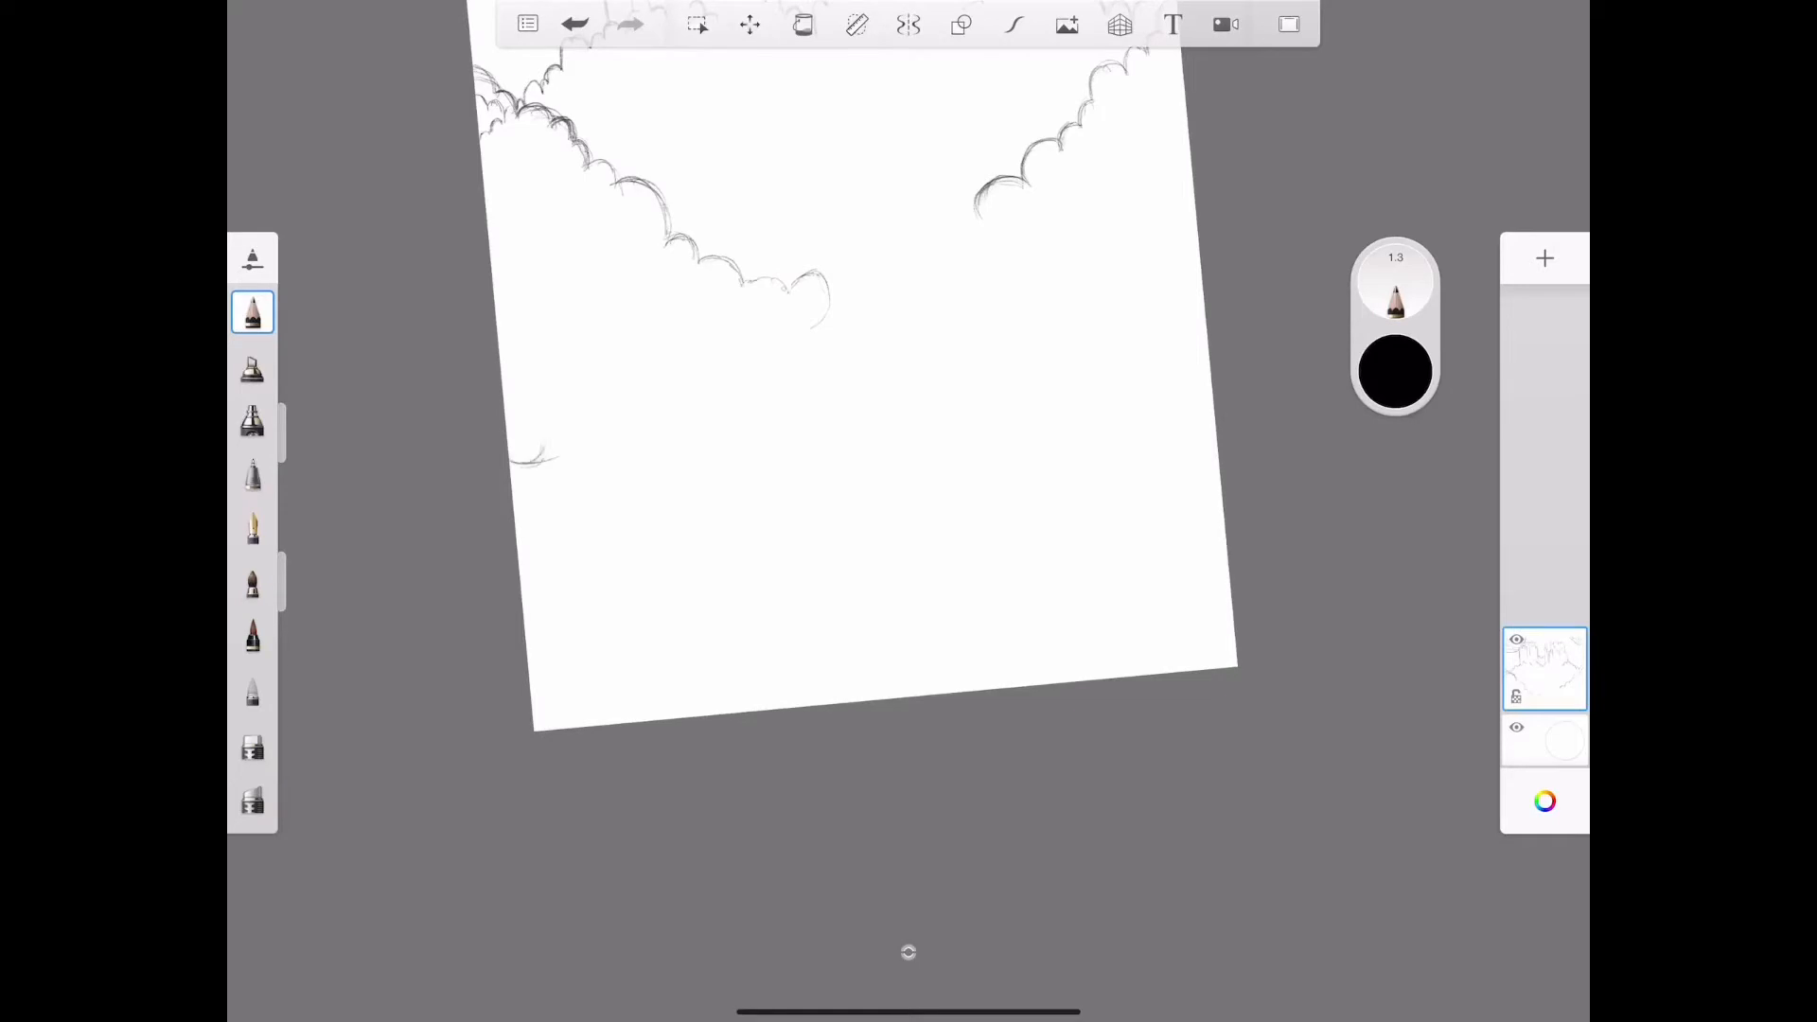
{"action": "left_click_drag", "start_coordinate": [533, 452], "coordinate": [603, 394]}
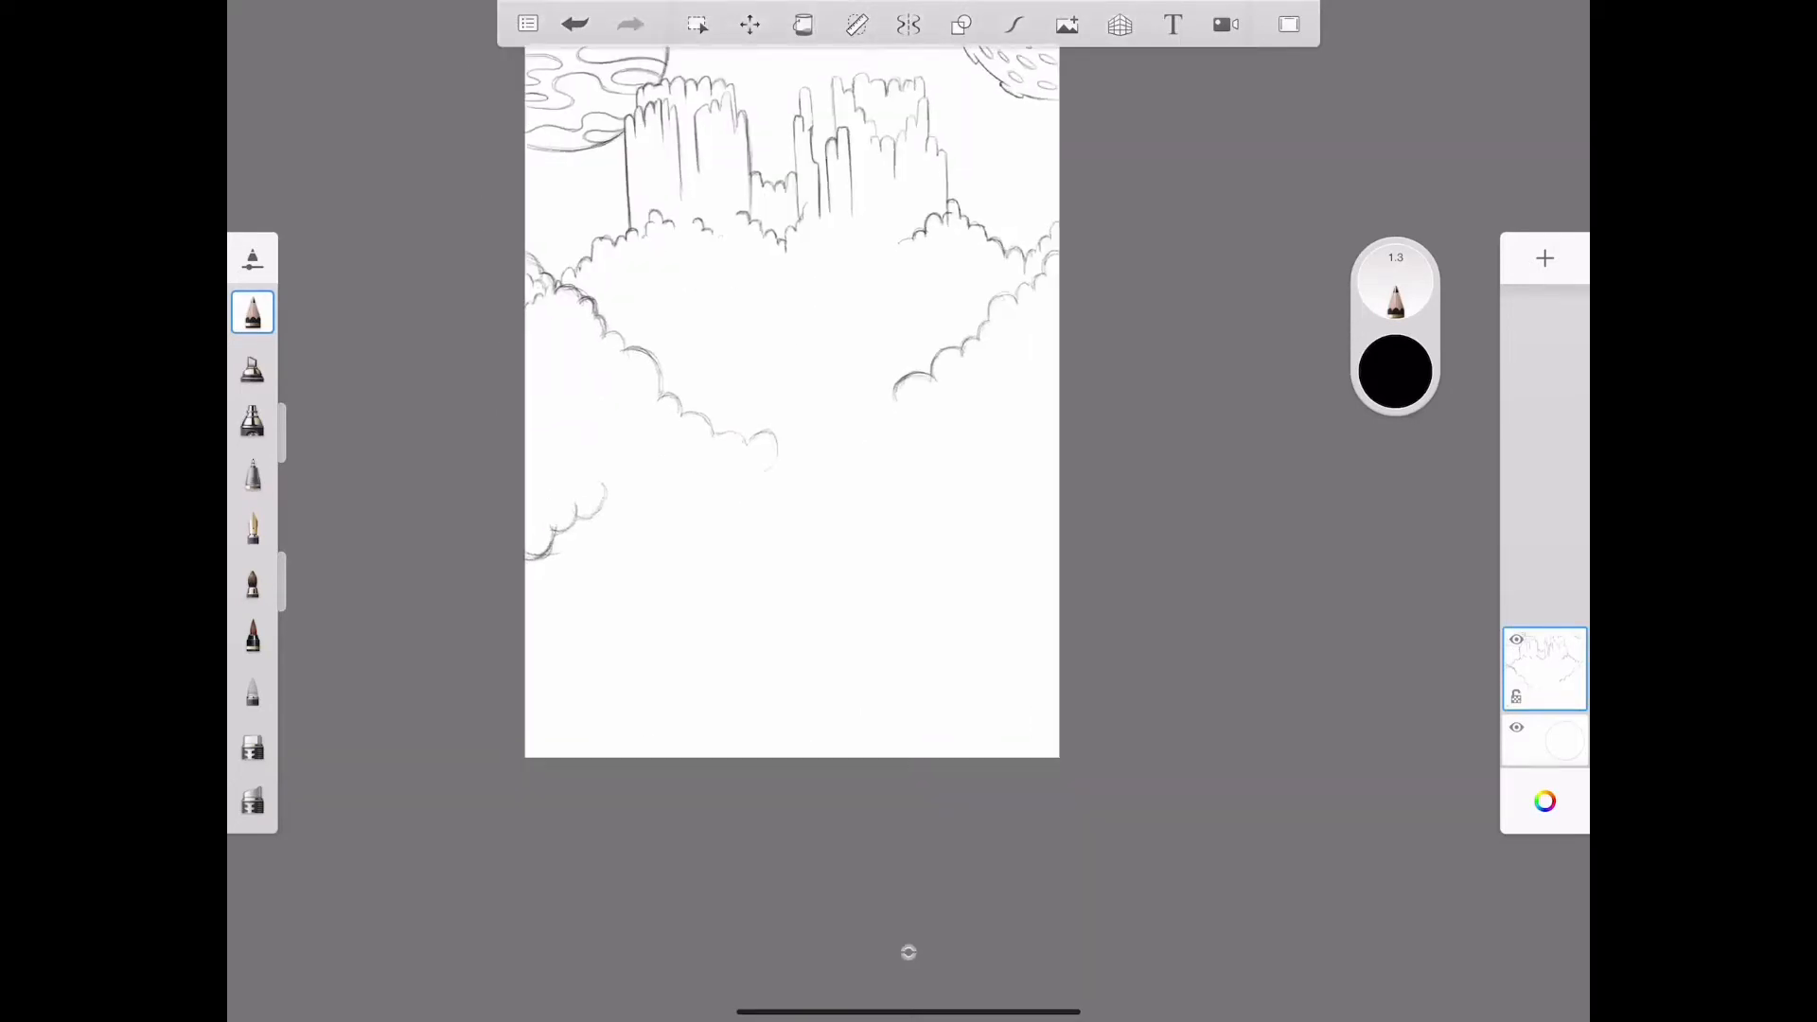
{"action": "left_click", "coordinate": [696, 22]}
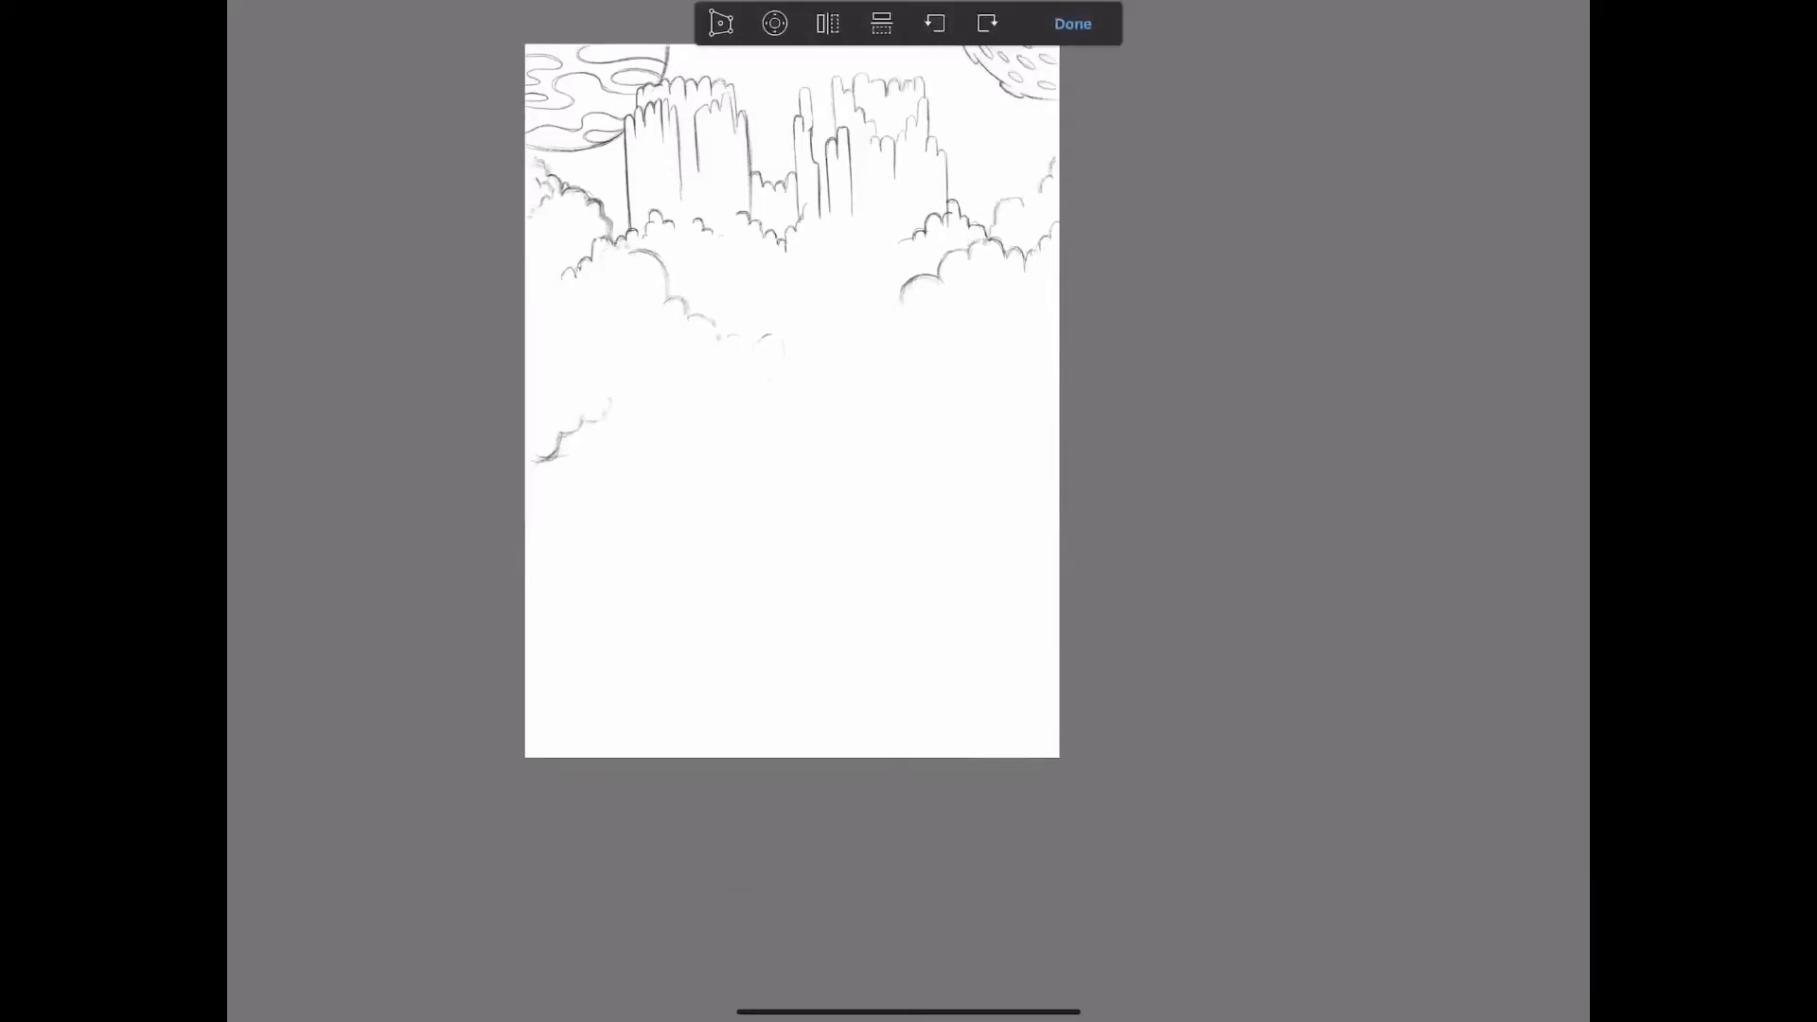
{"action": "left_click", "coordinate": [1071, 23]}
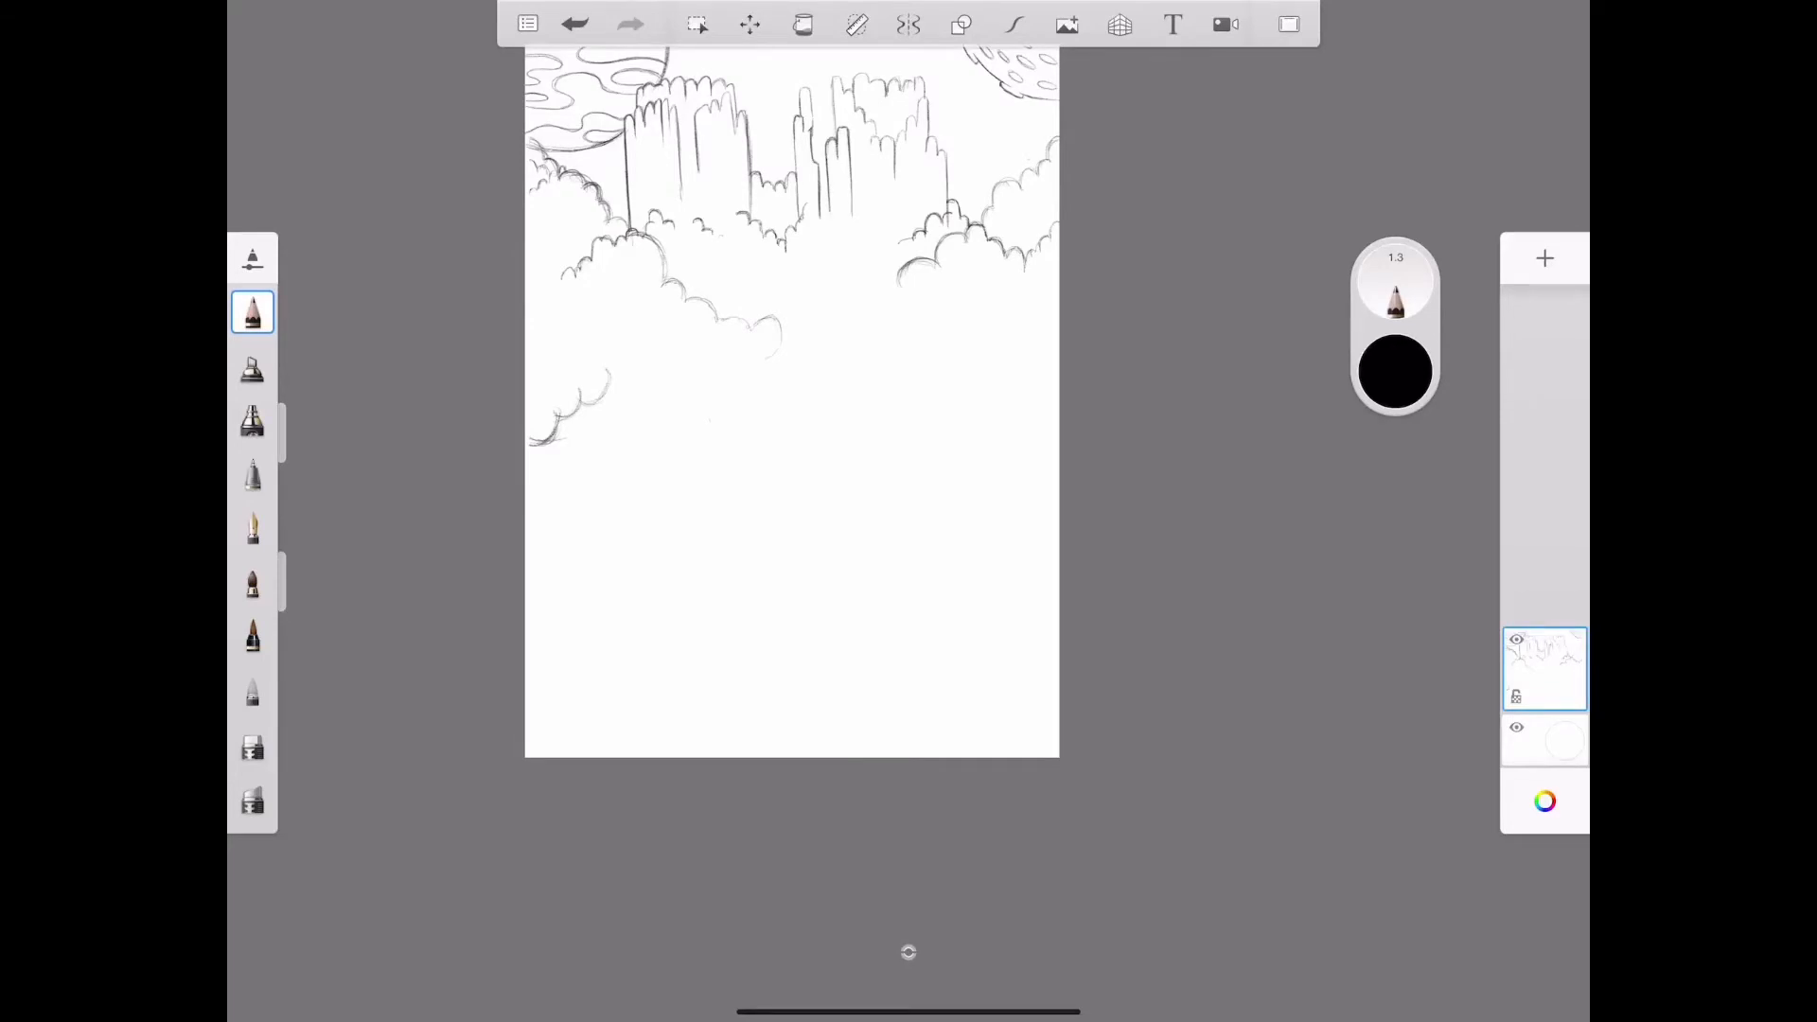
{"action": "left_click", "coordinate": [252, 744]}
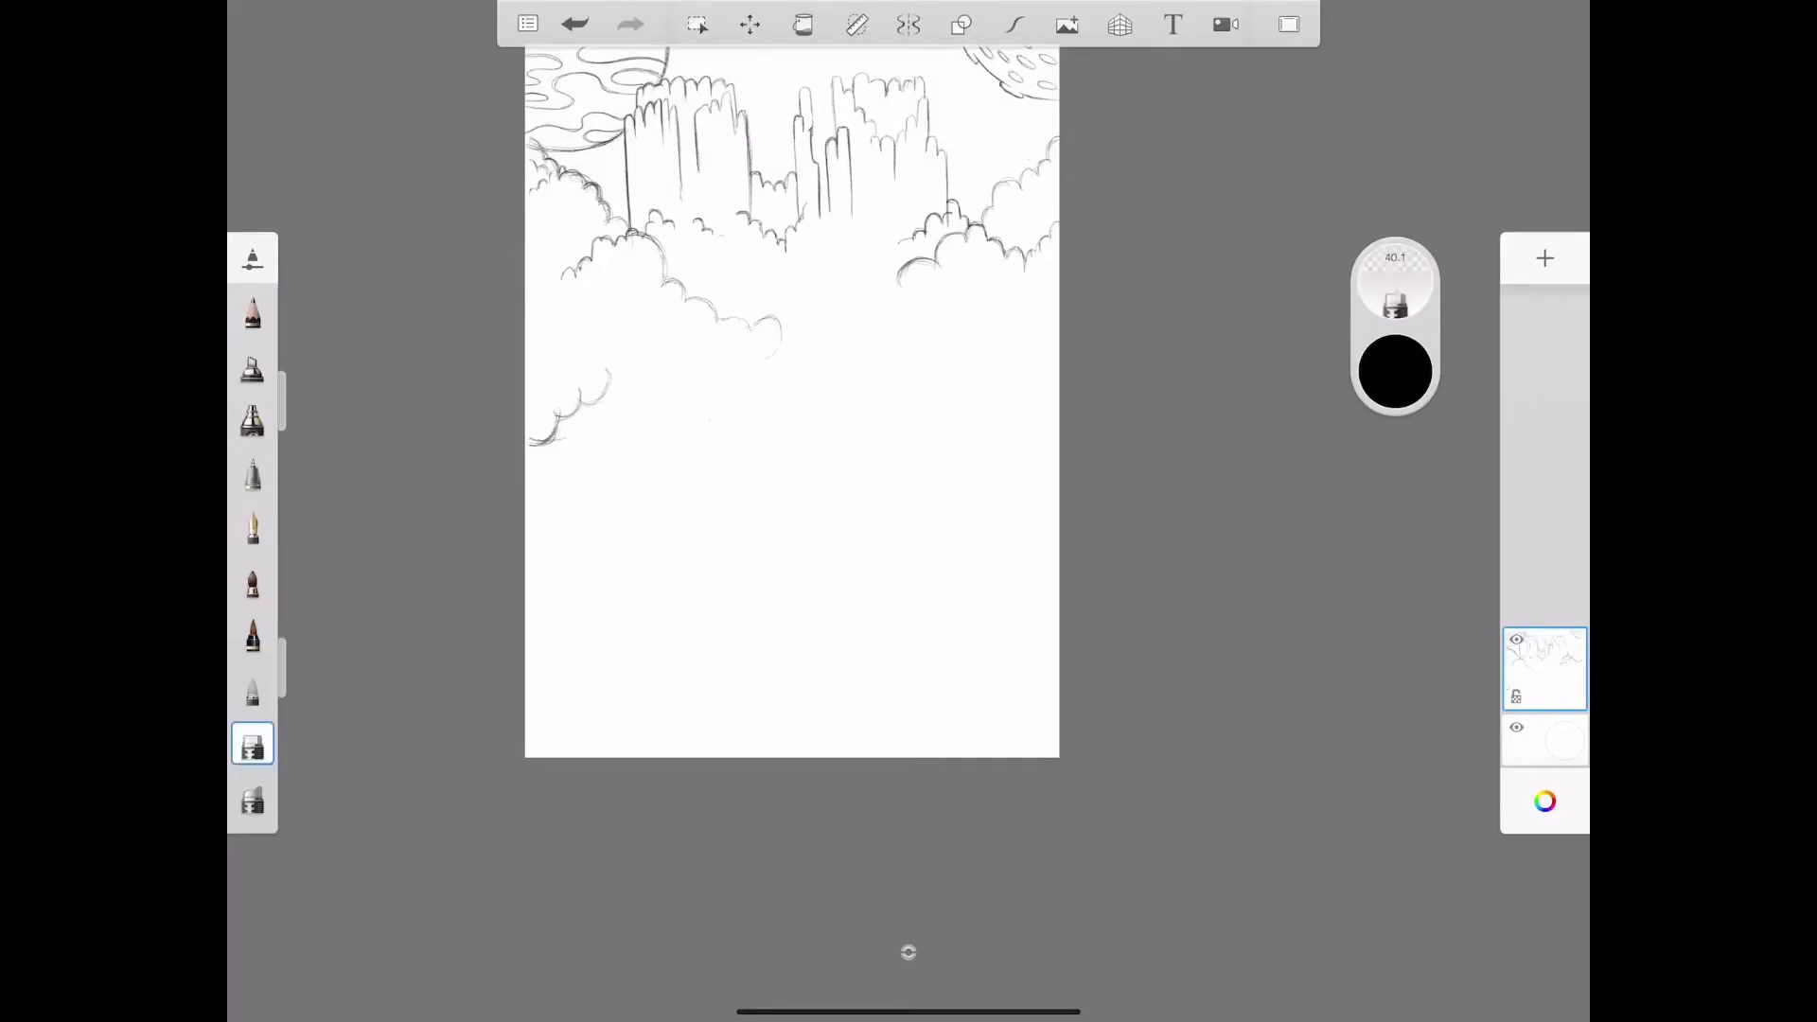
{"action": "left_click", "coordinate": [251, 311]}
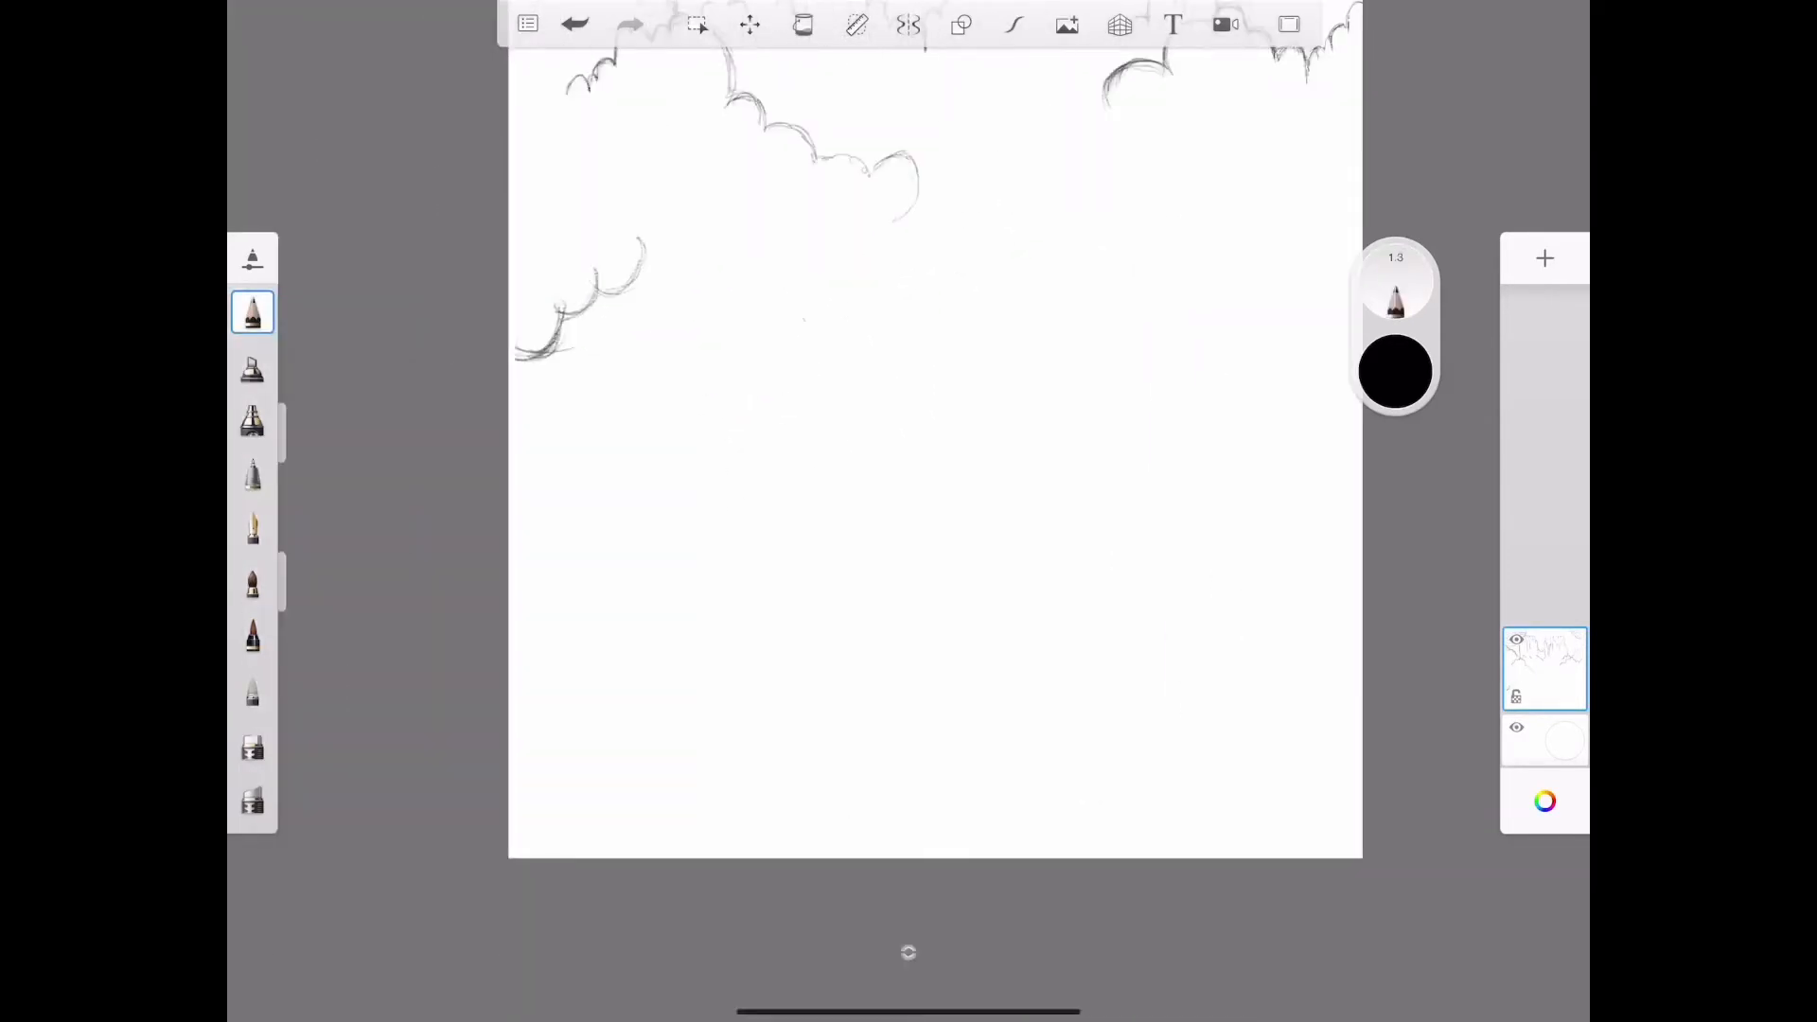
- Draw the left tree's curling branches and darkened winding trunk
{"action": "left_click_drag", "start_coordinate": [788, 254], "coordinate": [649, 545]}
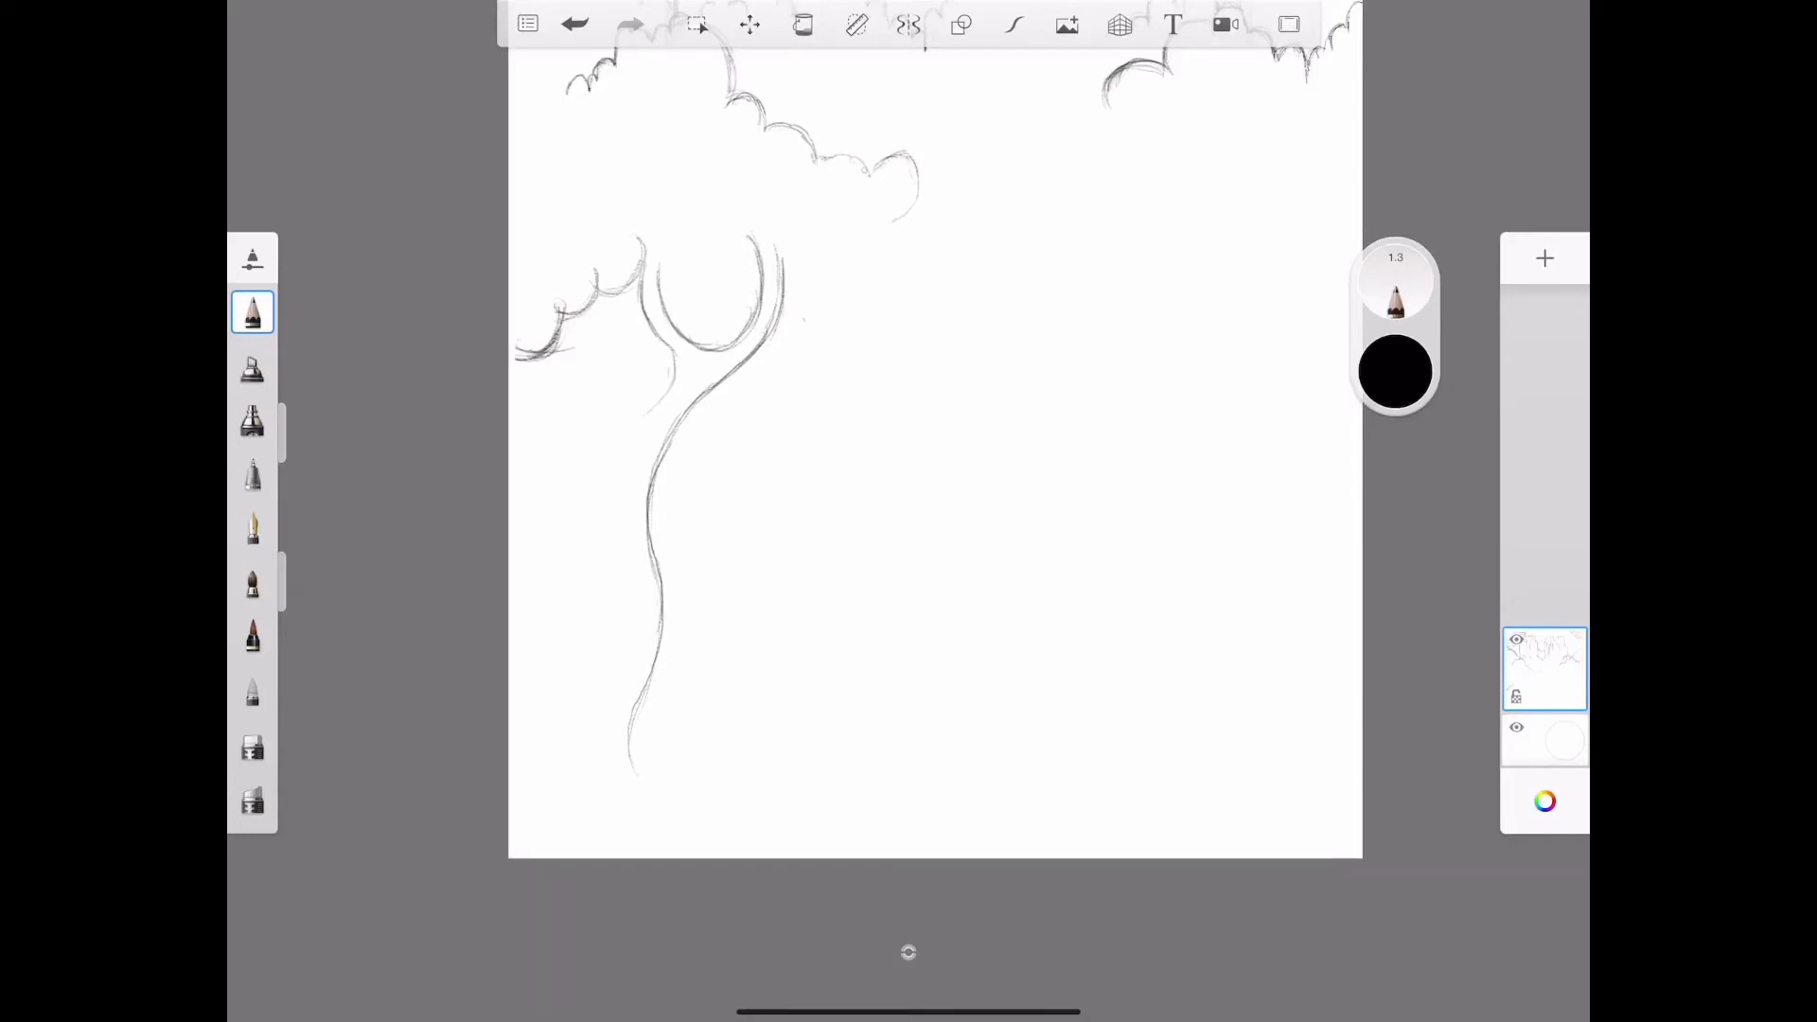
{"action": "left_click_drag", "start_coordinate": [603, 301], "coordinate": [614, 417]}
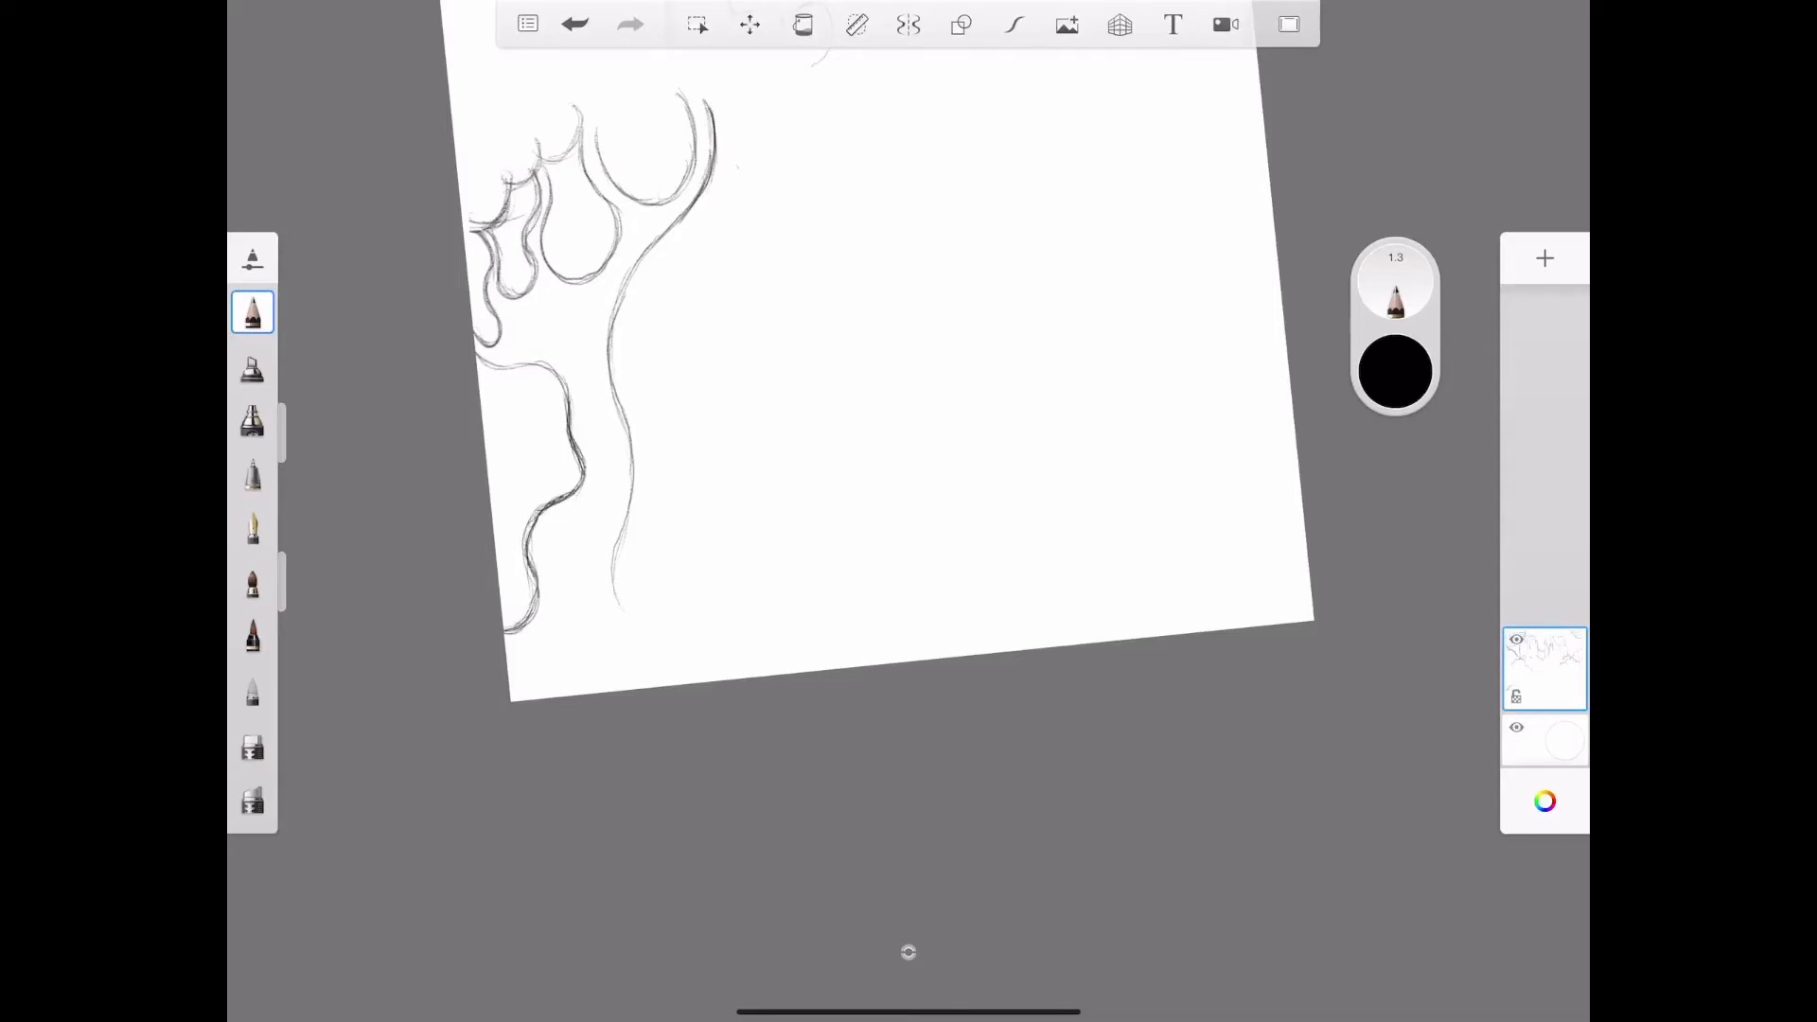
{"action": "left_click_drag", "start_coordinate": [707, 104], "coordinate": [625, 452]}
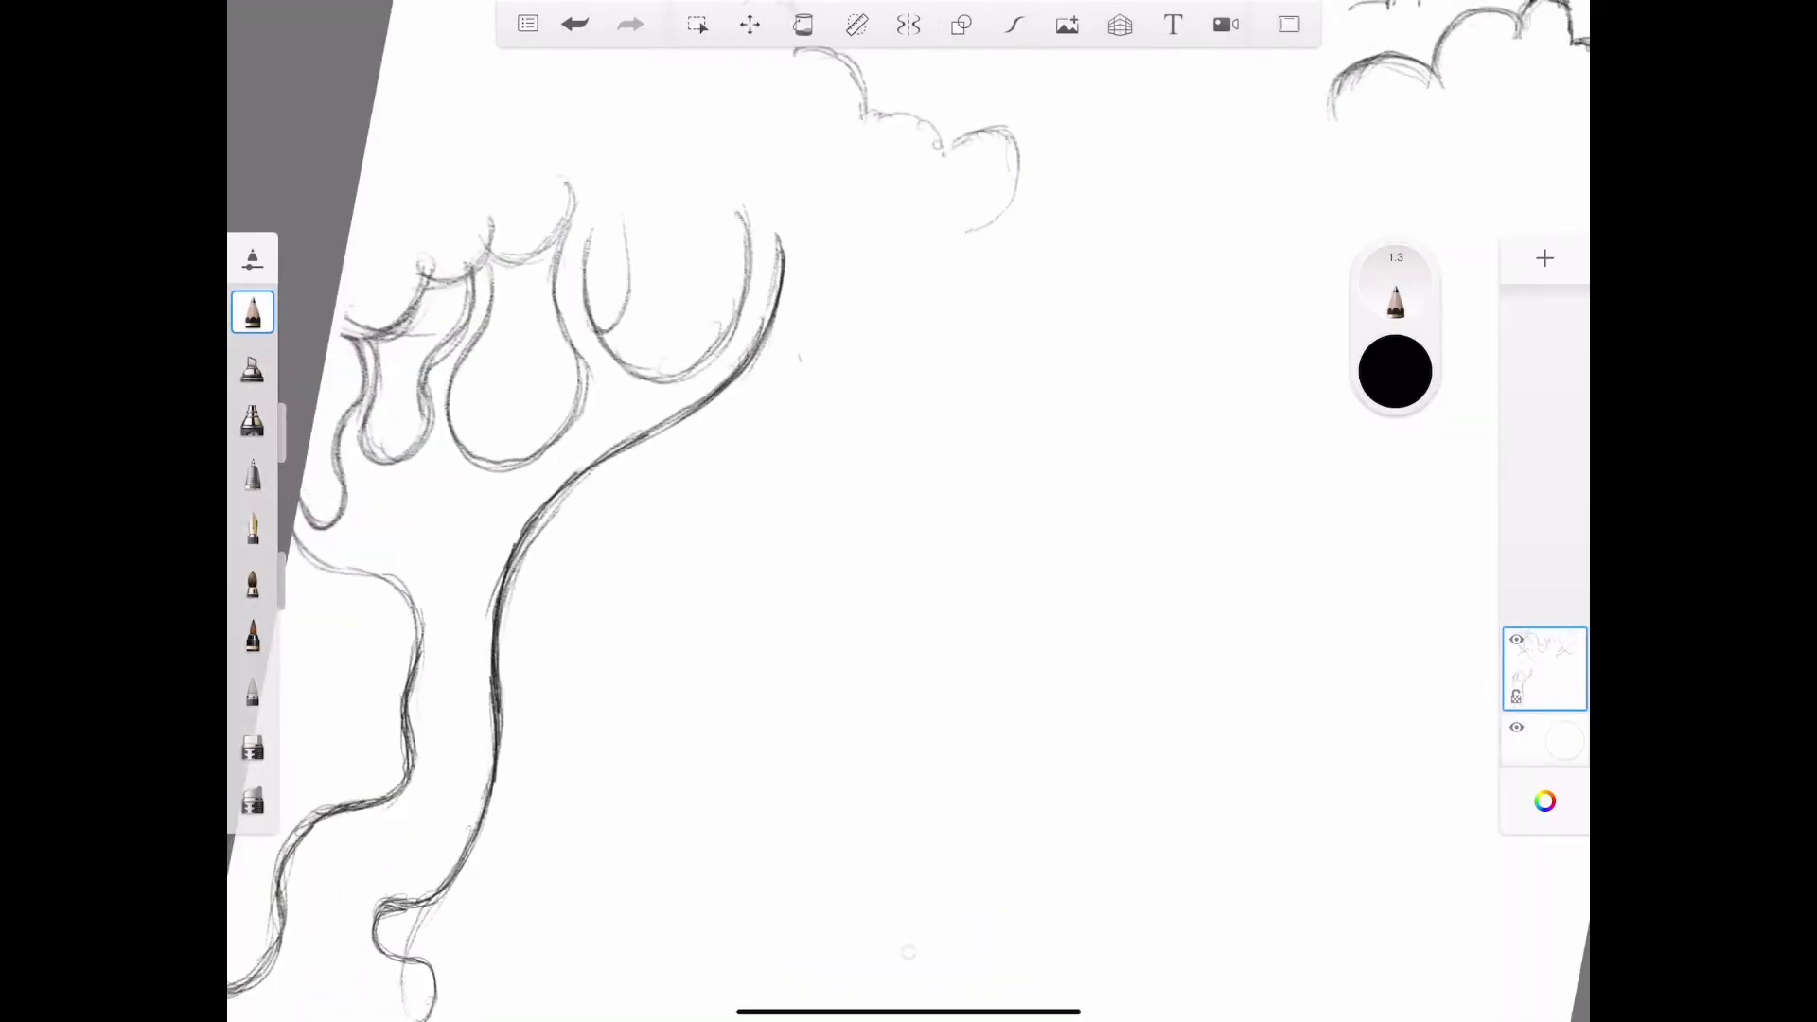
{"action": "left_click_drag", "start_coordinate": [649, 151], "coordinate": [609, 336]}
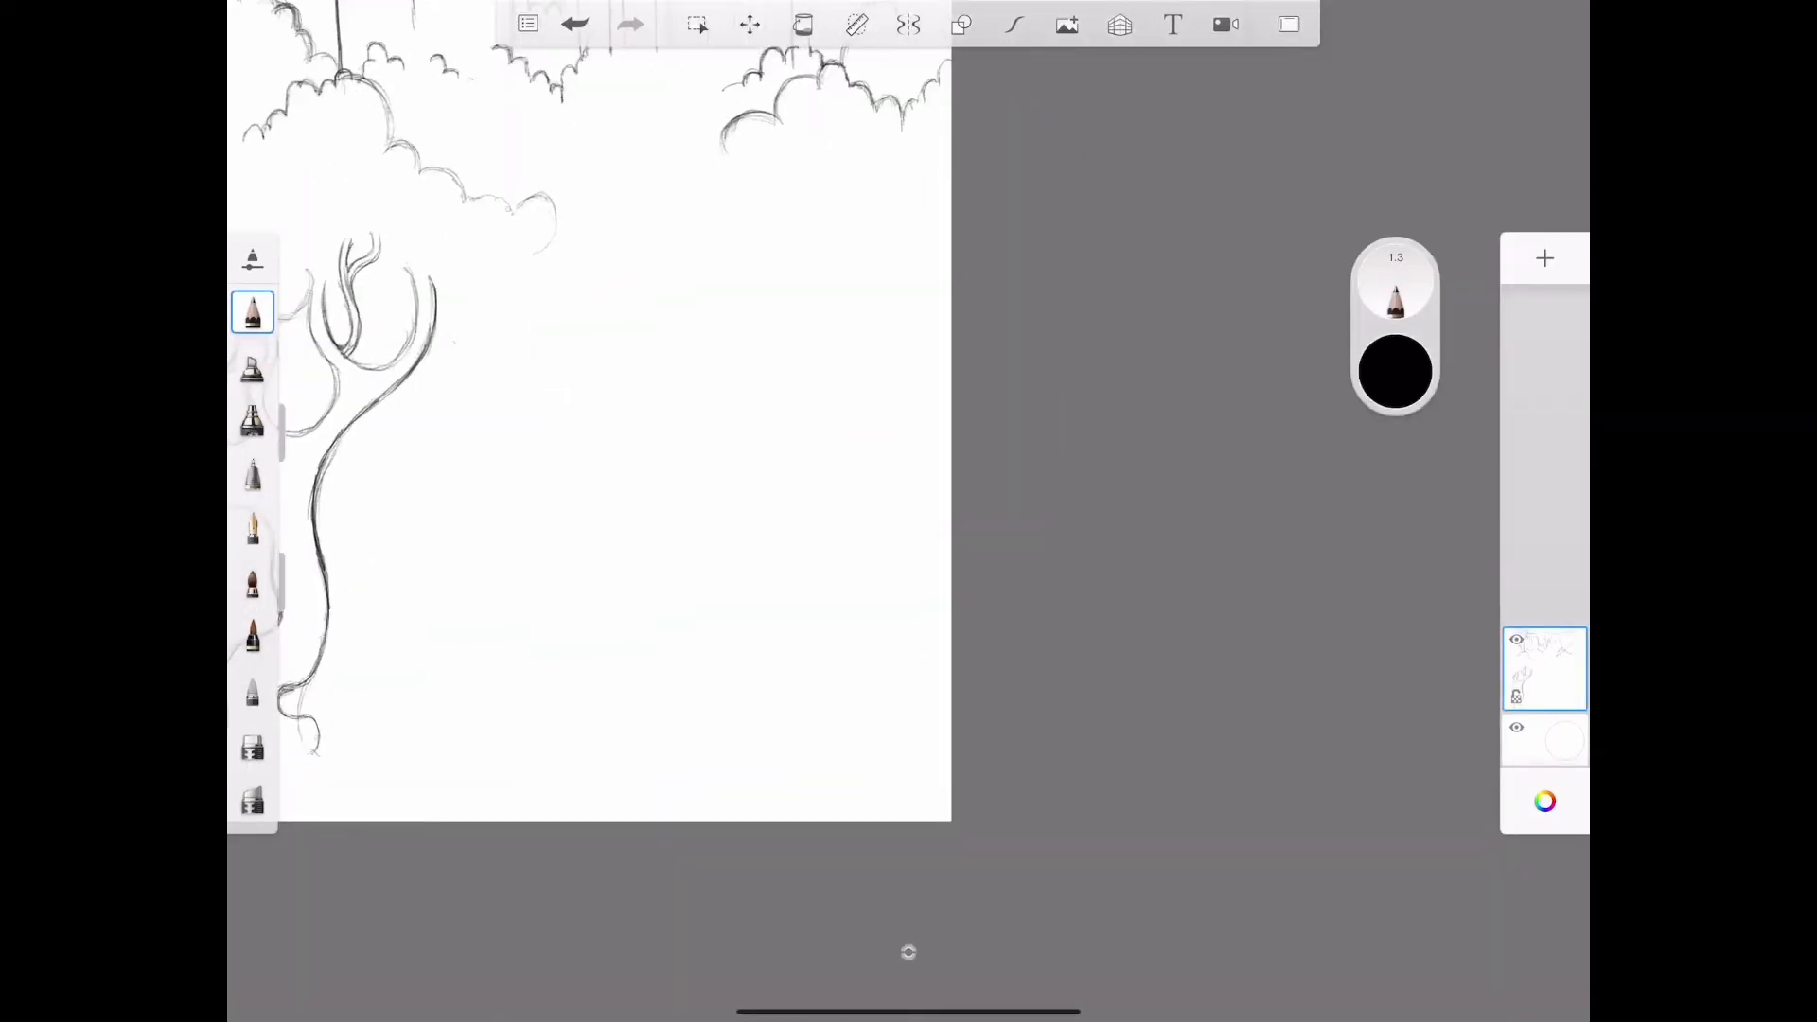
- Start the second tree with curling branches and the top of its trunk
{"action": "left_click_drag", "start_coordinate": [800, 208], "coordinate": [793, 313]}
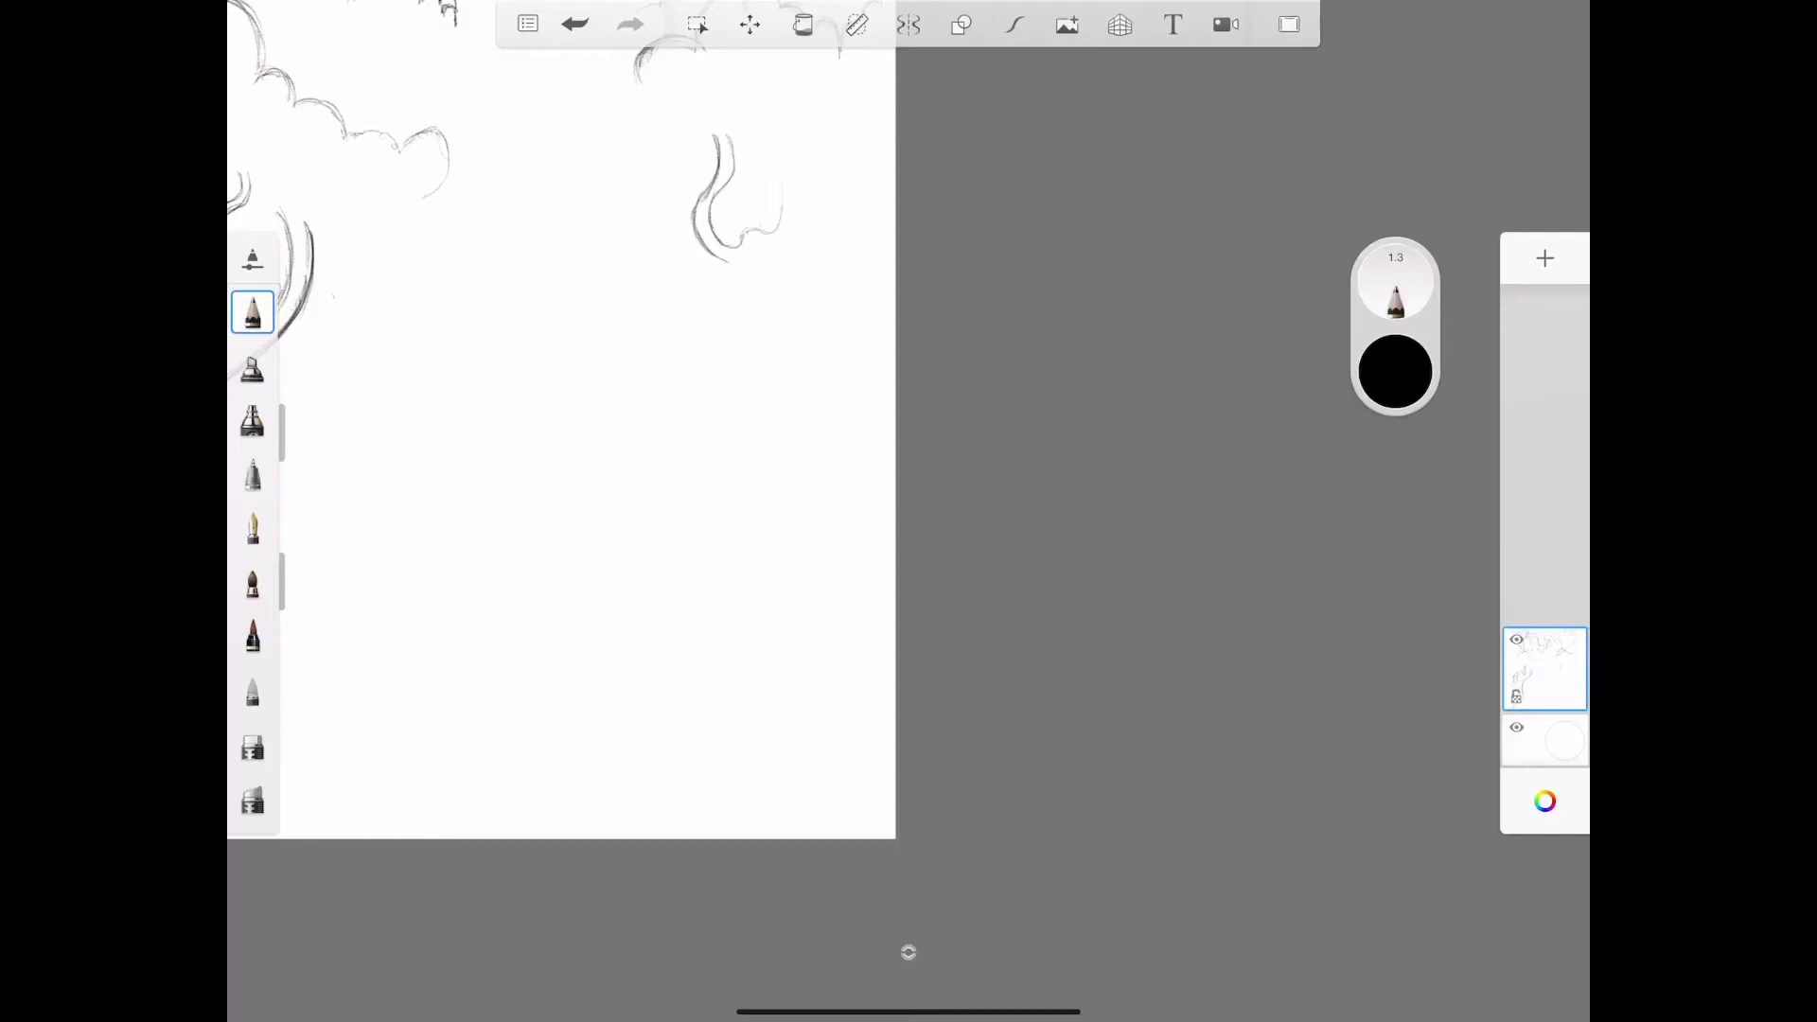
{"action": "left_click_drag", "start_coordinate": [718, 162], "coordinate": [742, 243]}
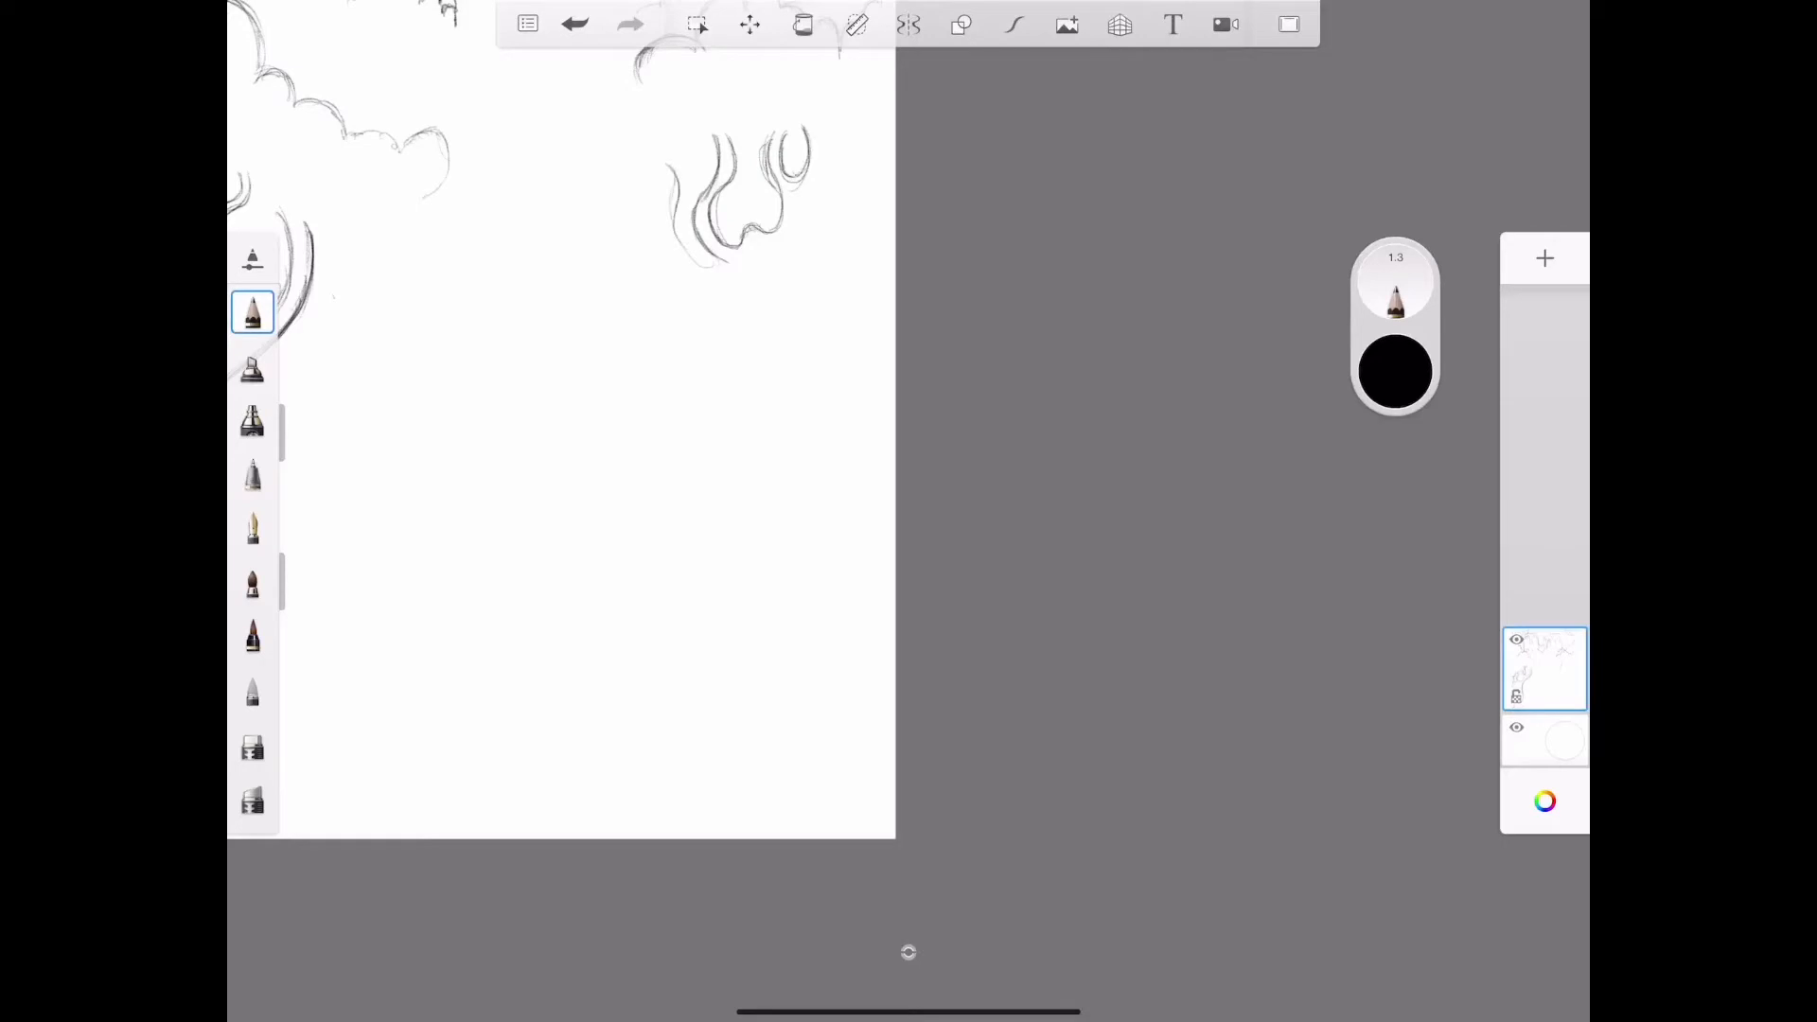
{"action": "left_click_drag", "start_coordinate": [667, 174], "coordinate": [695, 254]}
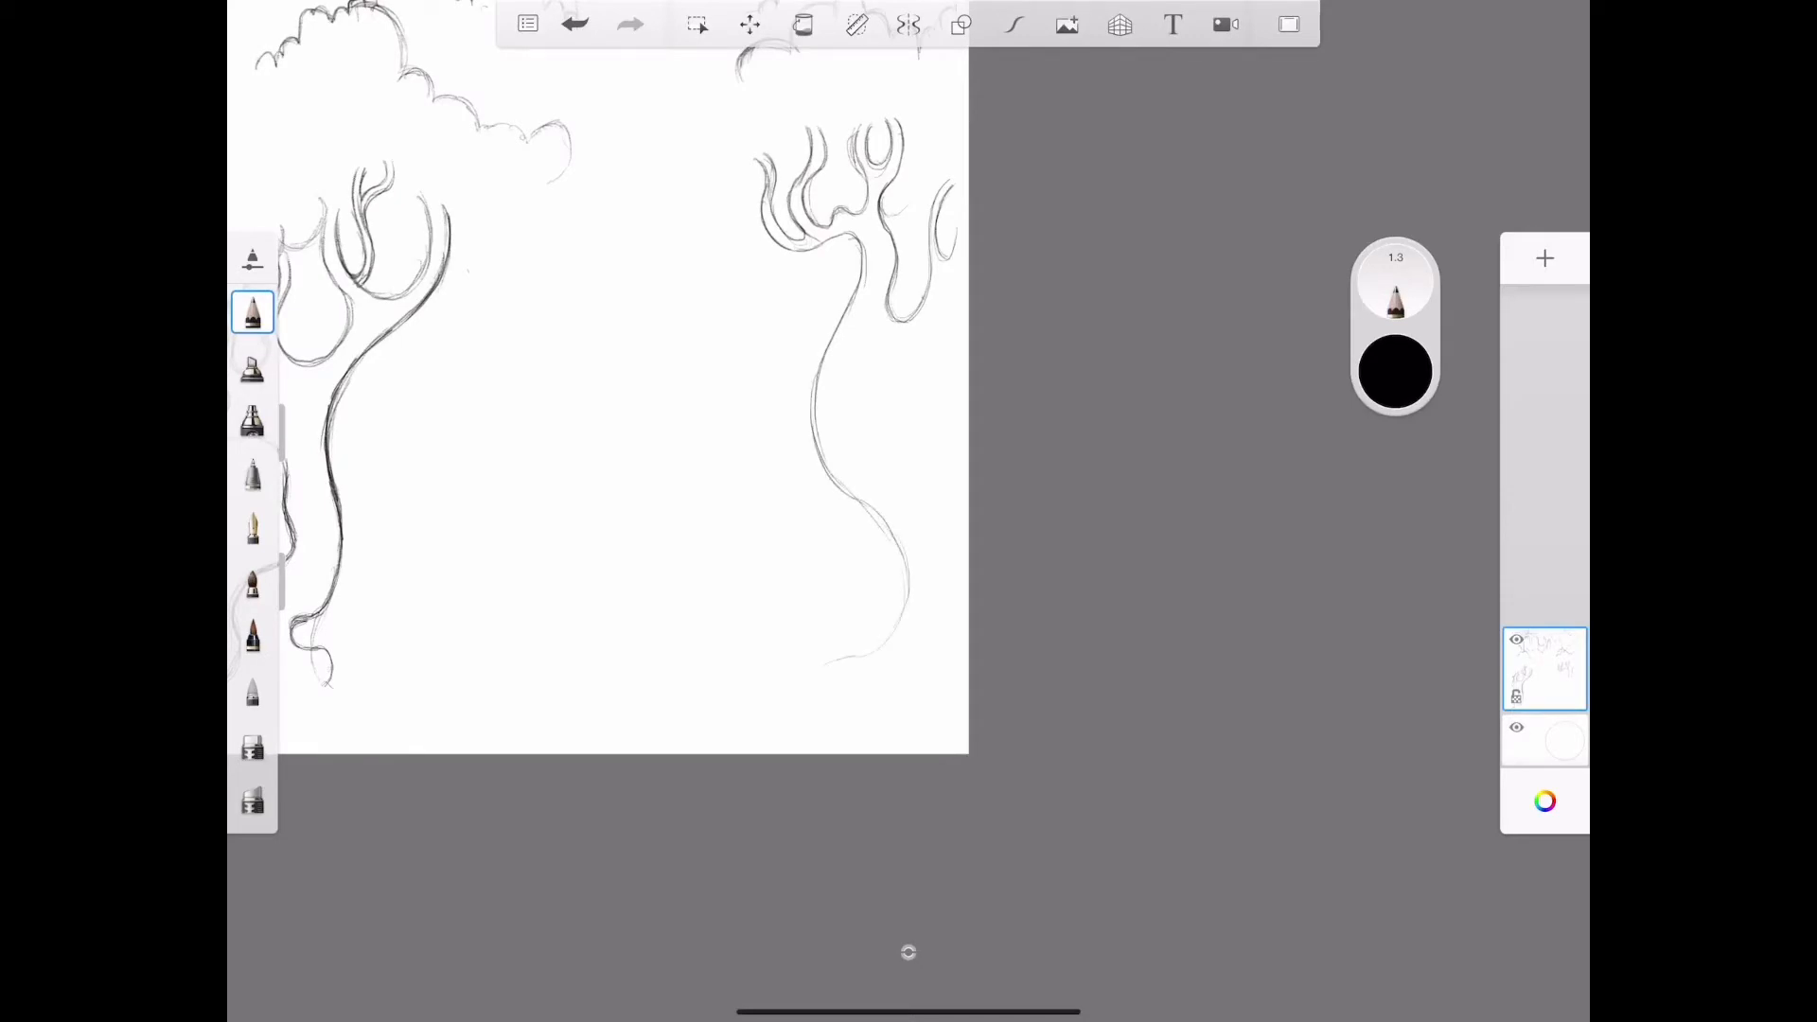
- Extend the second tree's long winding trunk down the page
{"action": "left_click_drag", "start_coordinate": [909, 521], "coordinate": [794, 678]}
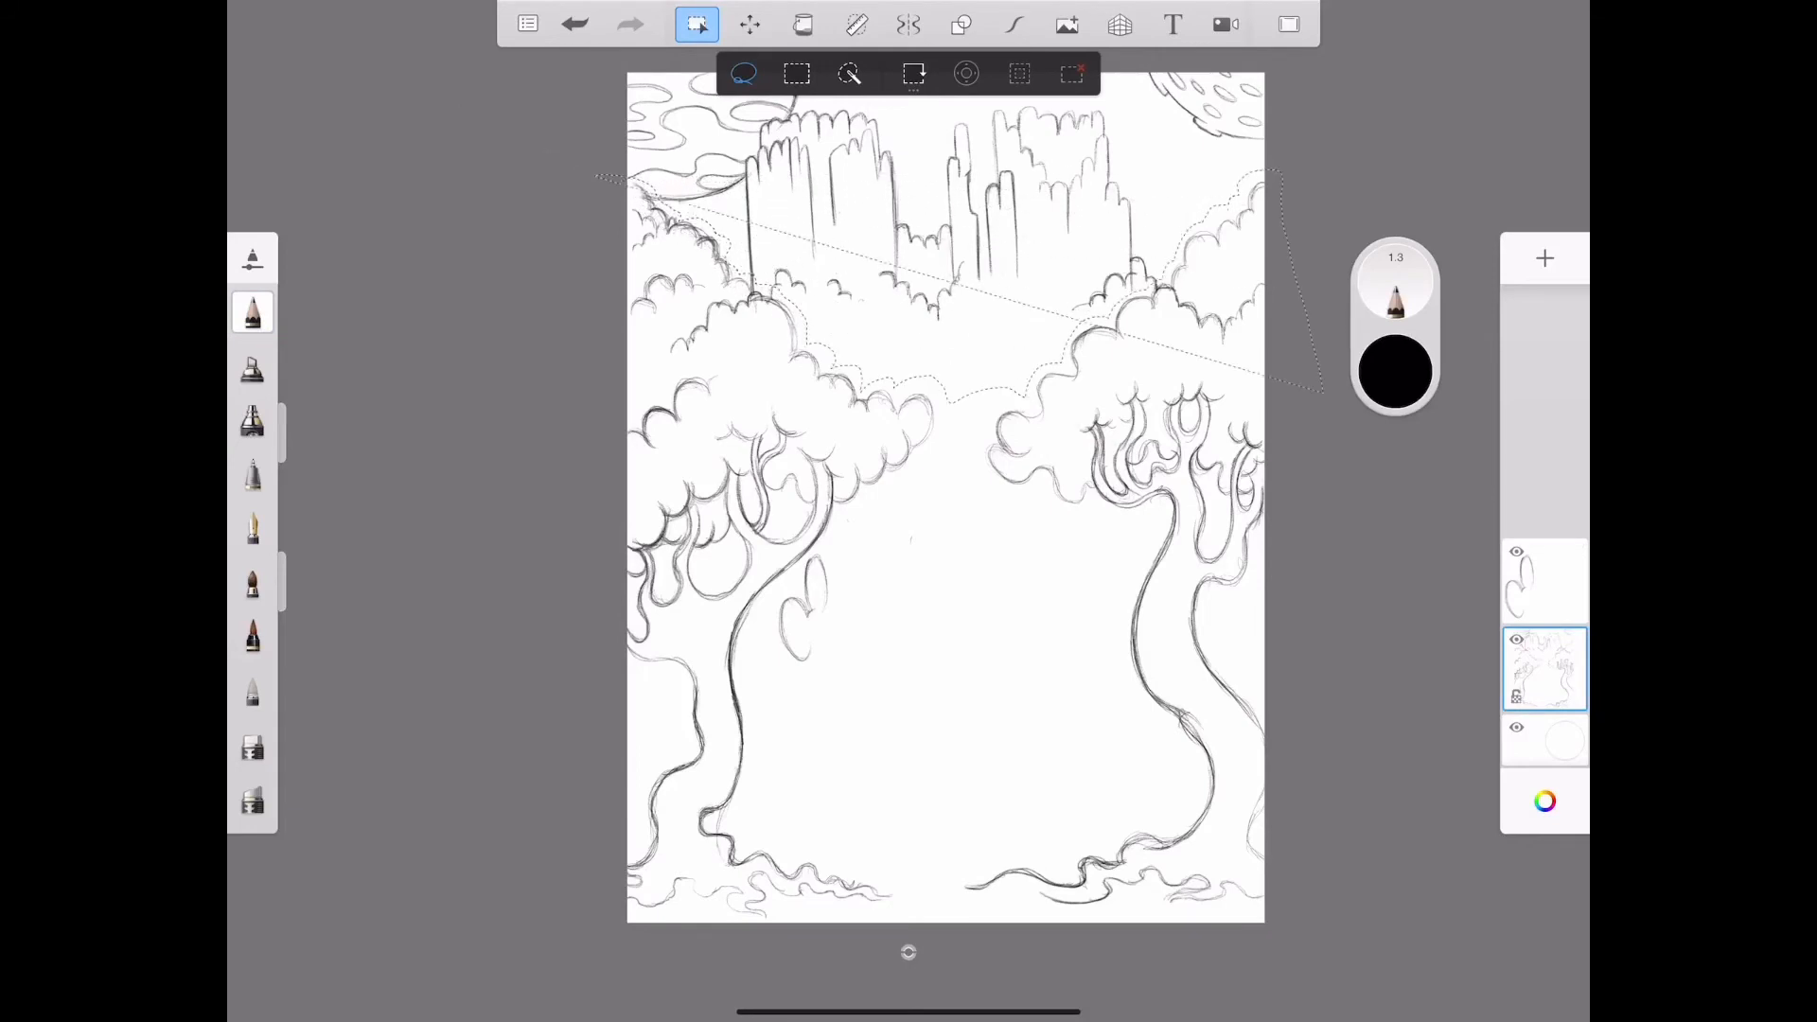
- Transform the selected area and confirm the transform
{"action": "left_click", "coordinate": [1544, 670]}
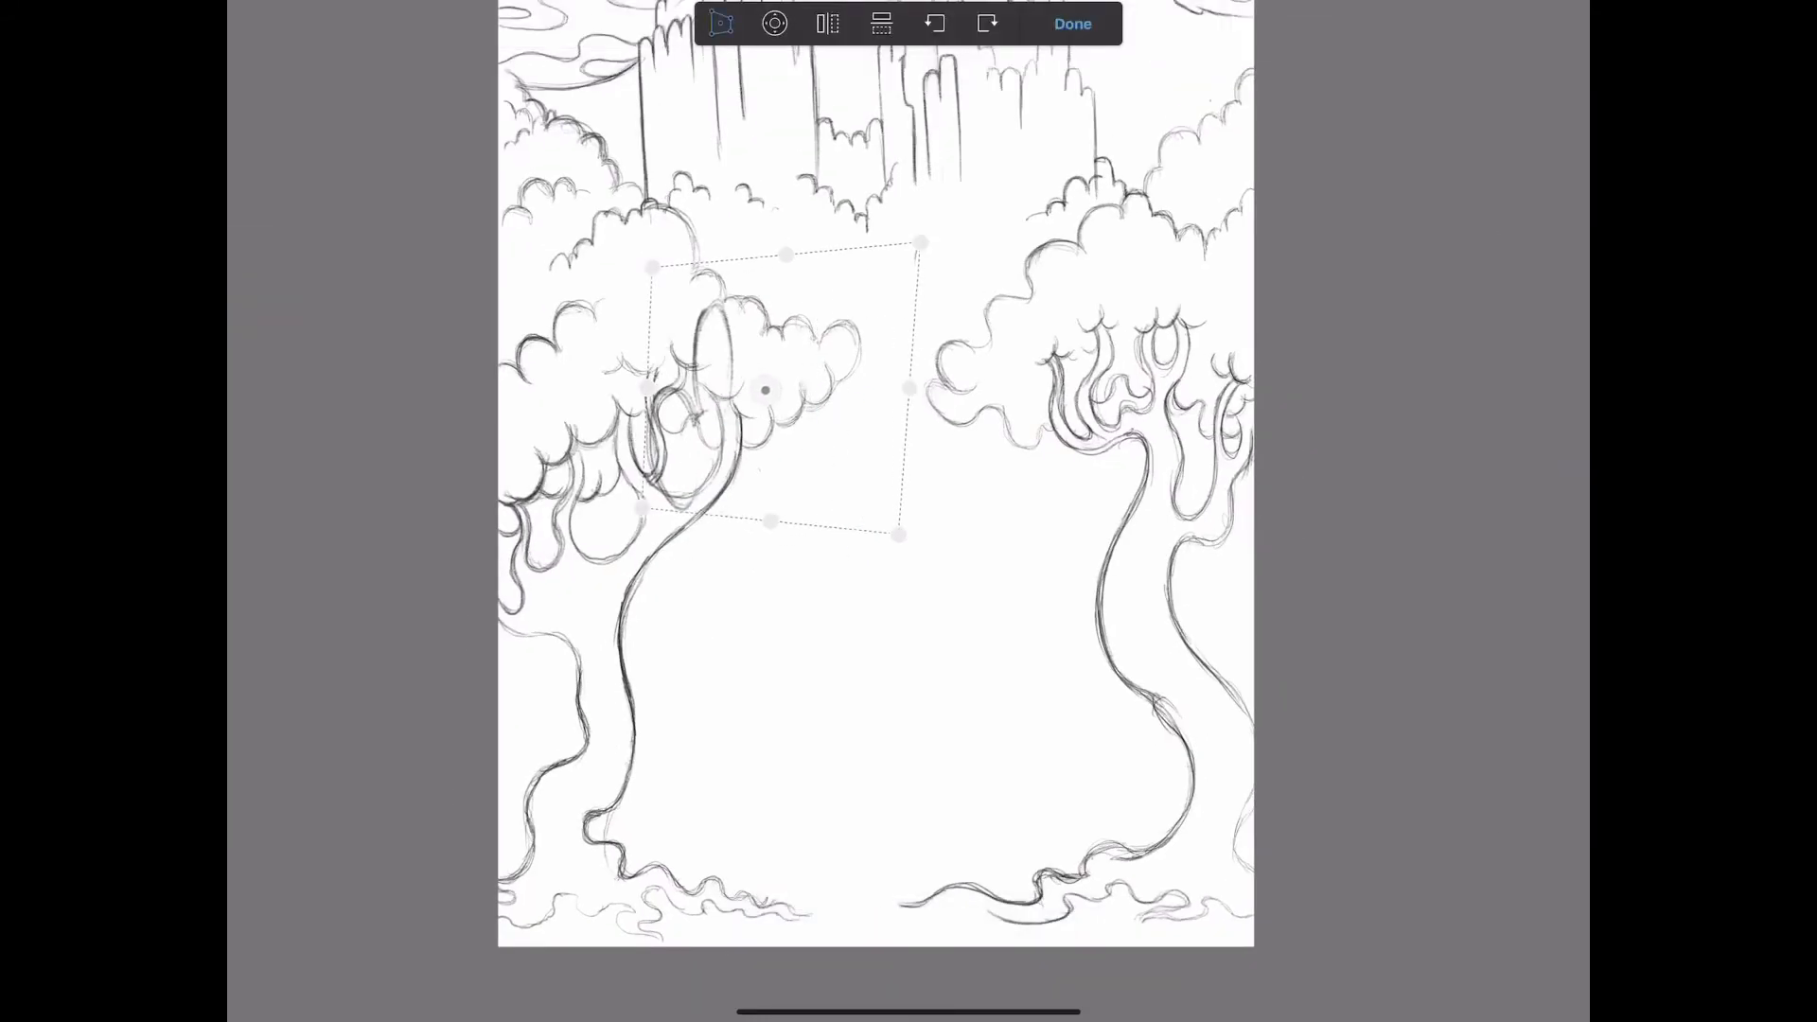
{"action": "left_click", "coordinate": [1071, 23]}
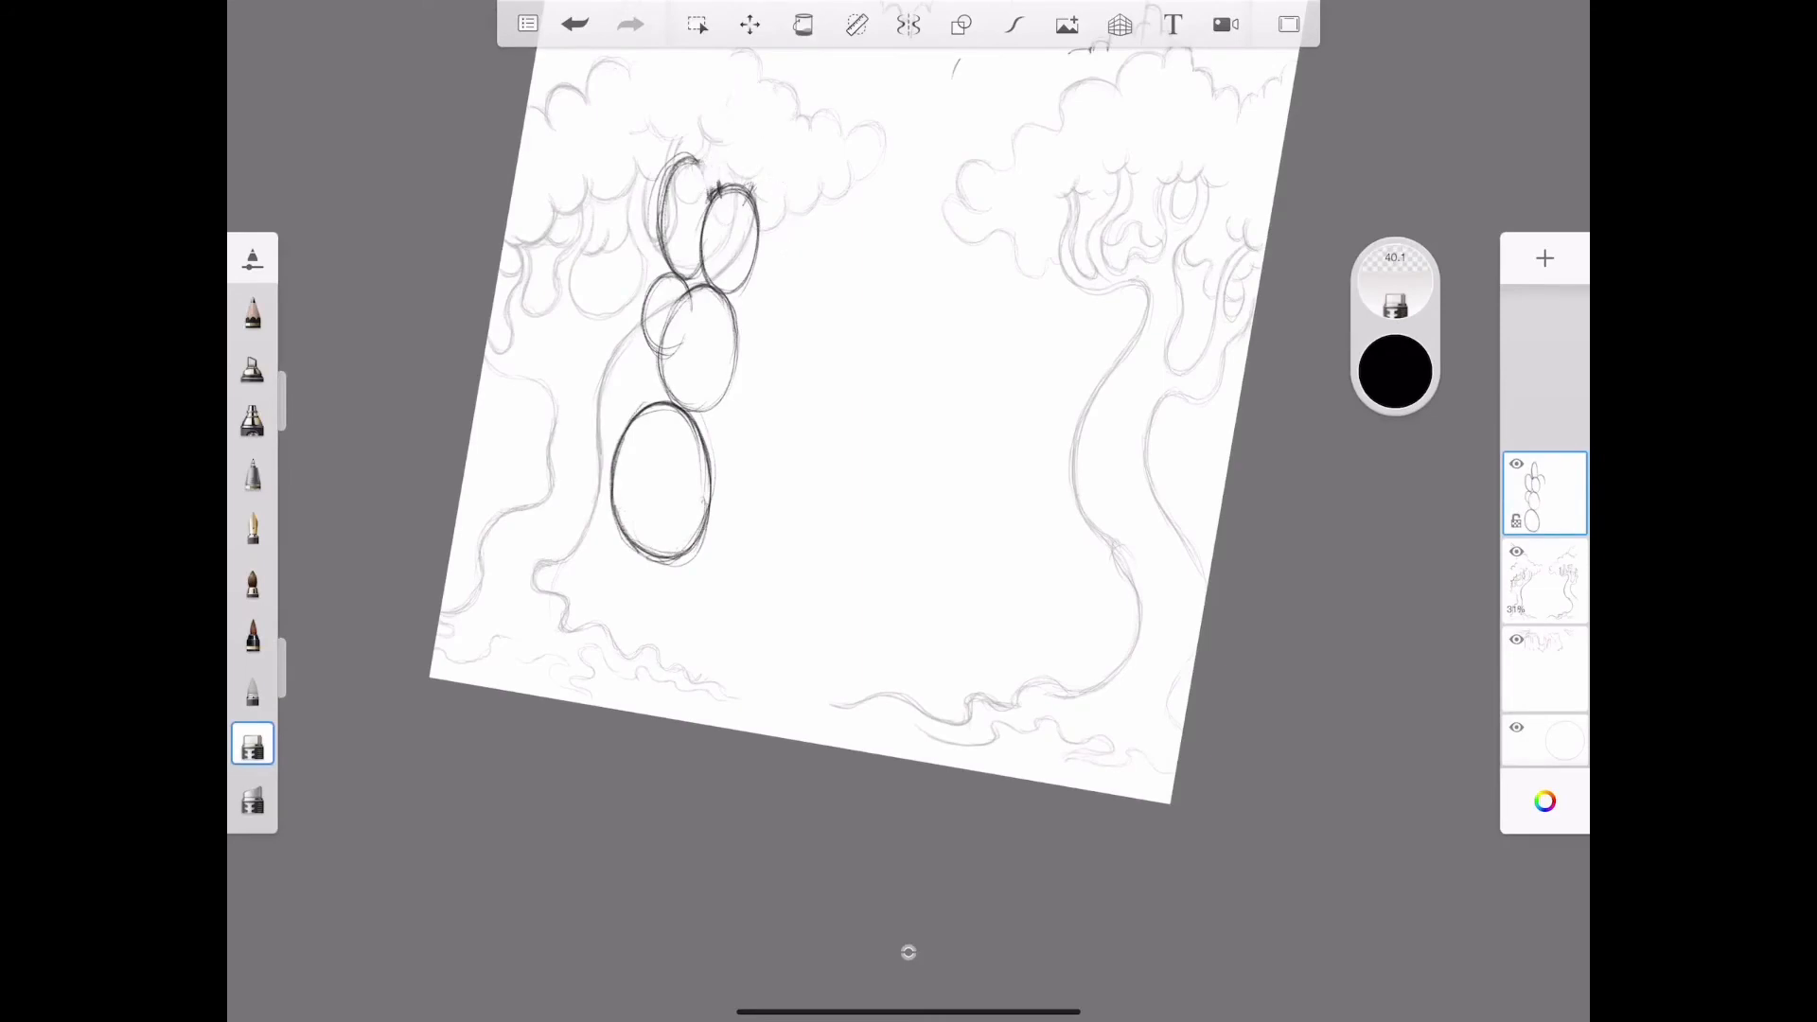
- Clean the cactus pads and add buds with pencil and eraser, then open the tree layer menu
{"action": "left_click", "coordinate": [251, 311]}
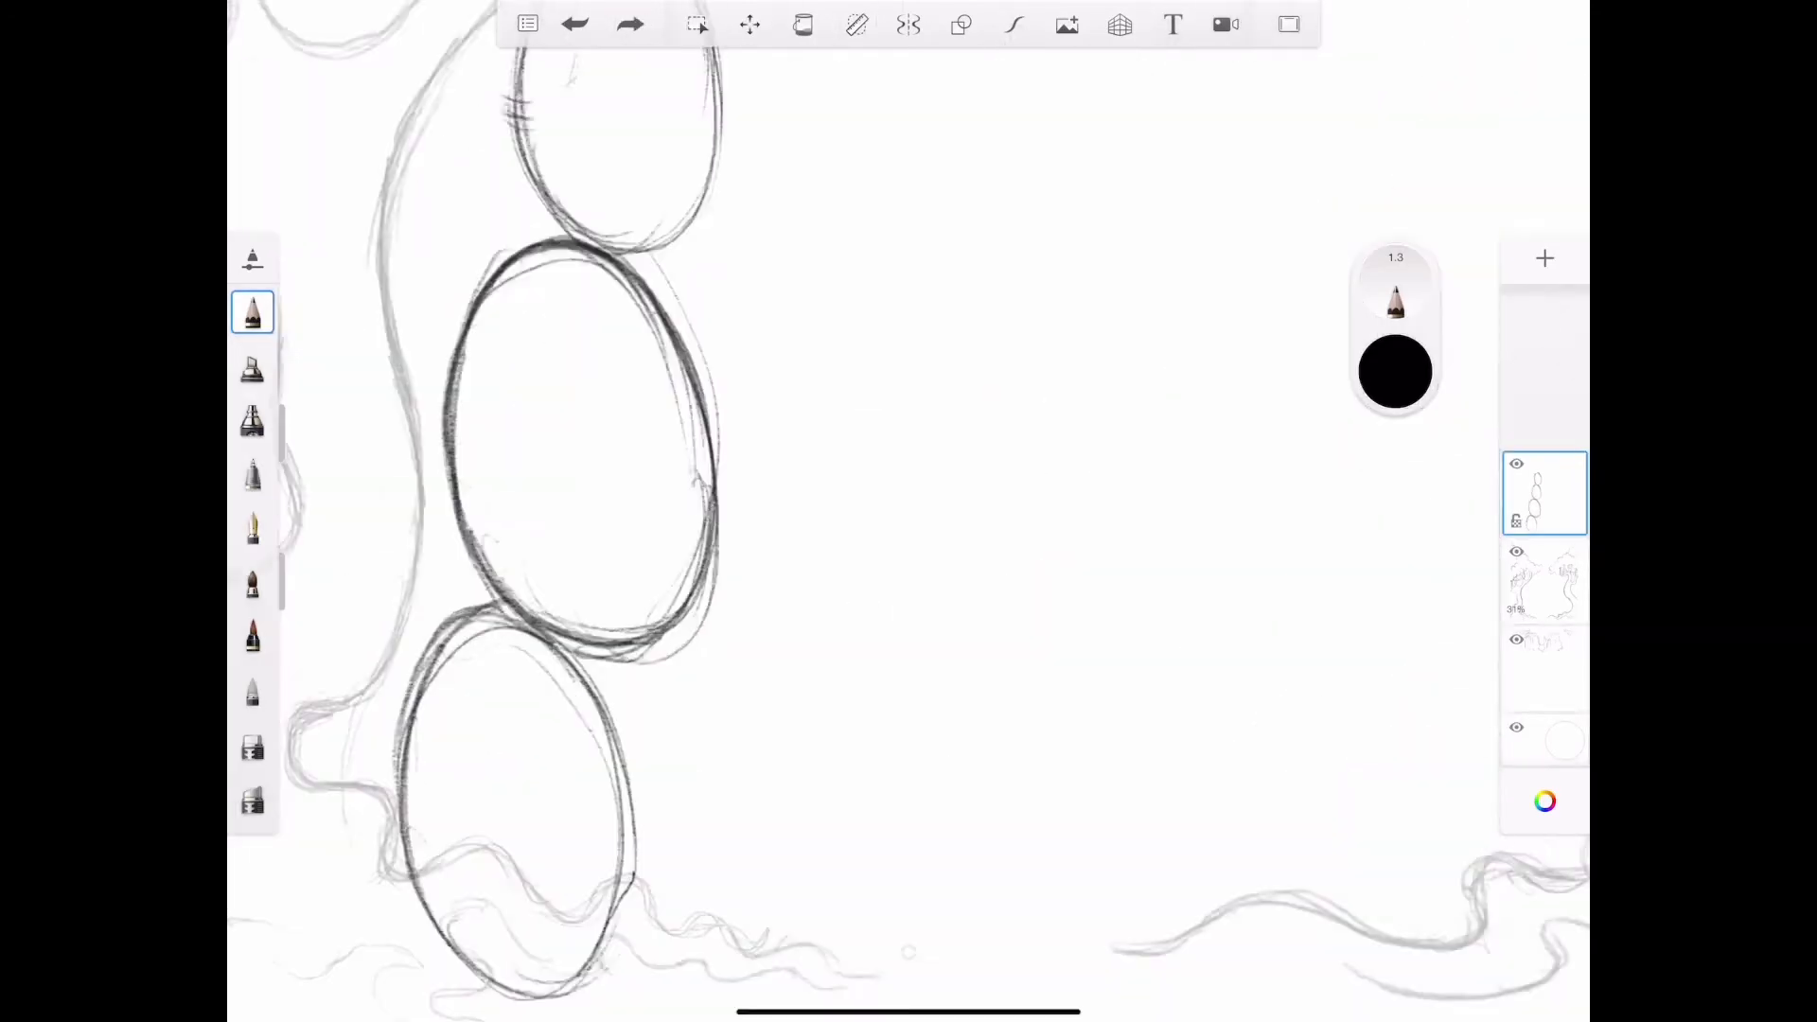
{"action": "scroll", "scroll_direction": "down", "scroll_amount": 3}
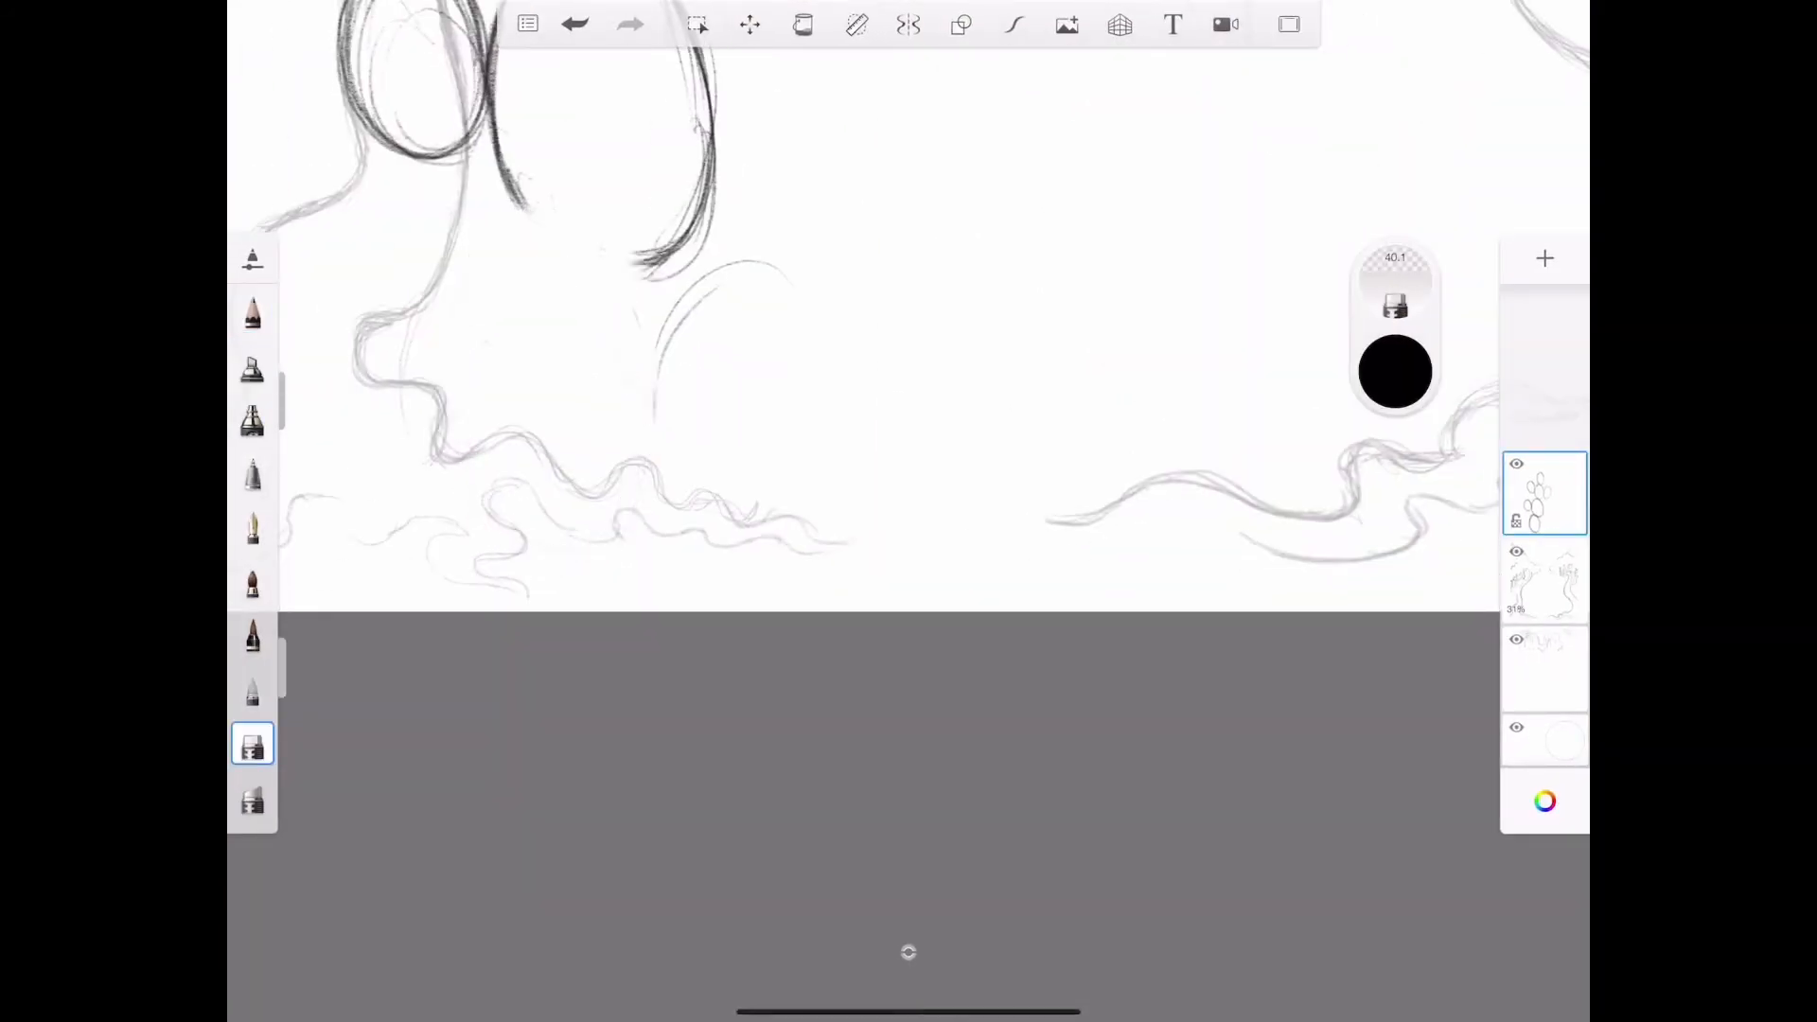
{"action": "left_click", "coordinate": [252, 311]}
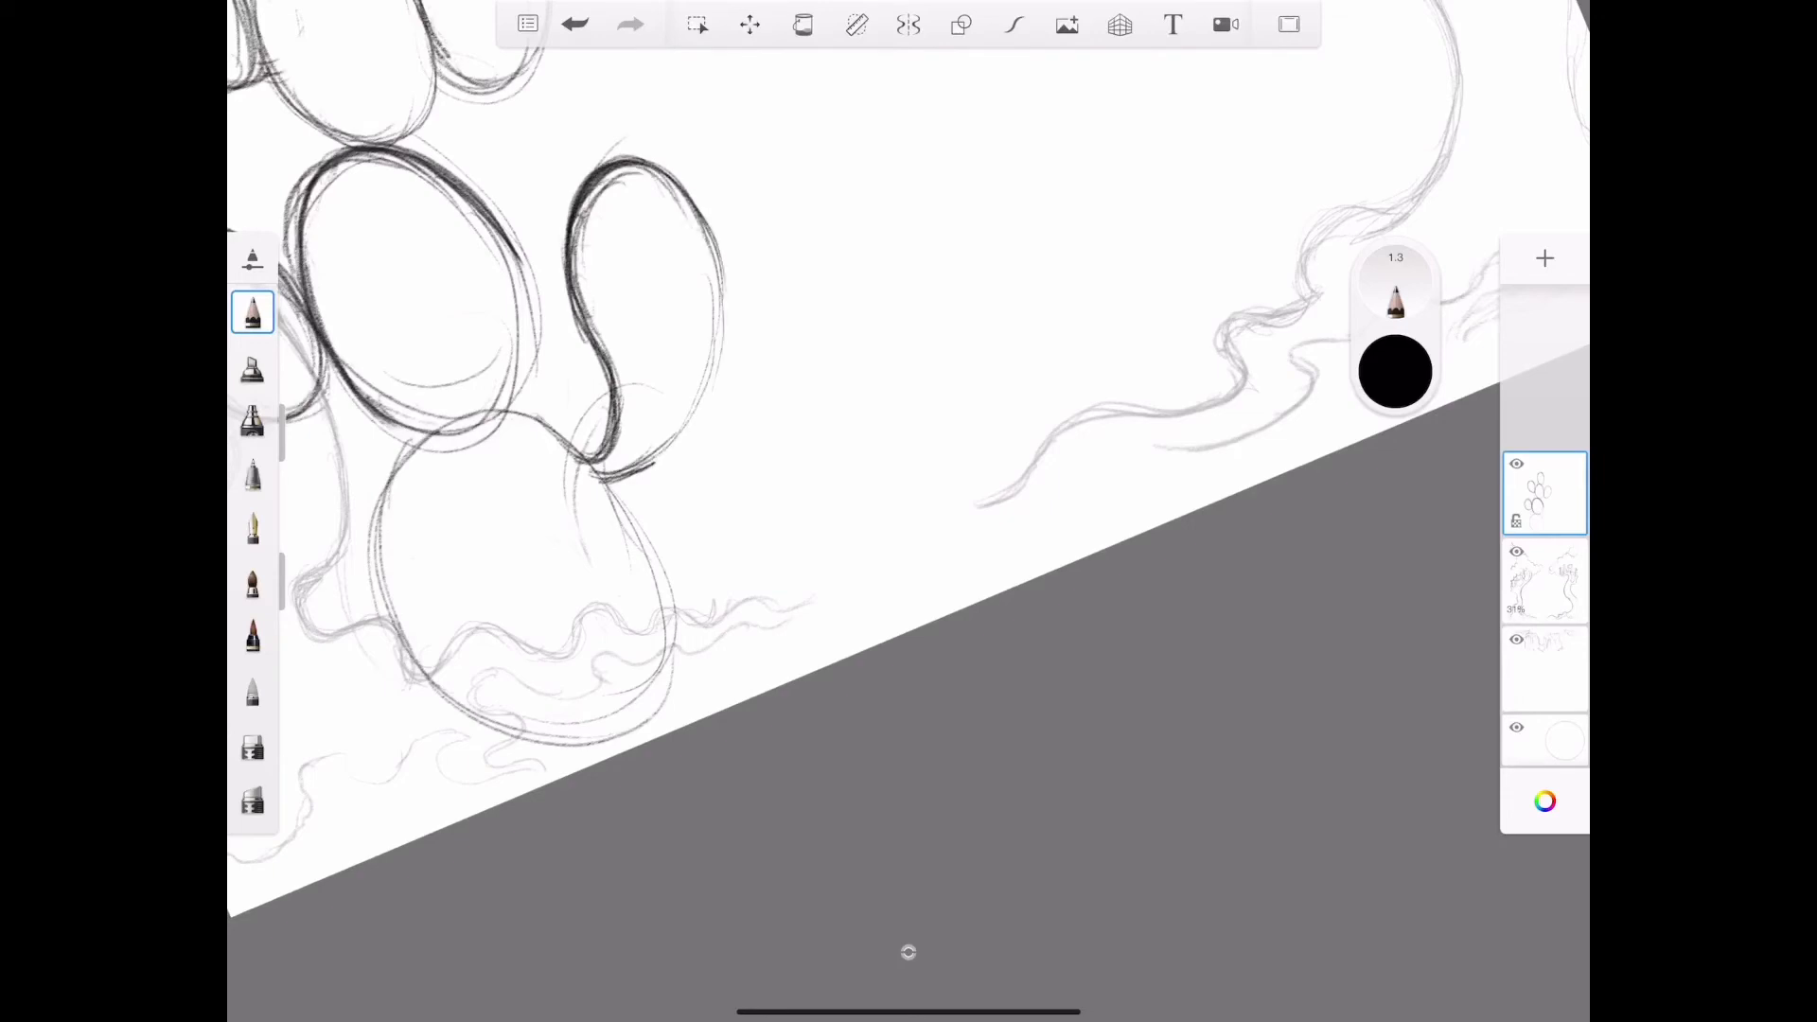
{"action": "left_click", "coordinate": [252, 744]}
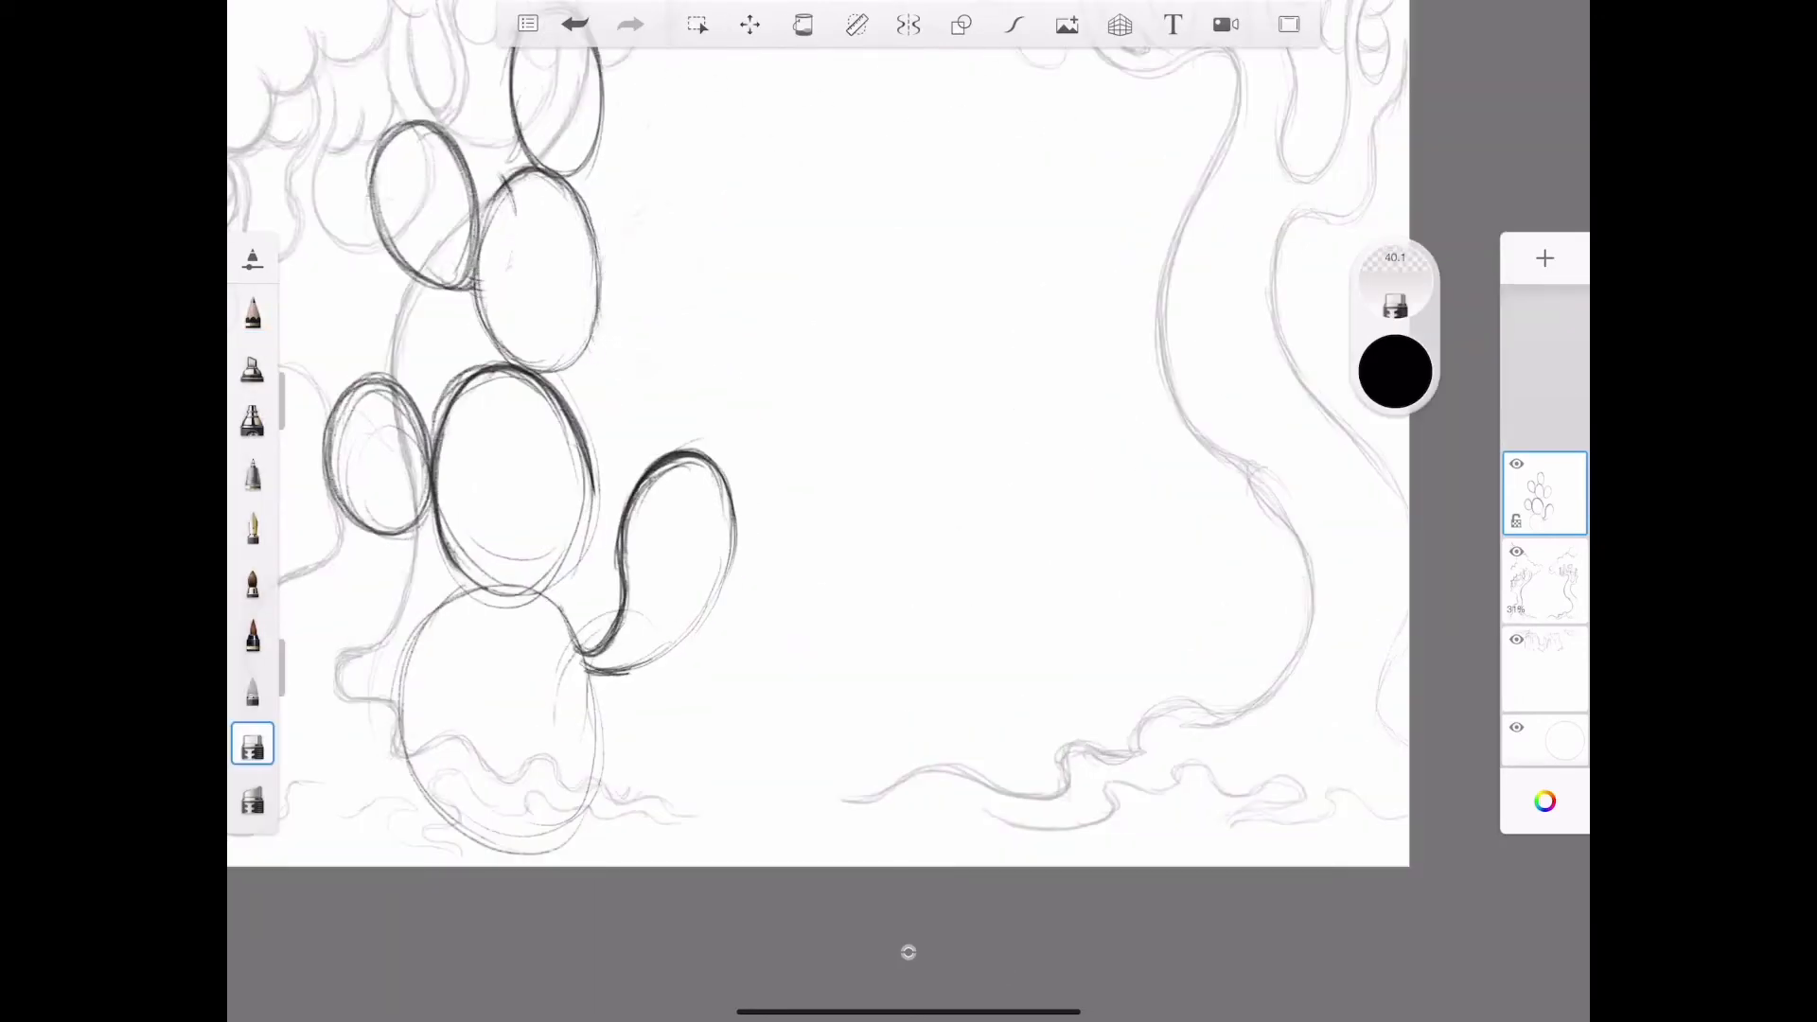
{"action": "left_click", "coordinate": [252, 311]}
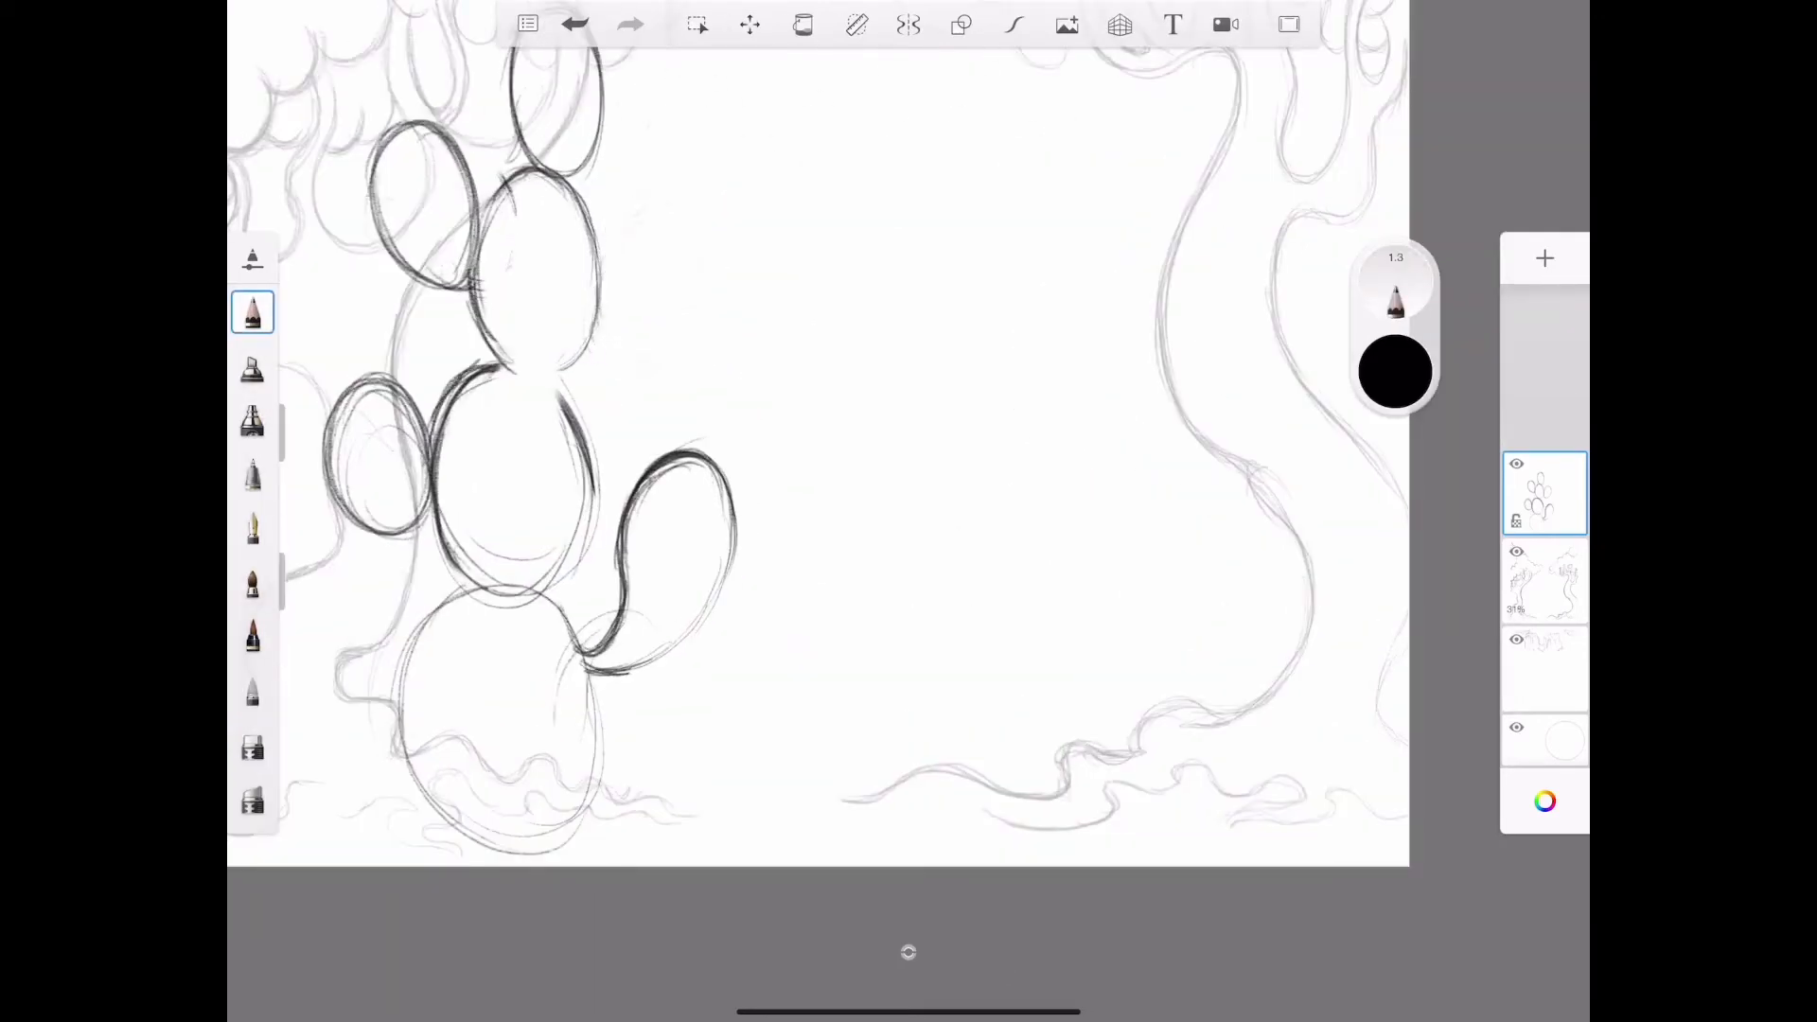
{"action": "left_click", "coordinate": [252, 745]}
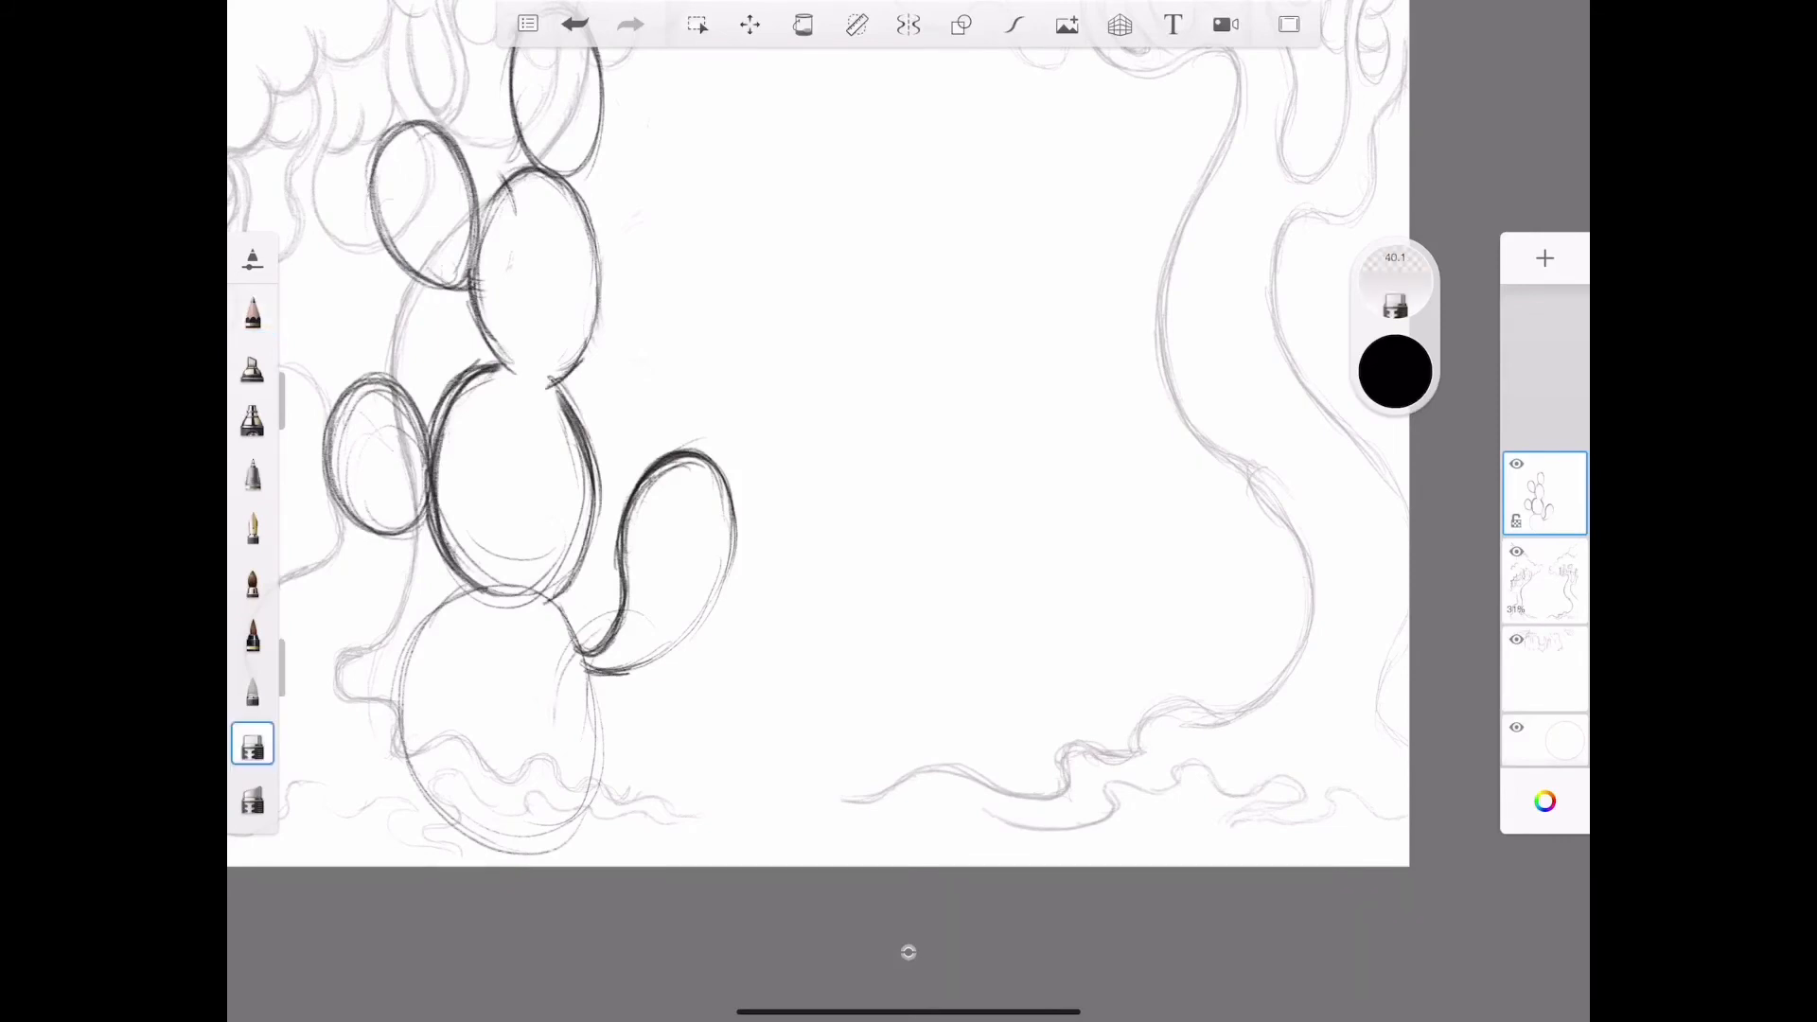
{"action": "left_click", "coordinate": [252, 313]}
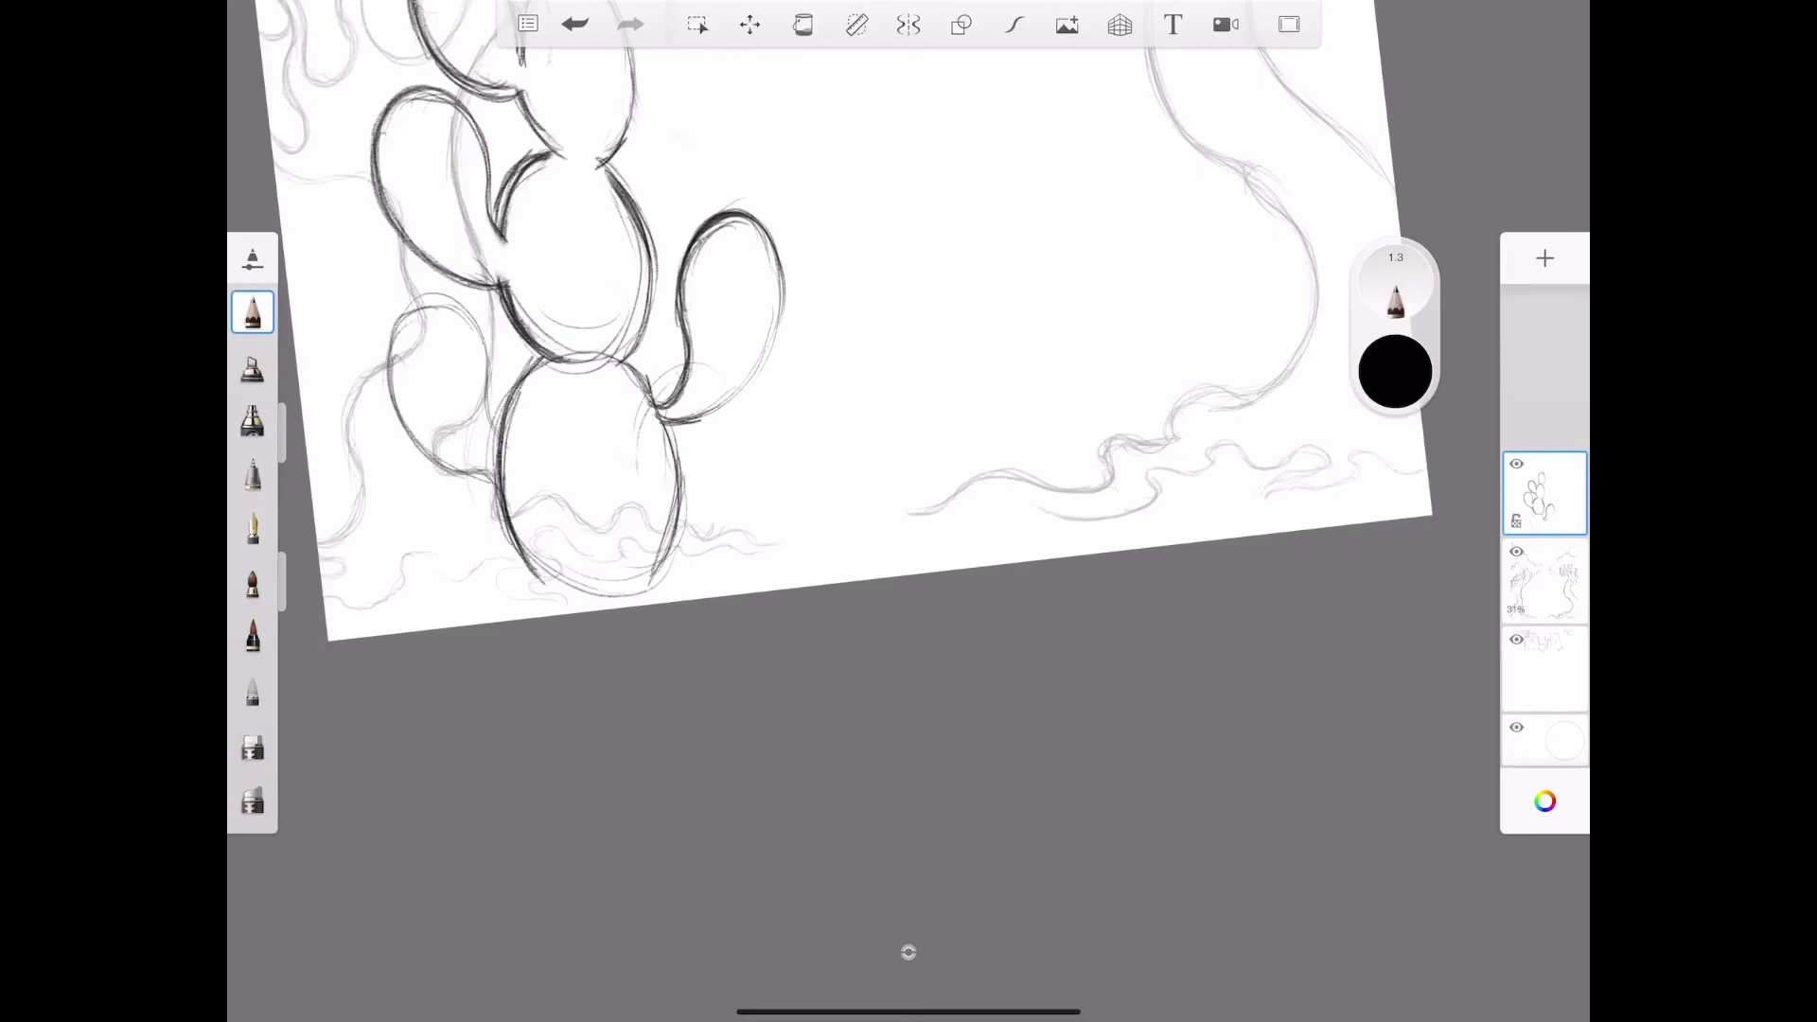
{"action": "left_click", "coordinate": [252, 744]}
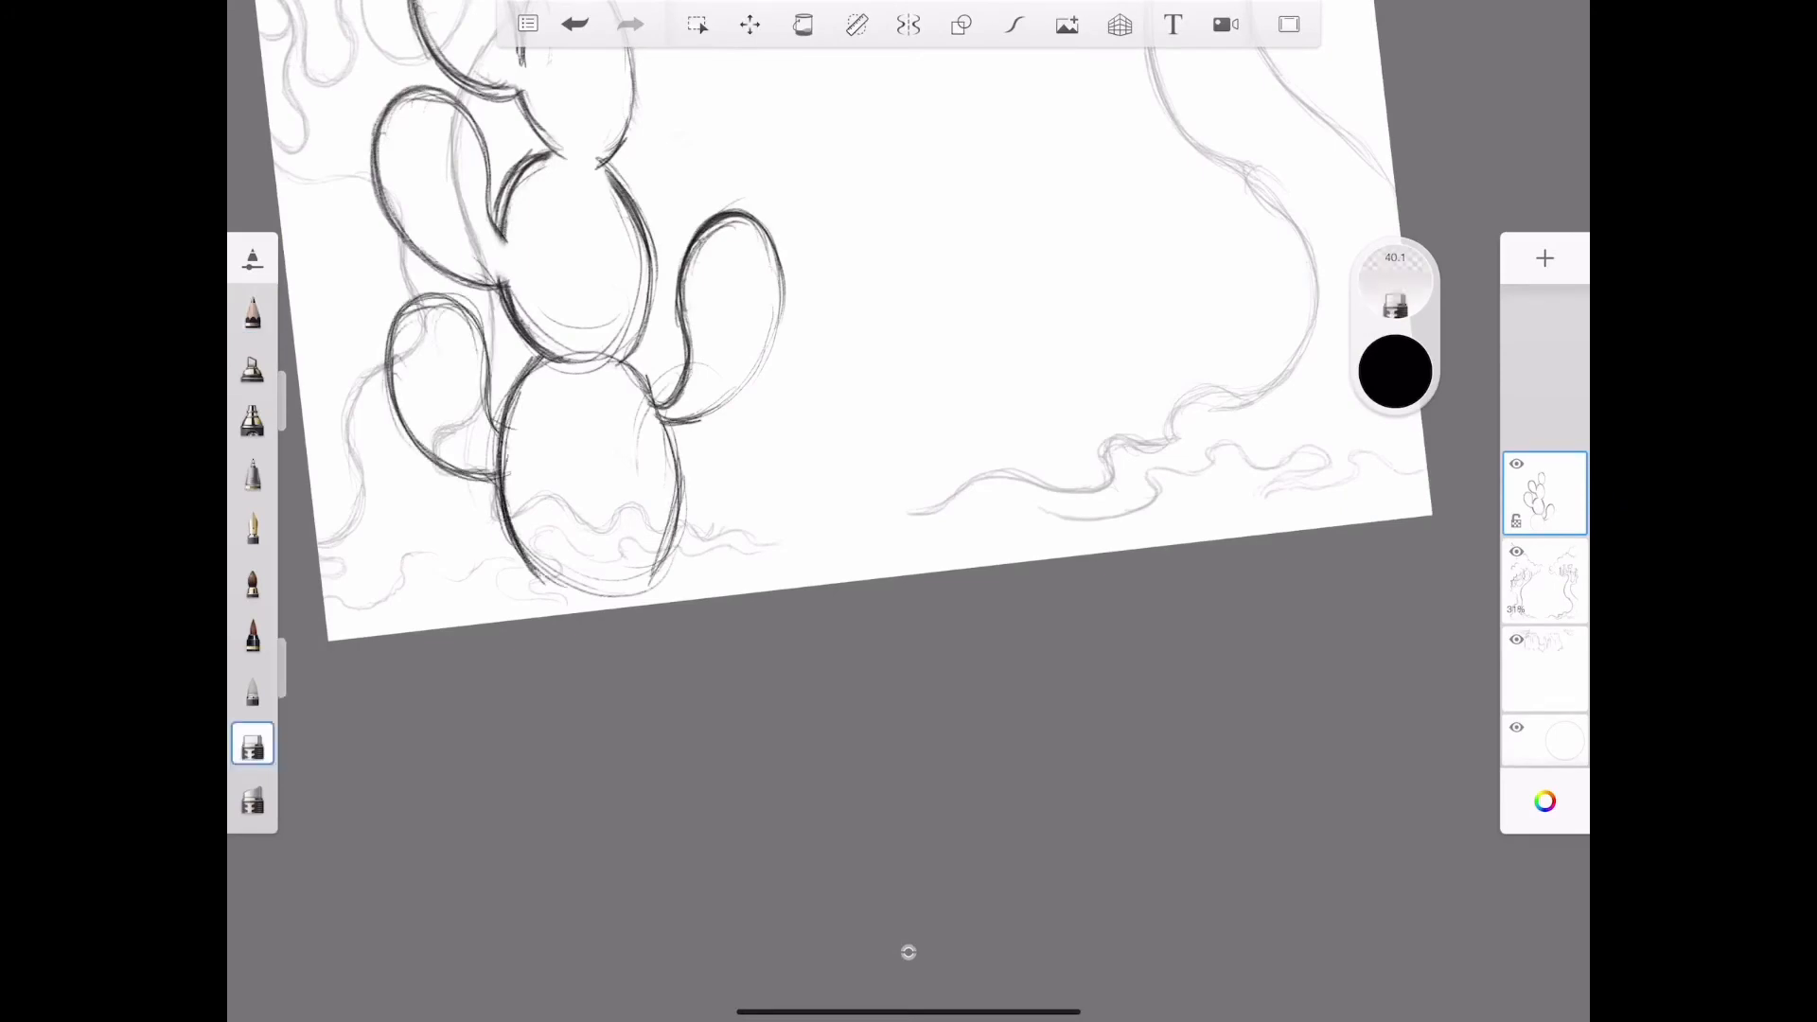
{"action": "left_click", "coordinate": [251, 314]}
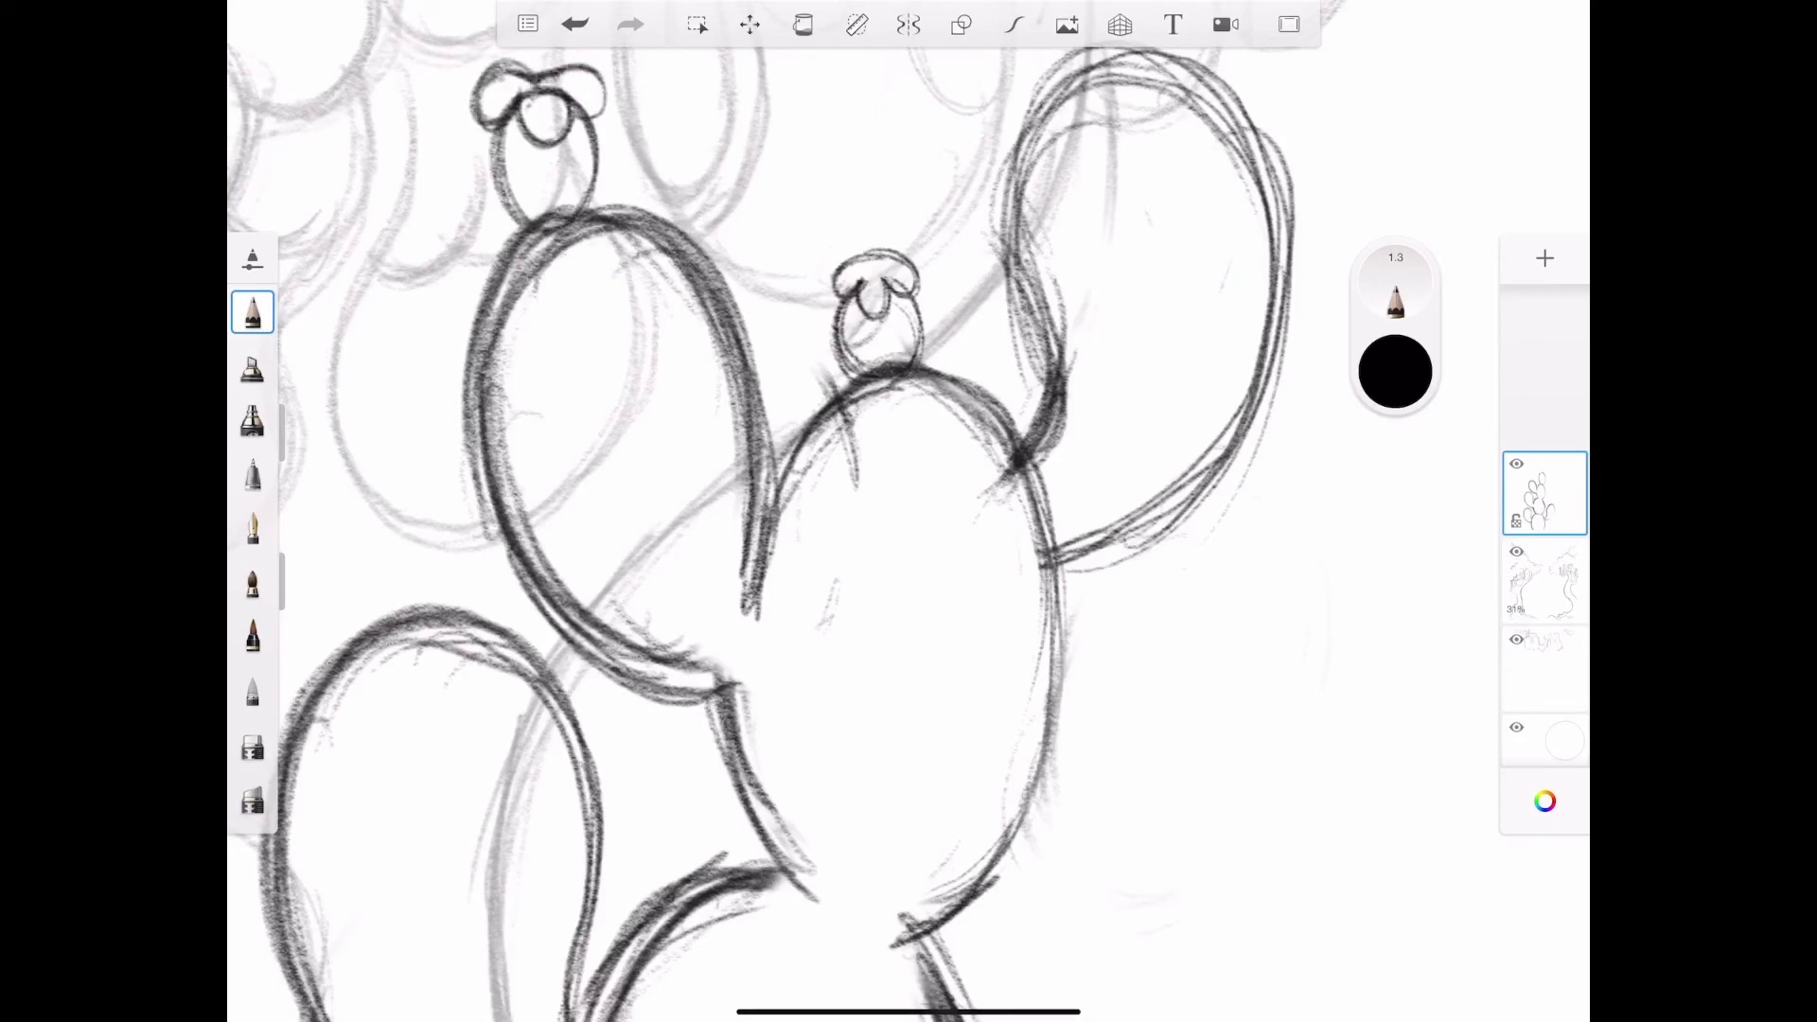
{"action": "left_click", "coordinate": [252, 747]}
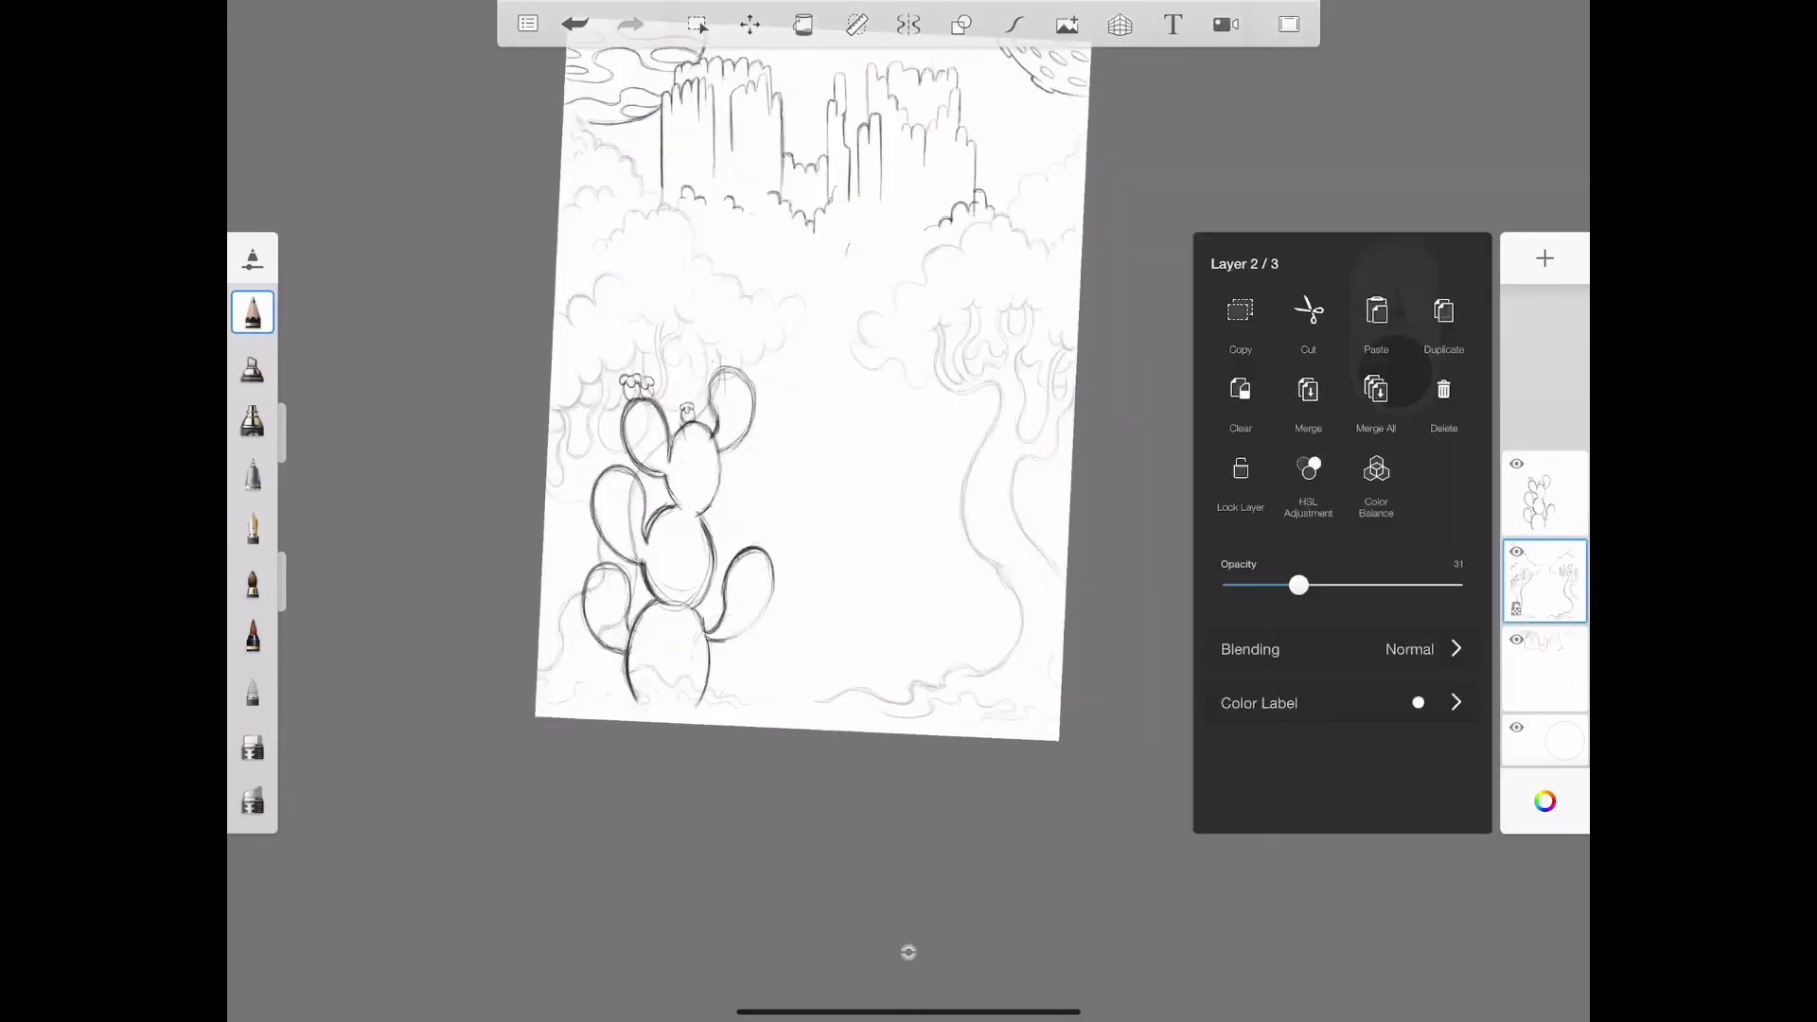
- Fade the tree layer and pan to the right tree to rough in elongated pads
{"action": "left_click_drag", "start_coordinate": [1298, 585], "coordinate": [1436, 585]}
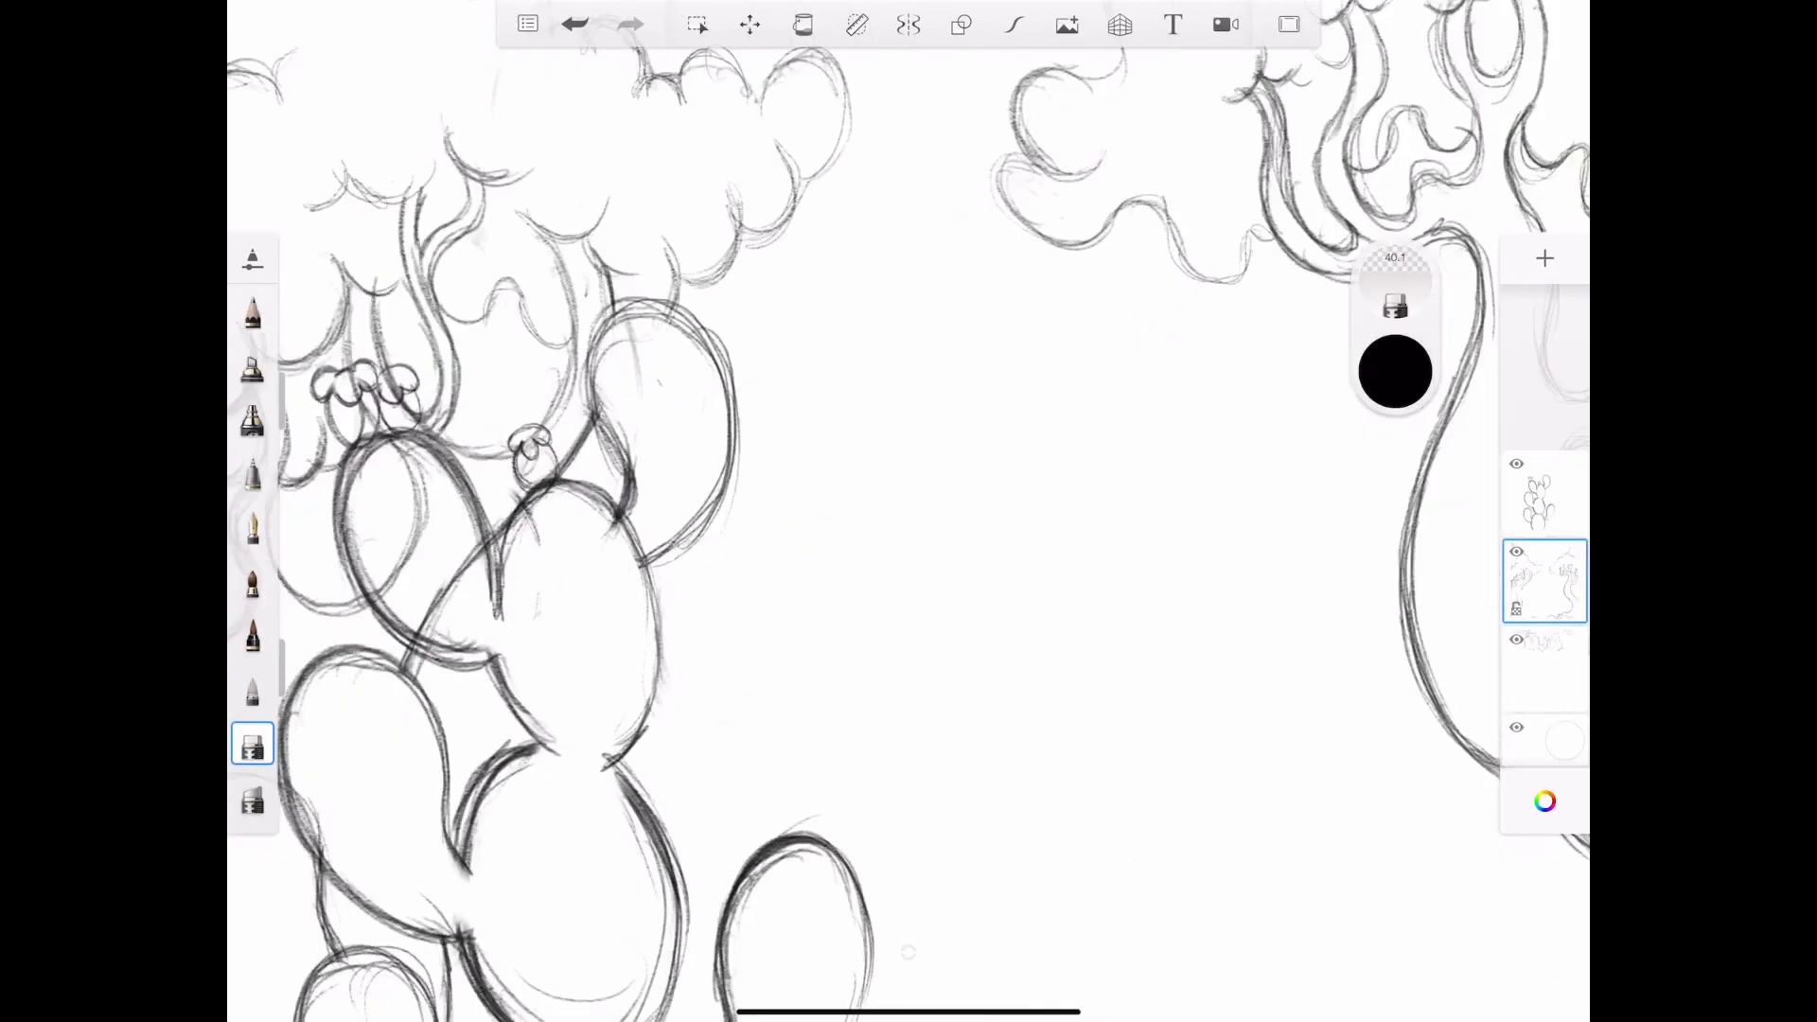
{"action": "scroll", "scroll_direction": "down", "scroll_amount": 3}
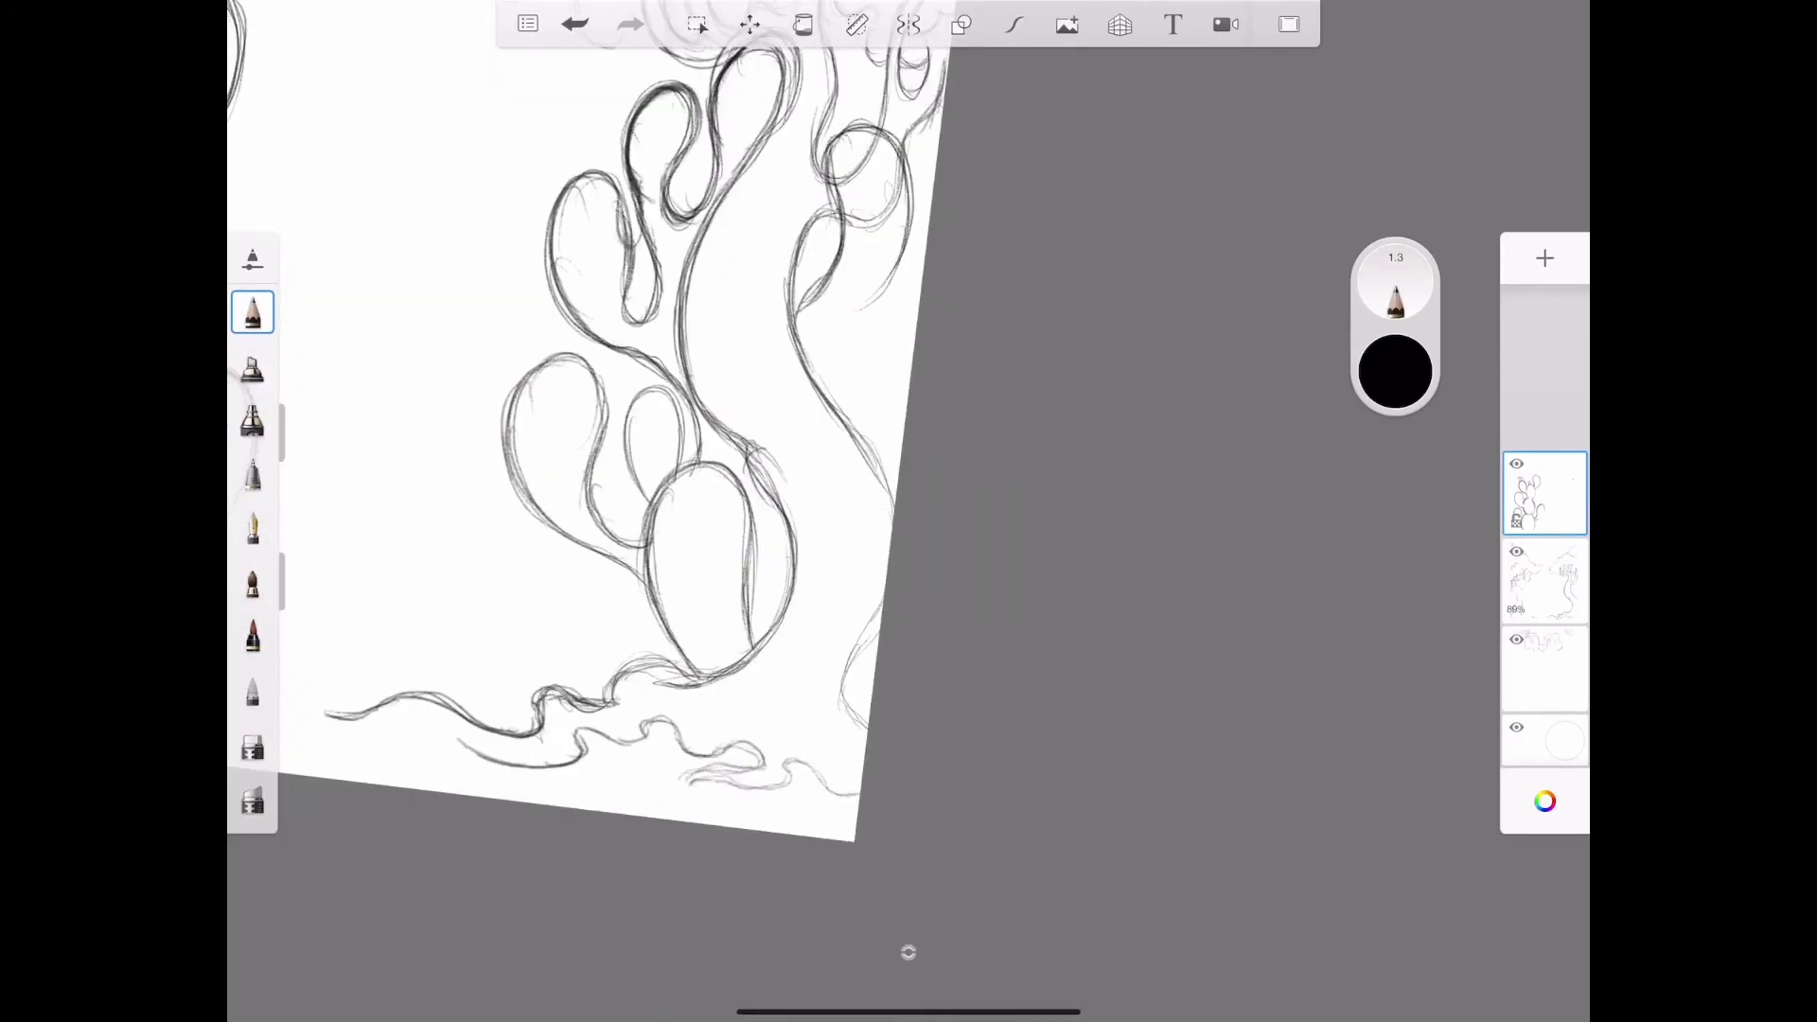
- Bring the left cactus back into view and select the lower sketch layer
{"action": "left_click_drag", "start_coordinate": [835, 139], "coordinate": [858, 371]}
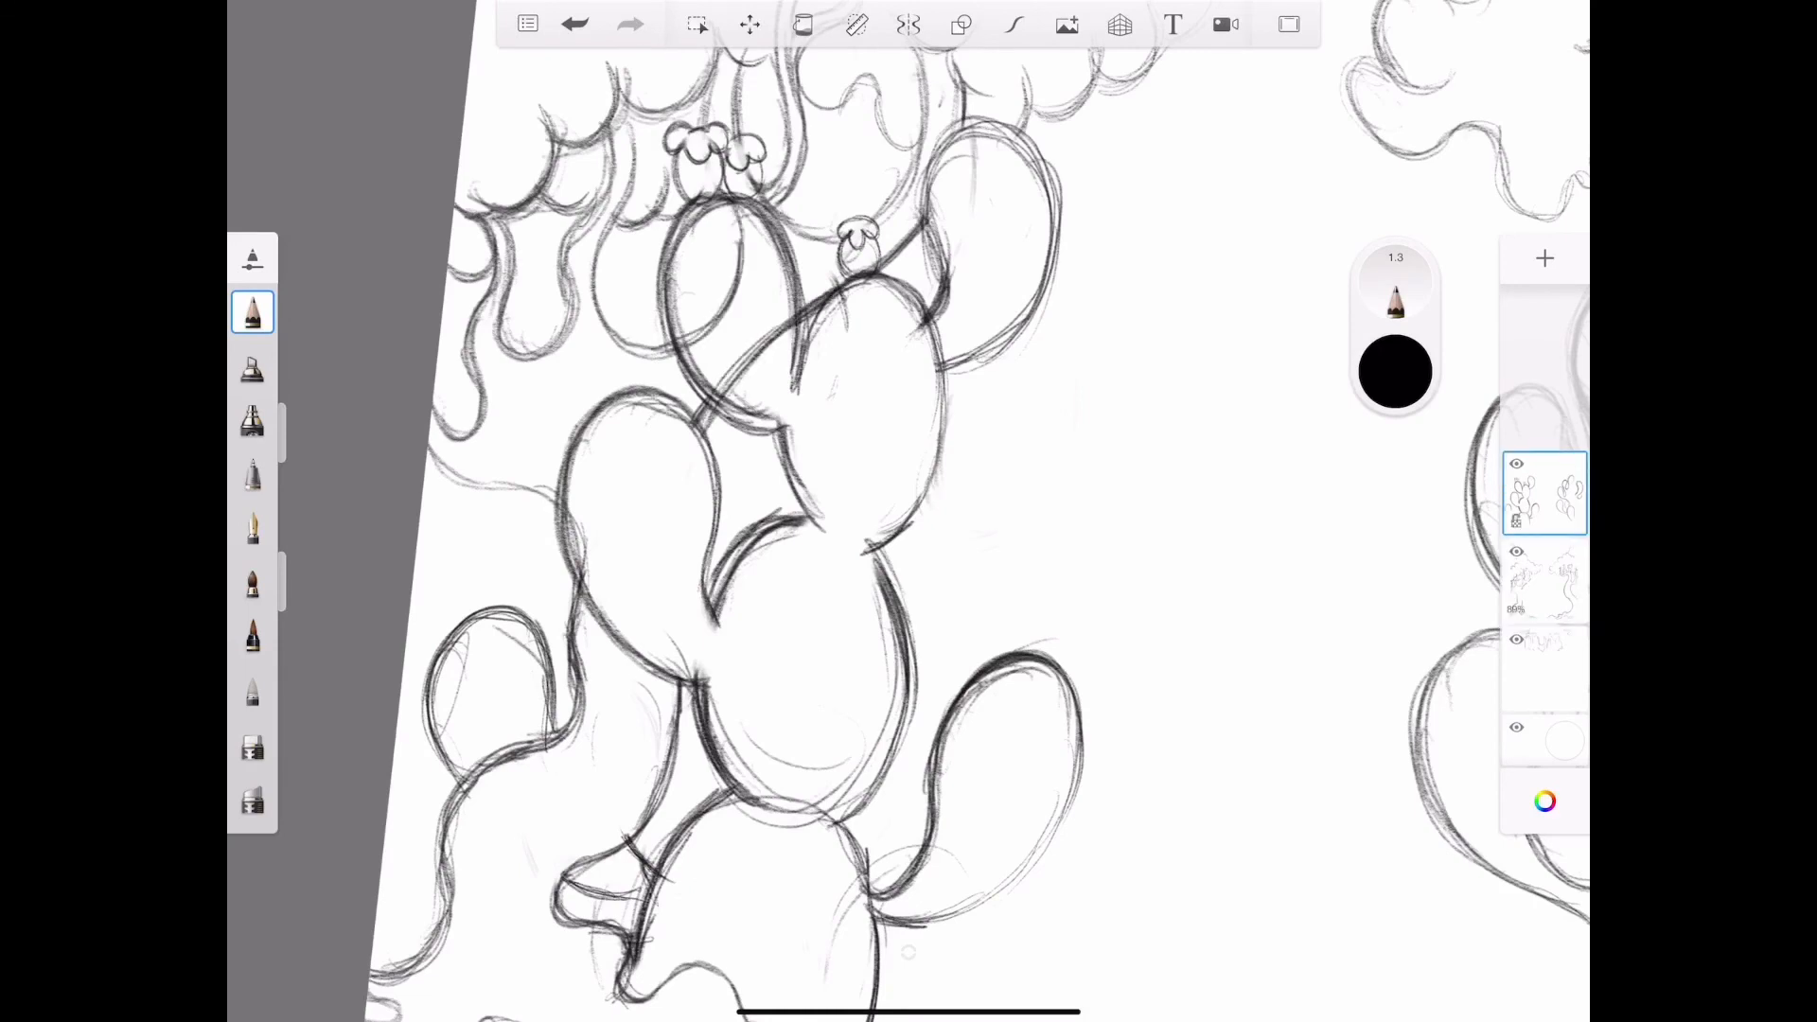
{"action": "left_click", "coordinate": [252, 745]}
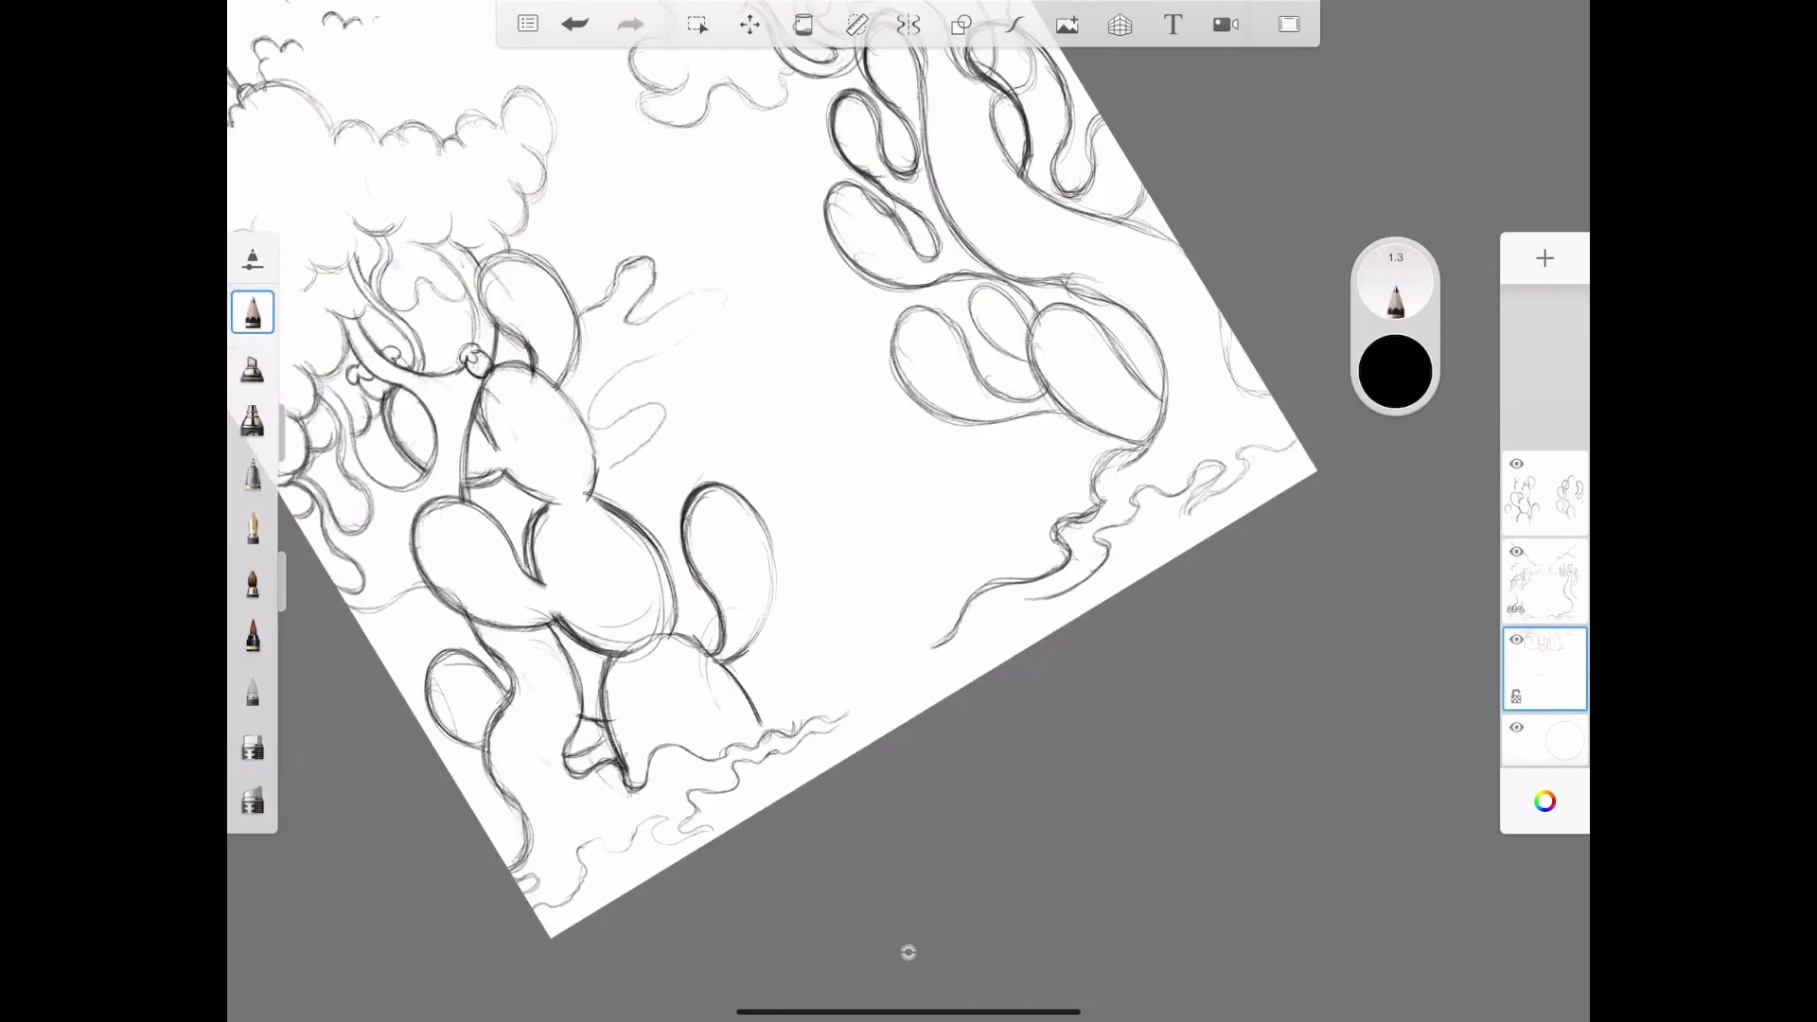
- Sketch the winding river through the middle, then scroll to the student example
{"action": "left_click_drag", "start_coordinate": [603, 463], "coordinate": [811, 255]}
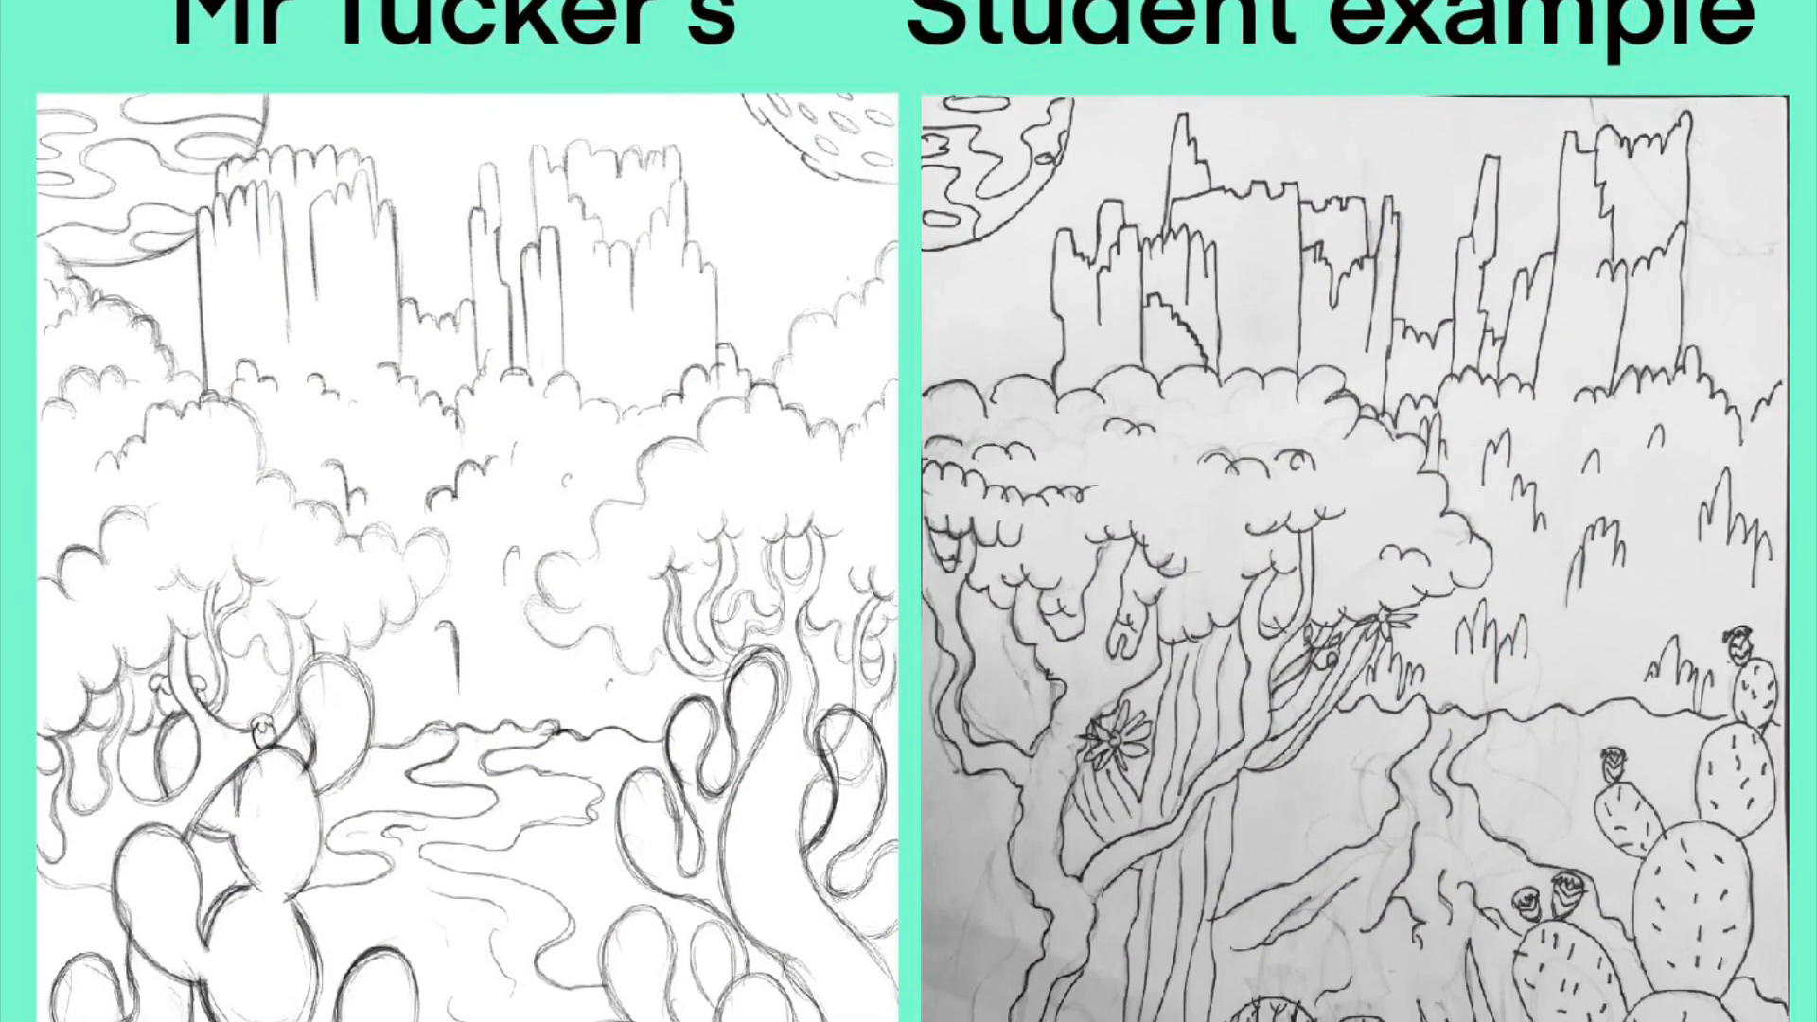
{"action": "scroll", "scroll_direction": "down", "scroll_amount": 3}
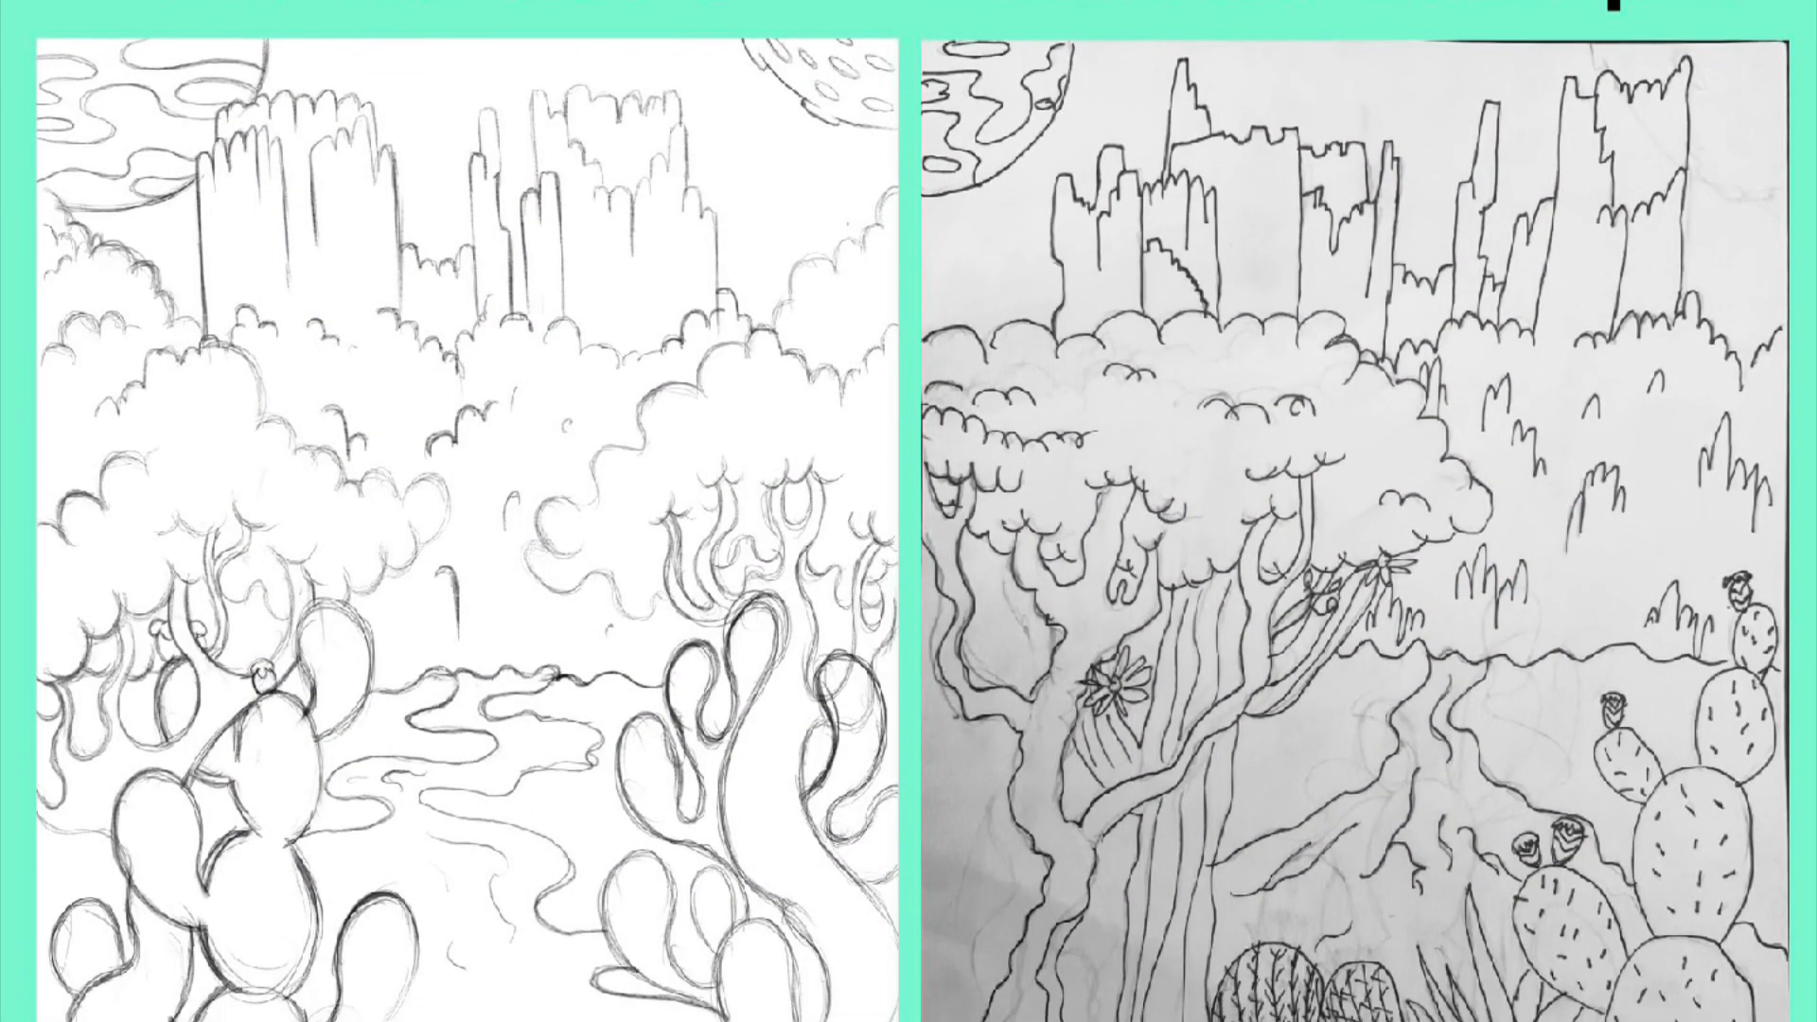